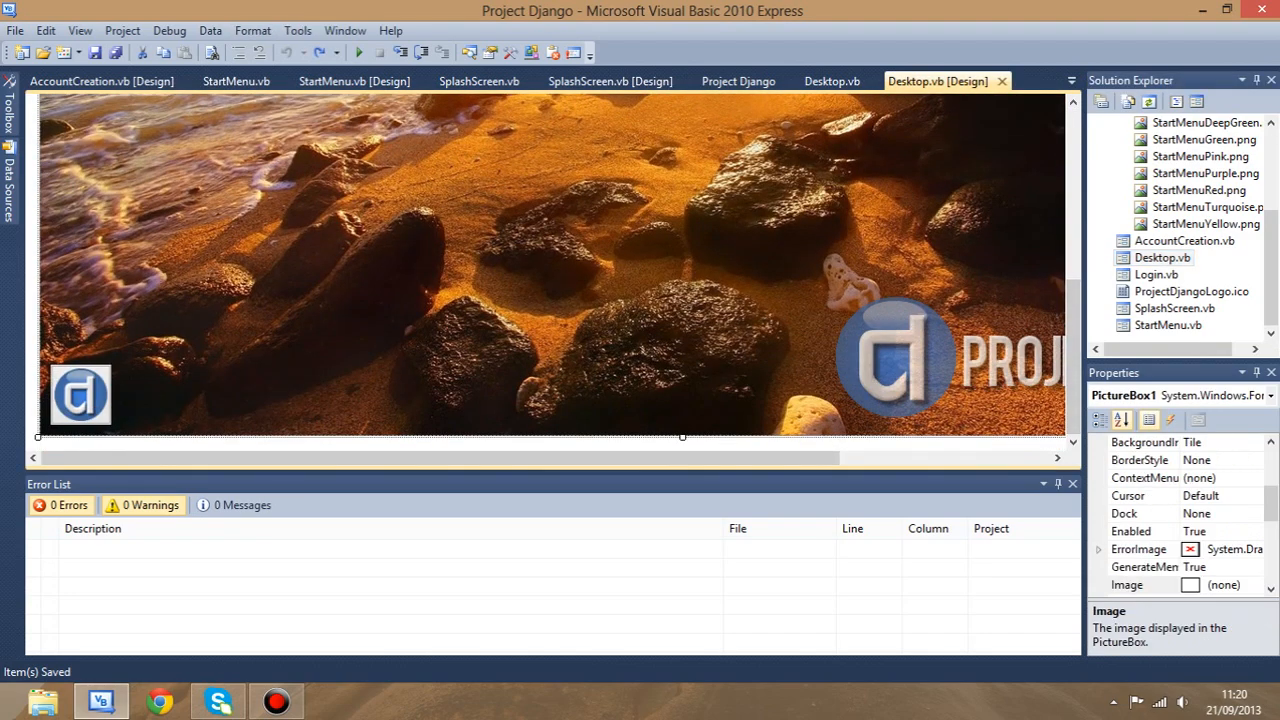
- Run Project Django and submit the login screen with user name 'Miniroo92'
left_click(357, 52)
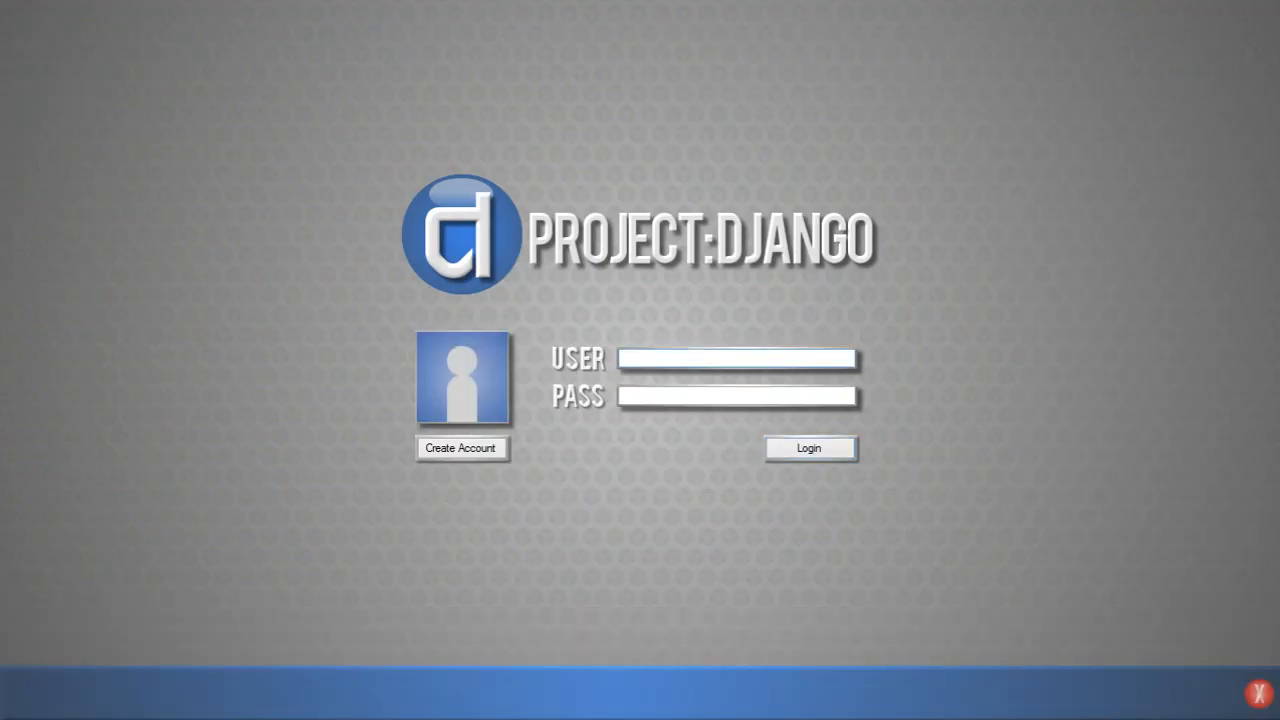
type("Miniroo92")
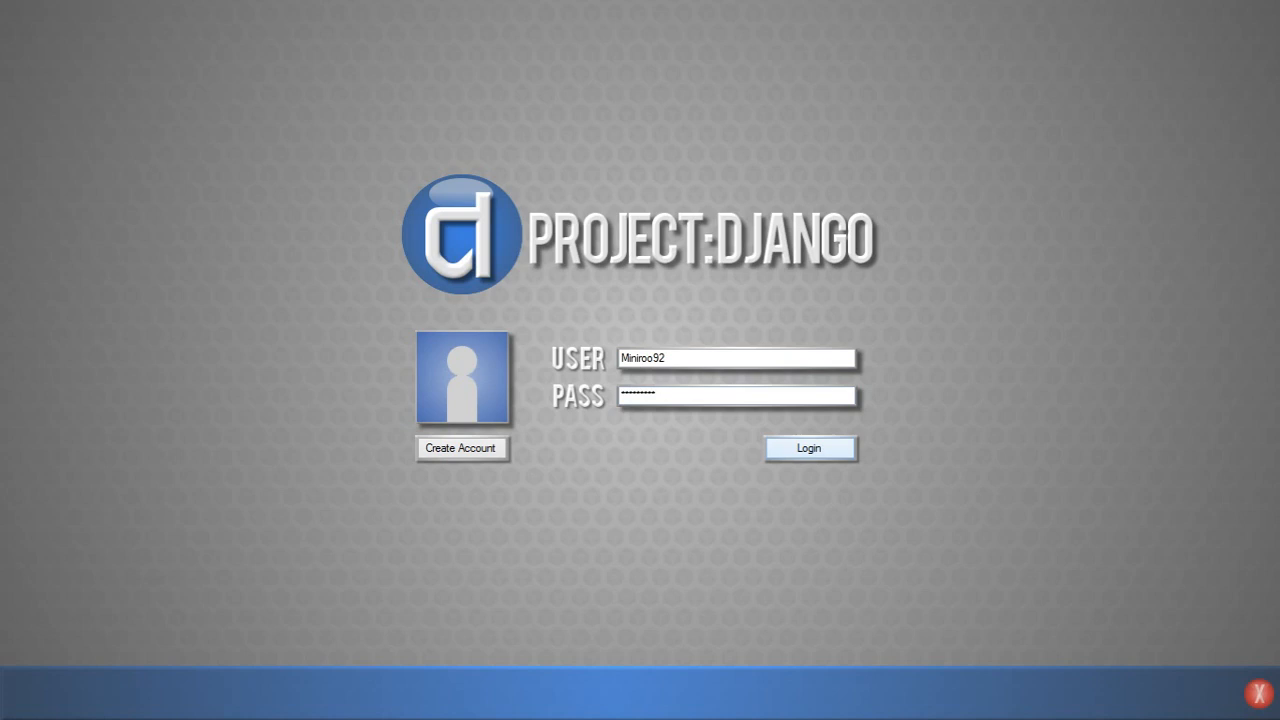
left_click(809, 447)
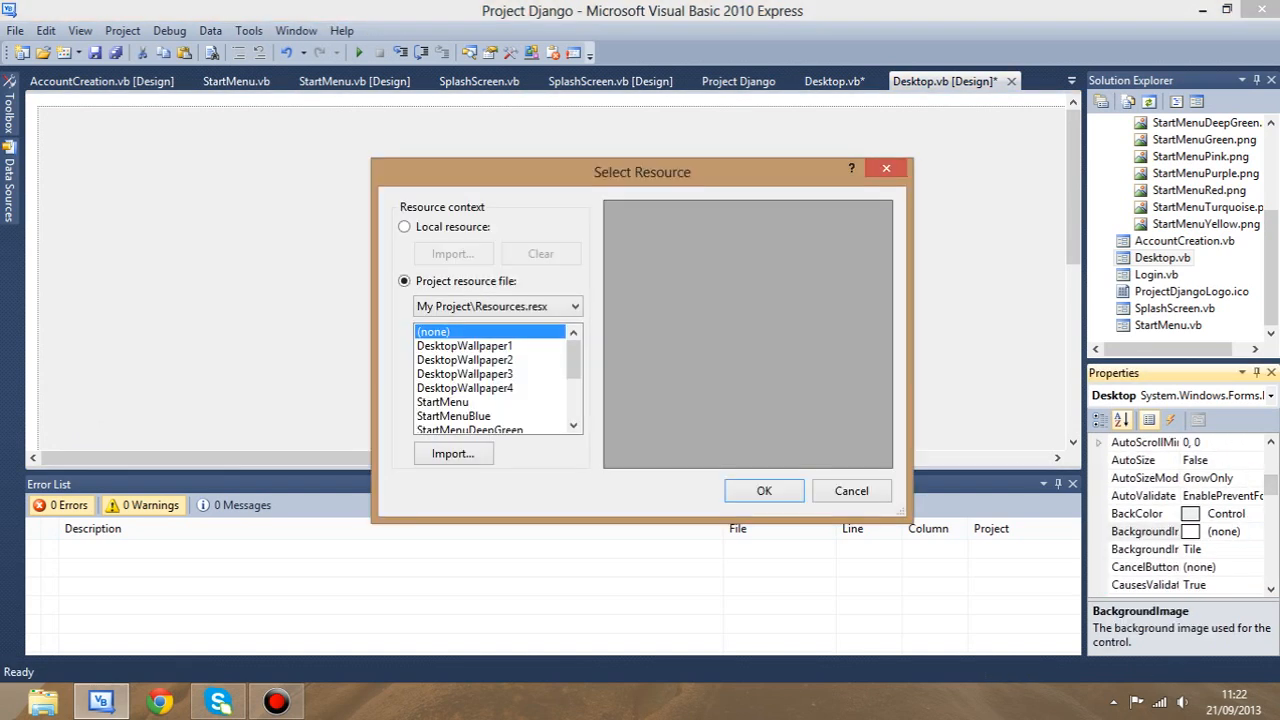
- Set the Desktop form's BackgroundImage to the beach DesktopWallpaper resource
left_click(763, 490)
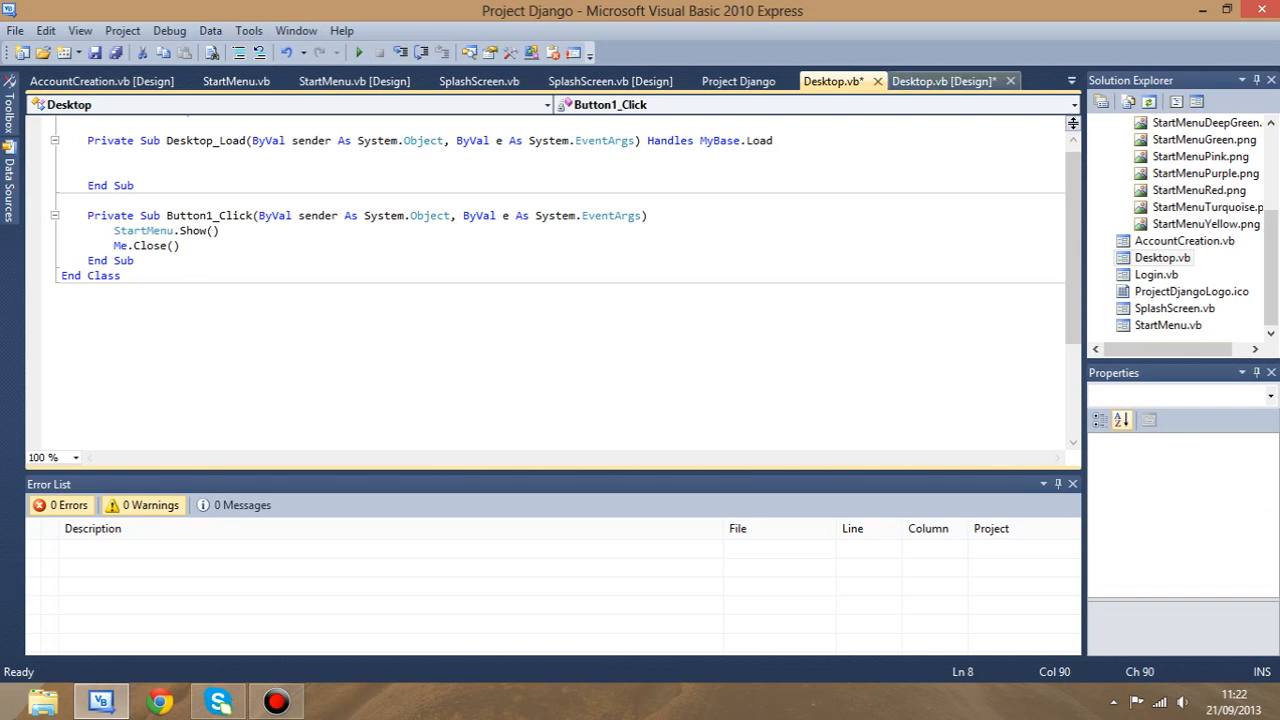
- Add a PictureBox to the Desktop form, sized 64, 64 with a Transparent BackColor
left_click(940, 81)
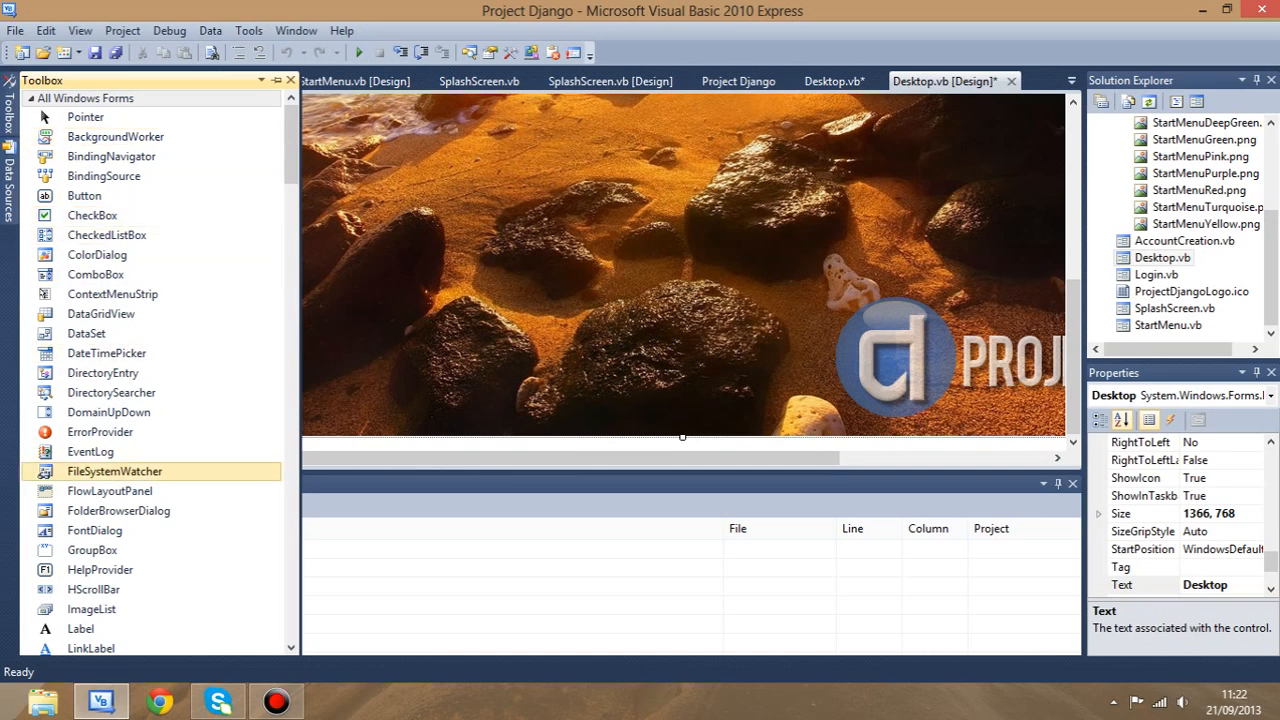
left_click(108, 412)
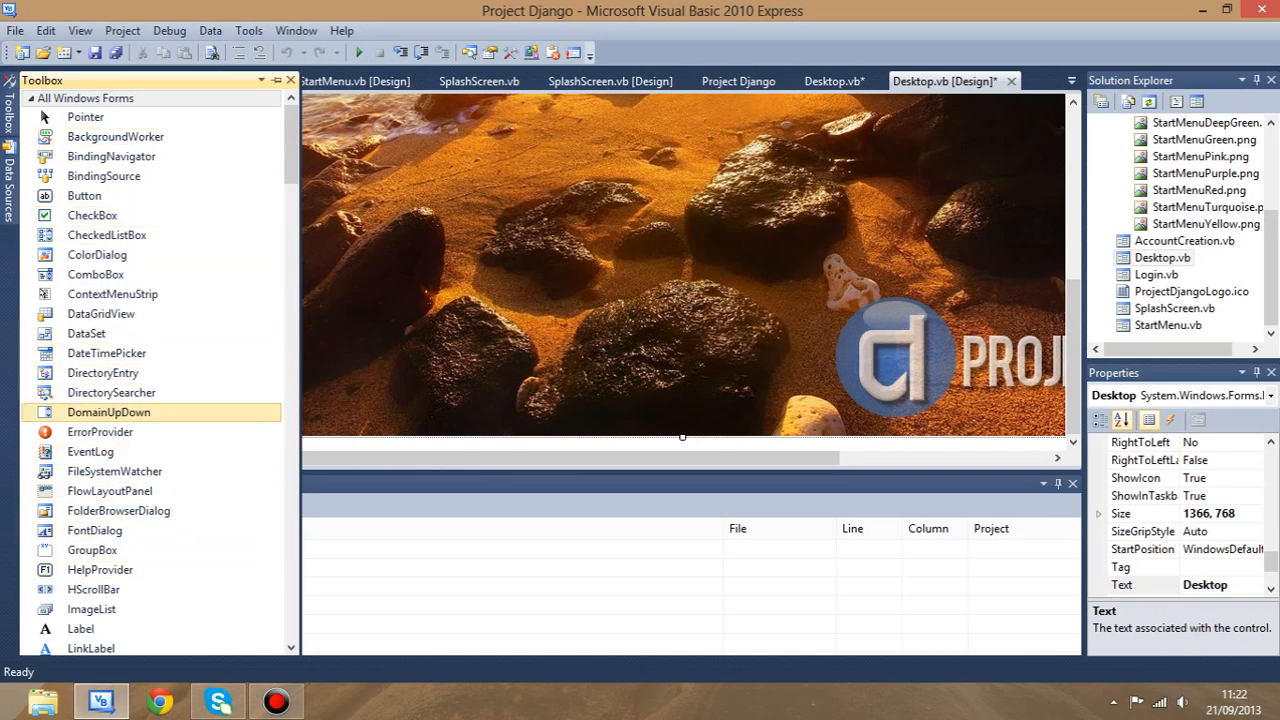
scroll("down", 3)
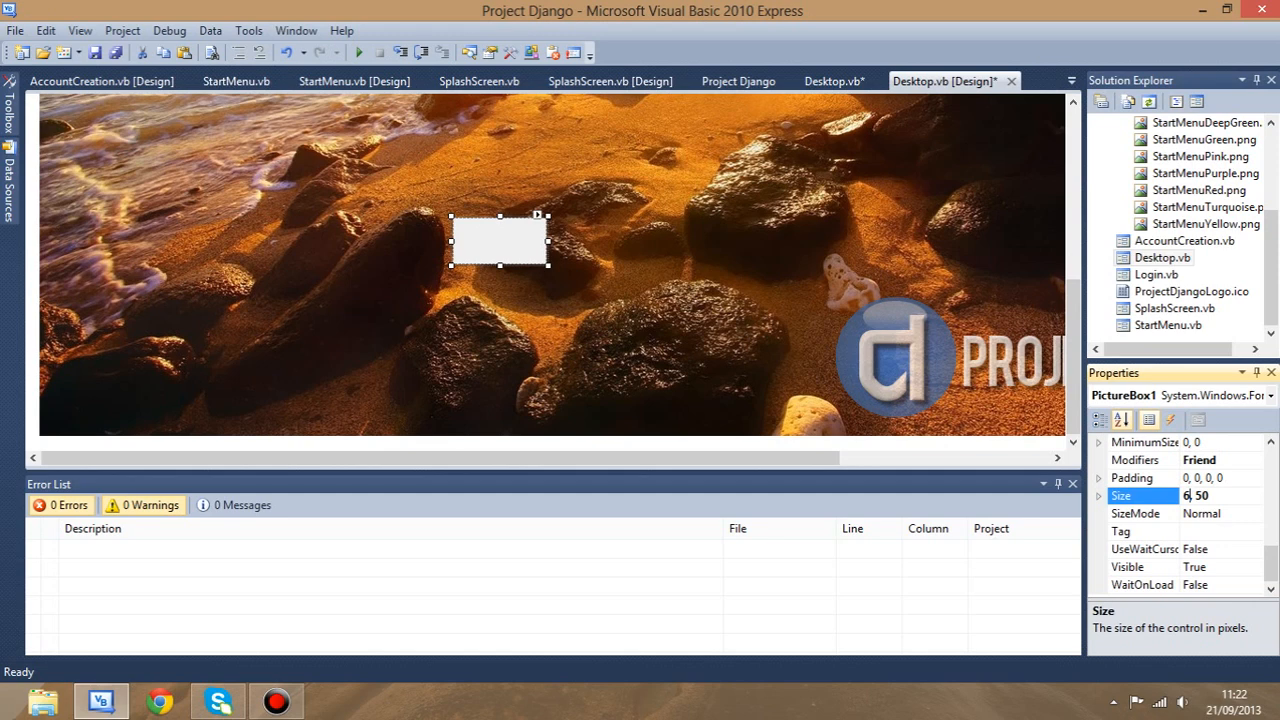
type("64, 64")
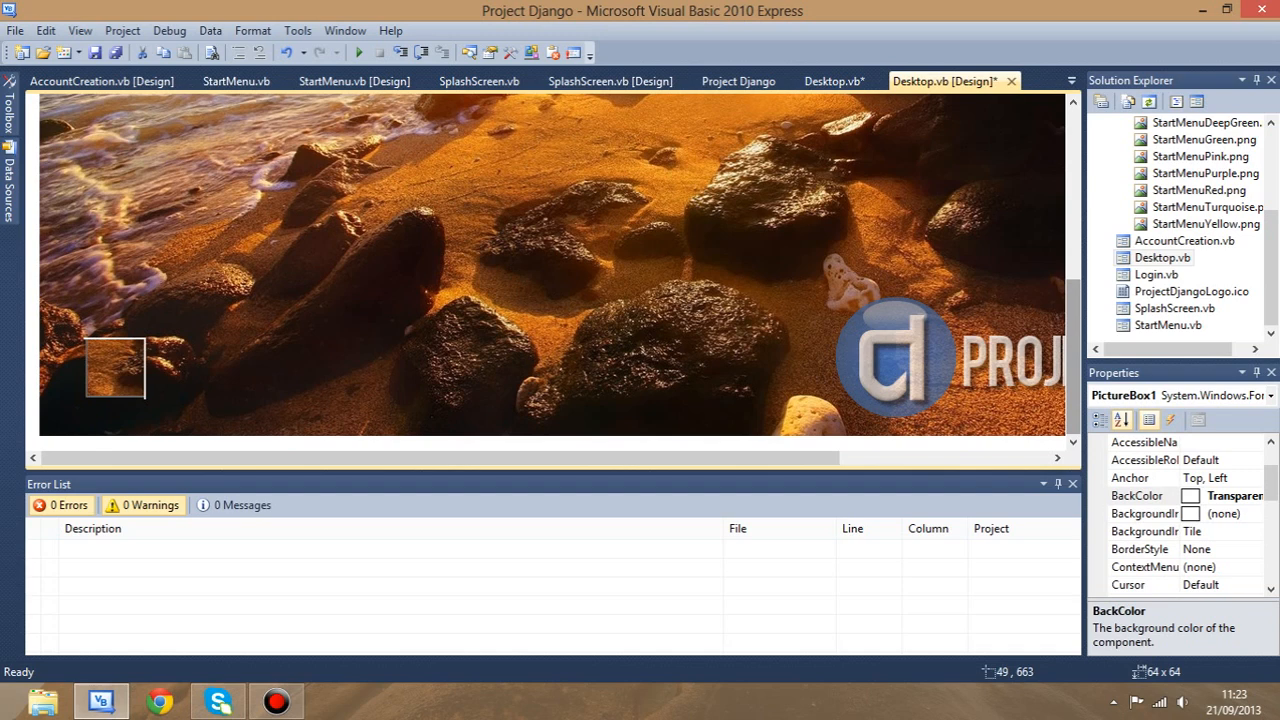
- Move PictureBox1 to the bottom-left corner and import DesktopOrb as its background image
left_click_drag(115, 367, 82, 395)
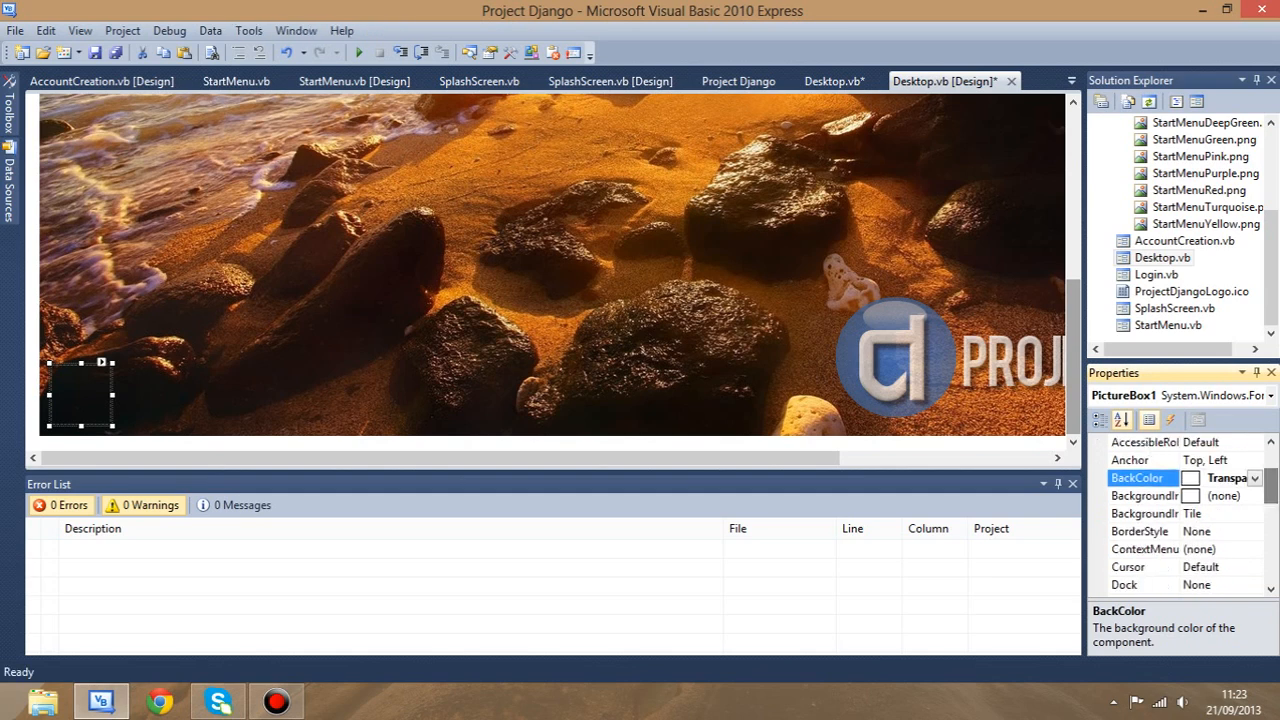
left_click(1254, 495)
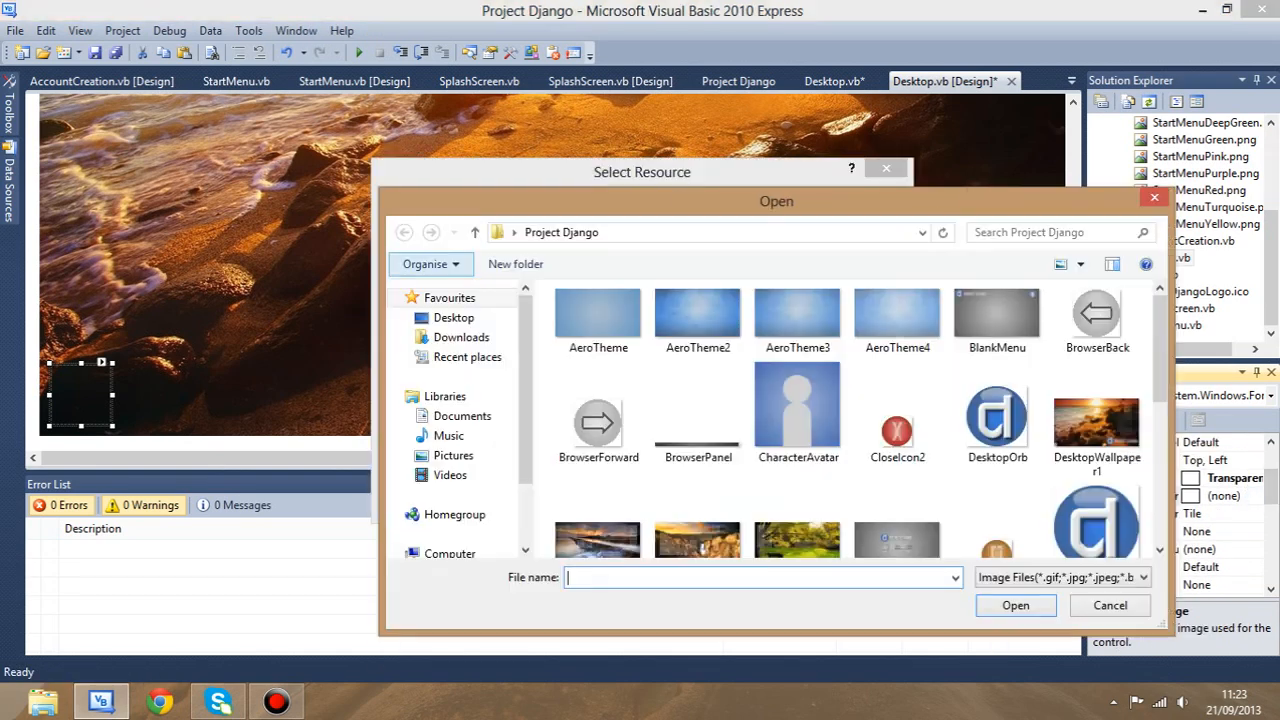
scroll("down", 3)
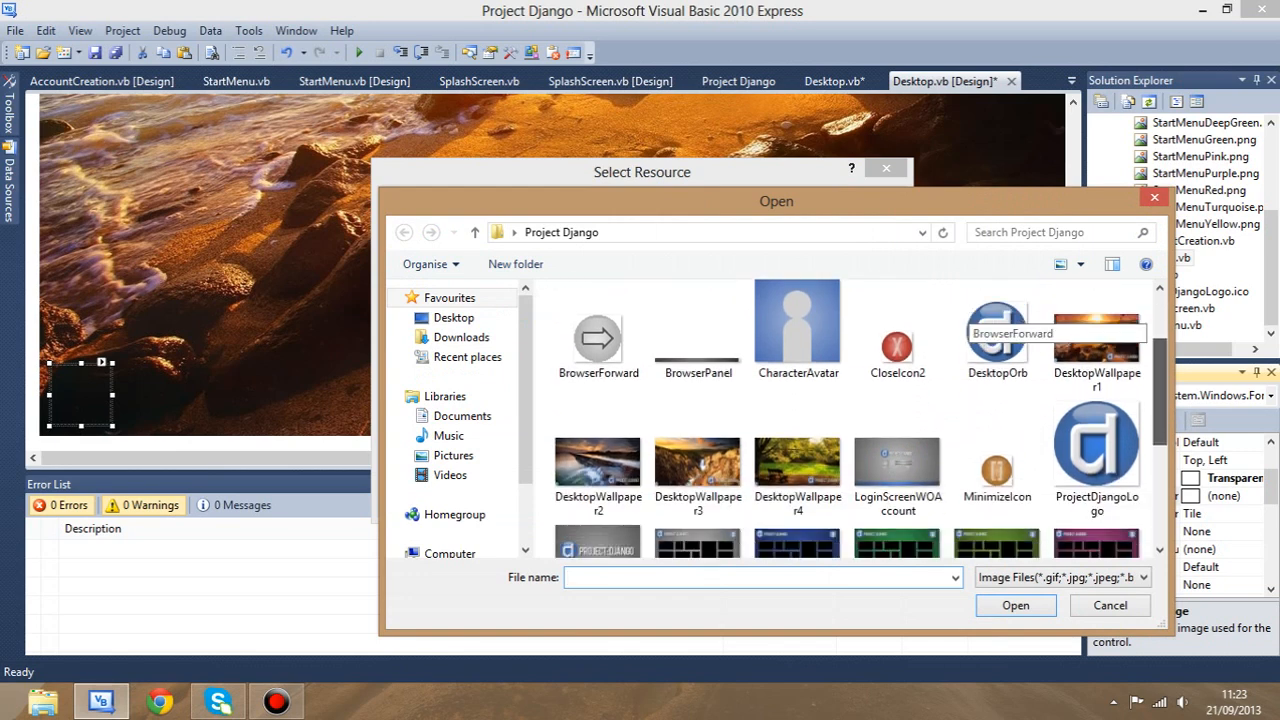
left_click(997, 350)
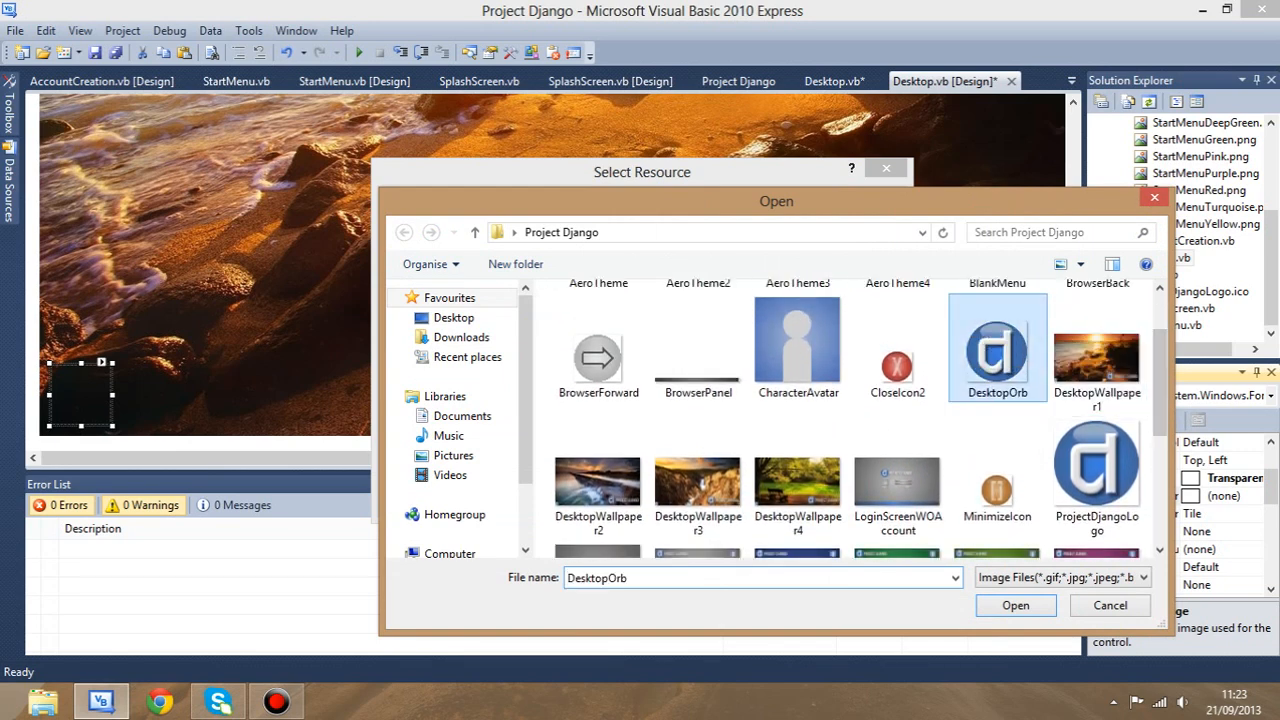
left_click(1015, 605)
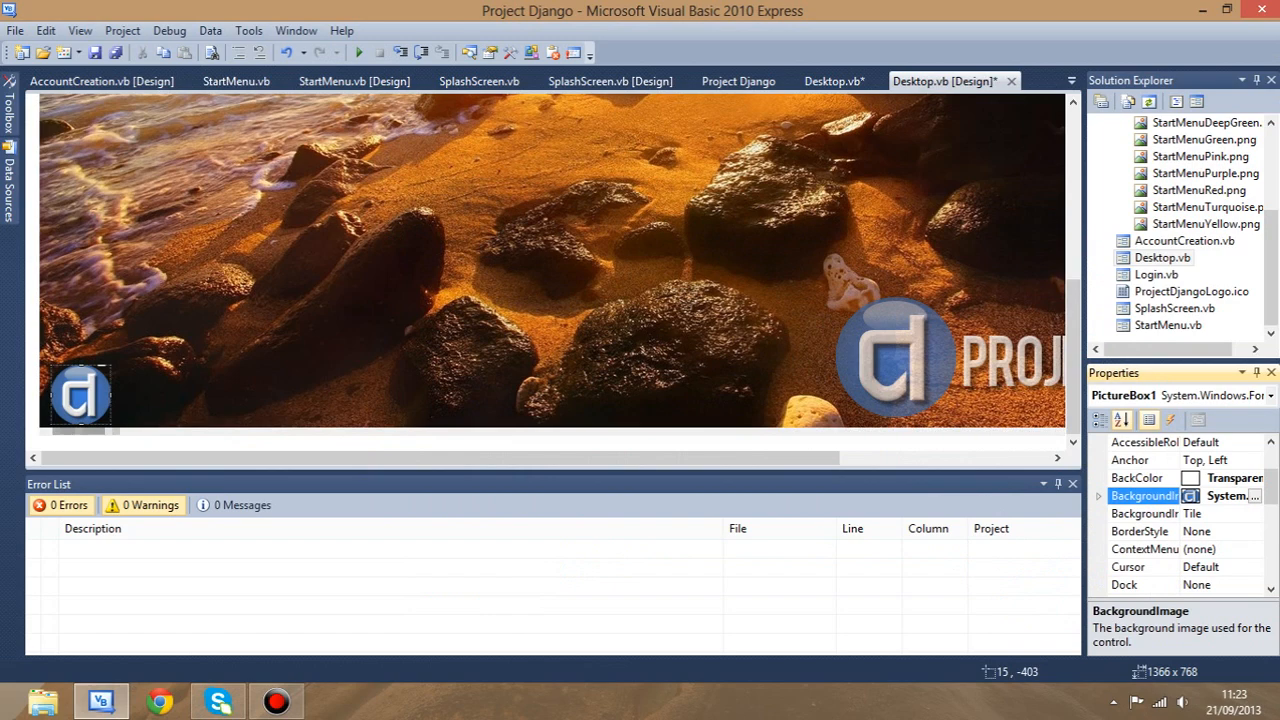
left_click(80, 395)
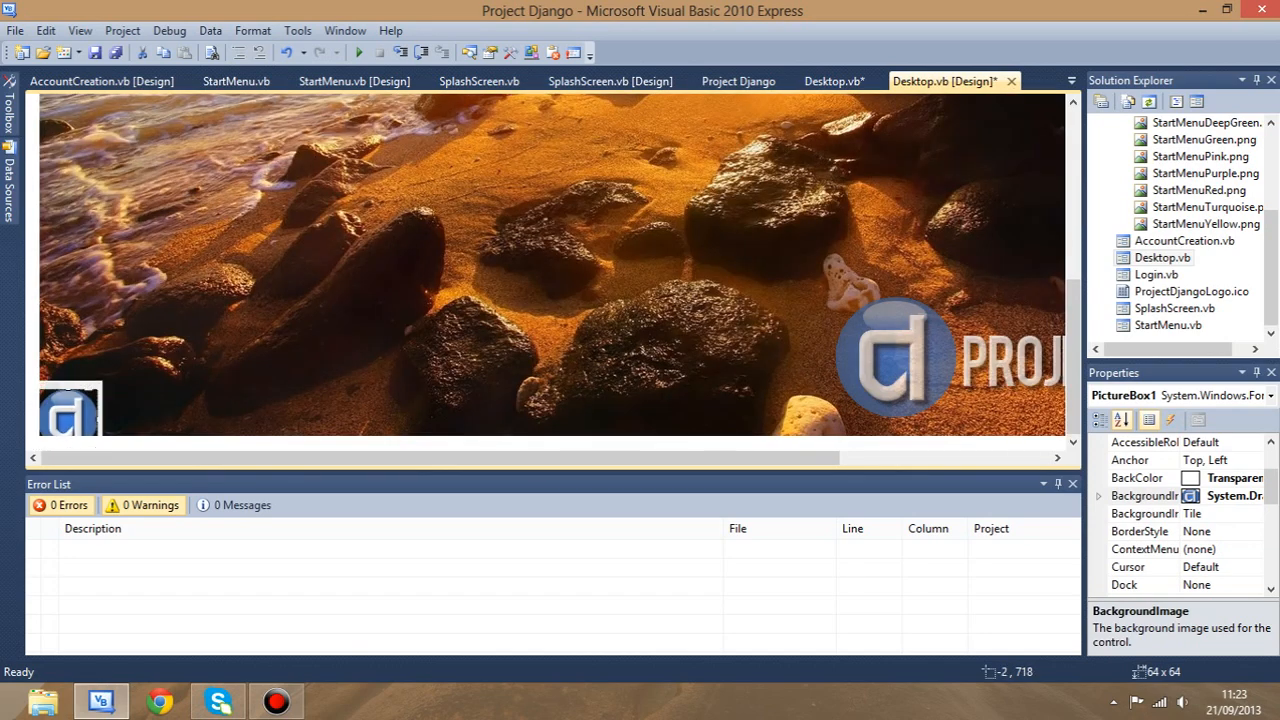
- Move StartMenu.Show() and Me.Close() into PictureBox1_Click, removing Button1_Click
left_click(65, 415)
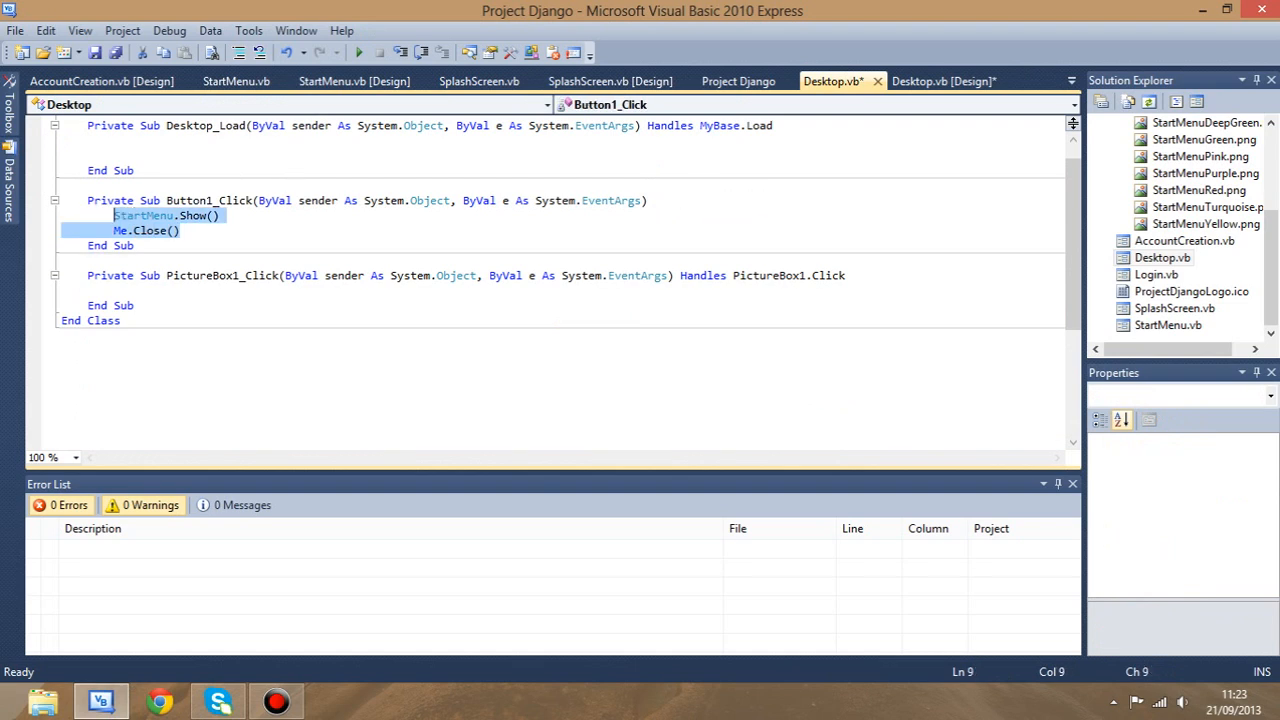
type("StartMenu.Show()")
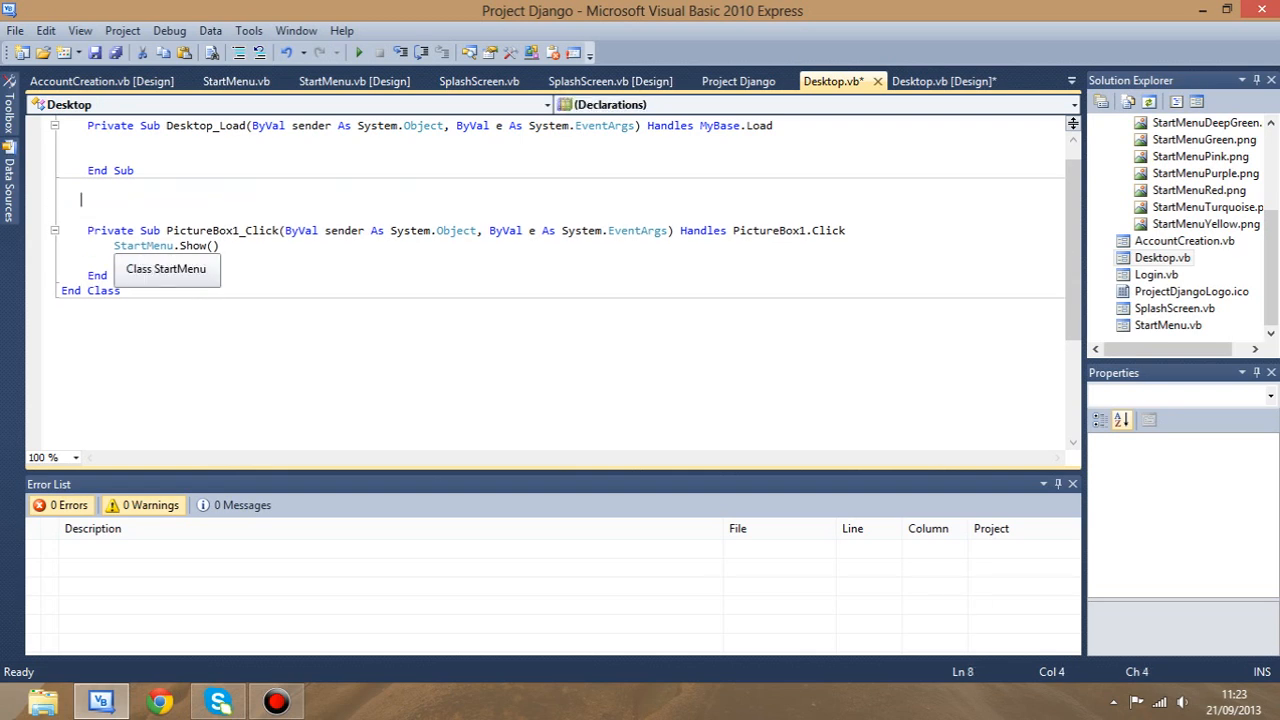
type("Me.Close()")
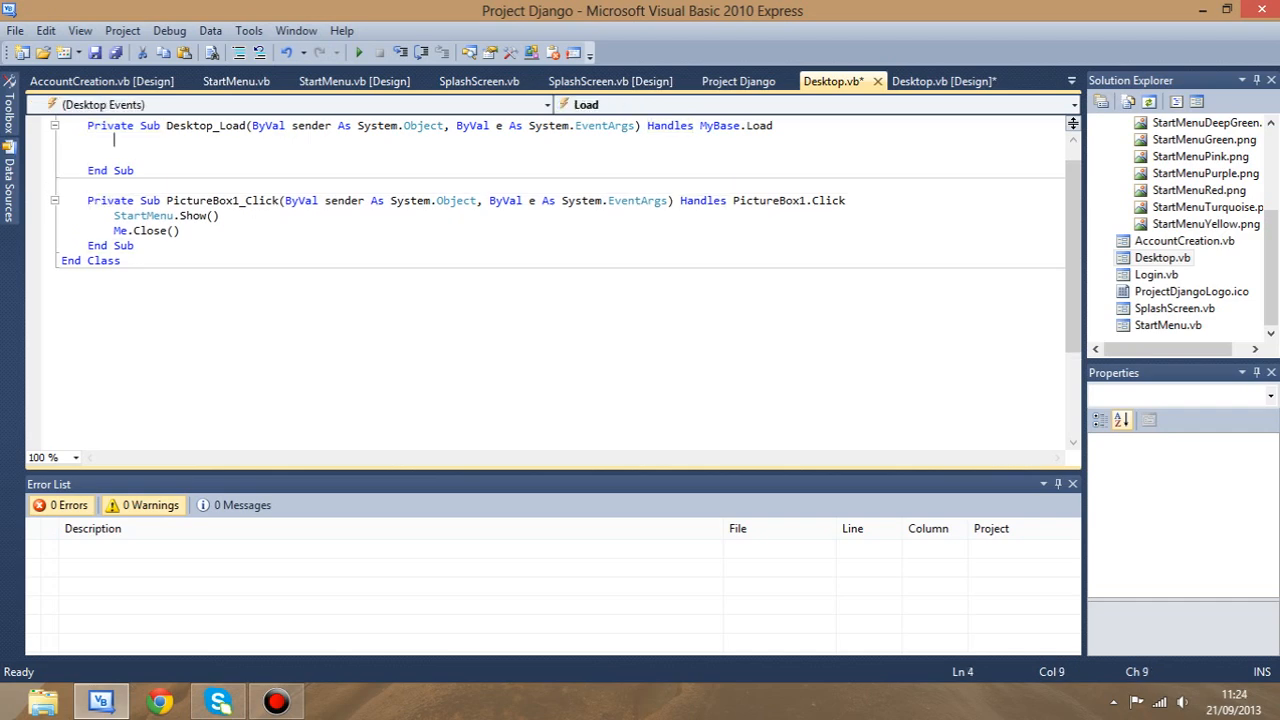
left_click(945, 81)
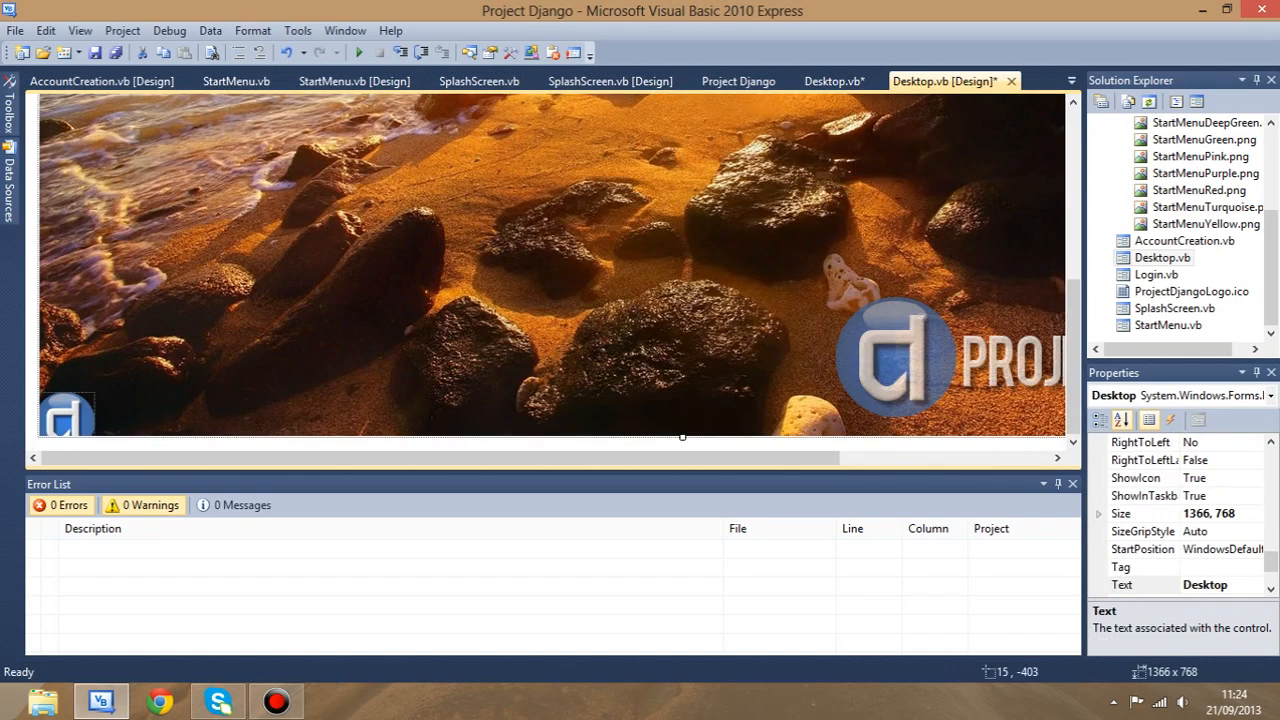
- Review the Desktop form's properties and PictureBox1's Anchor setting
left_click(65, 413)
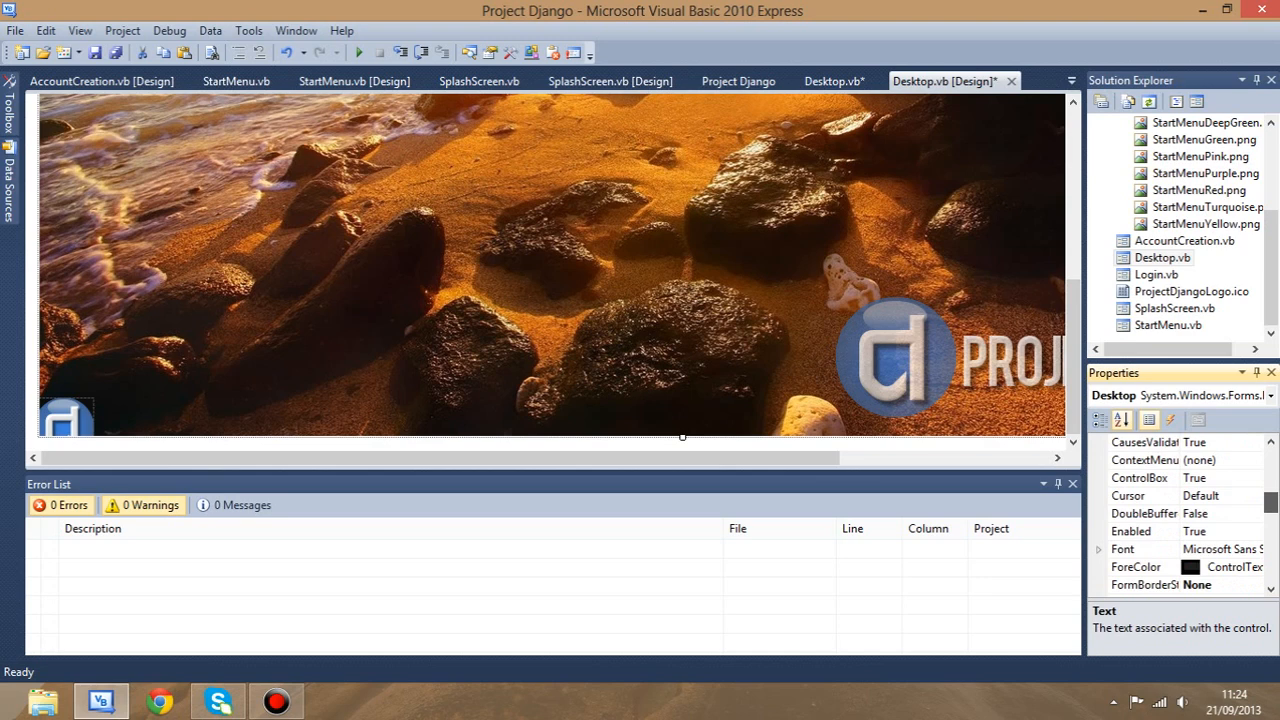
scroll("down", 3)
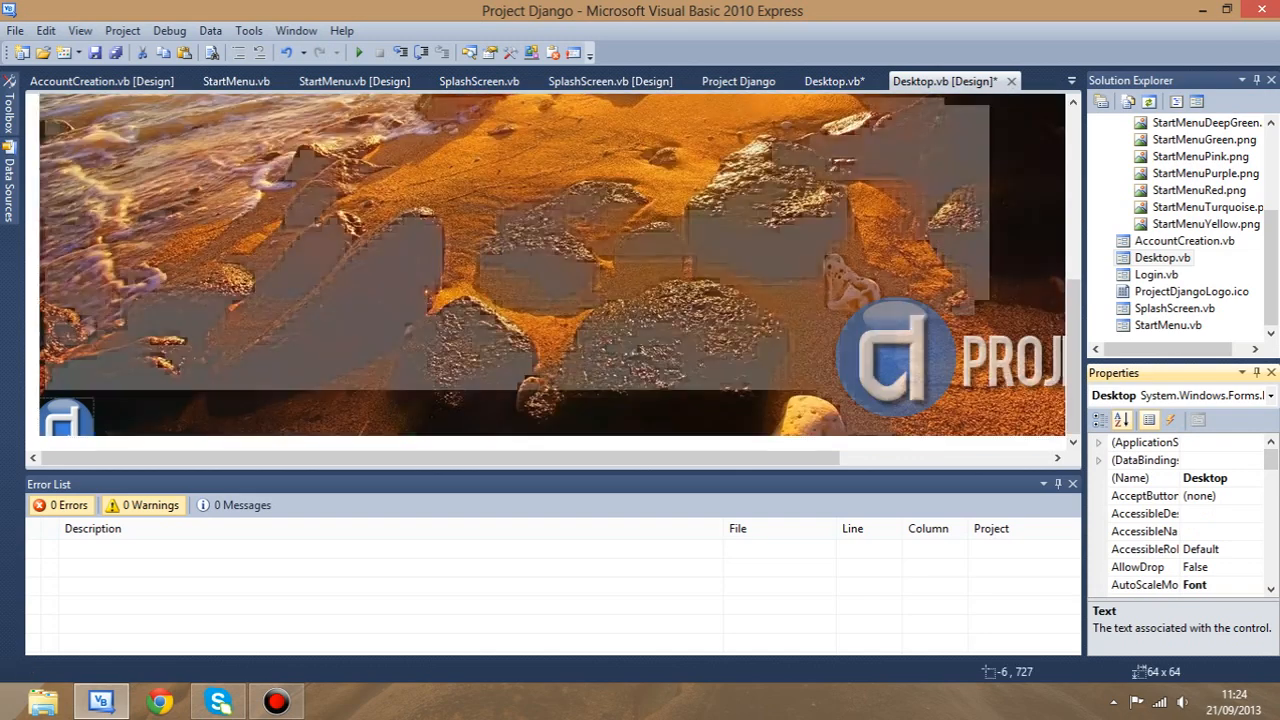
left_click(65, 415)
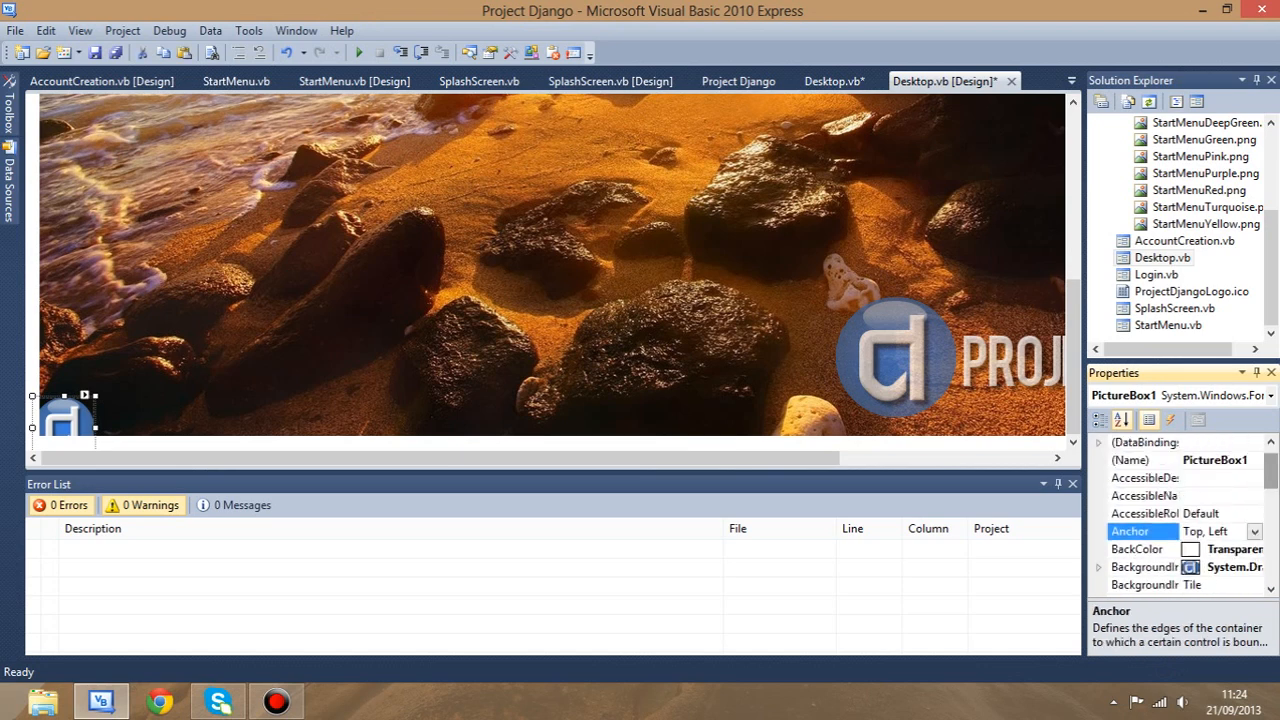
left_click(1254, 549)
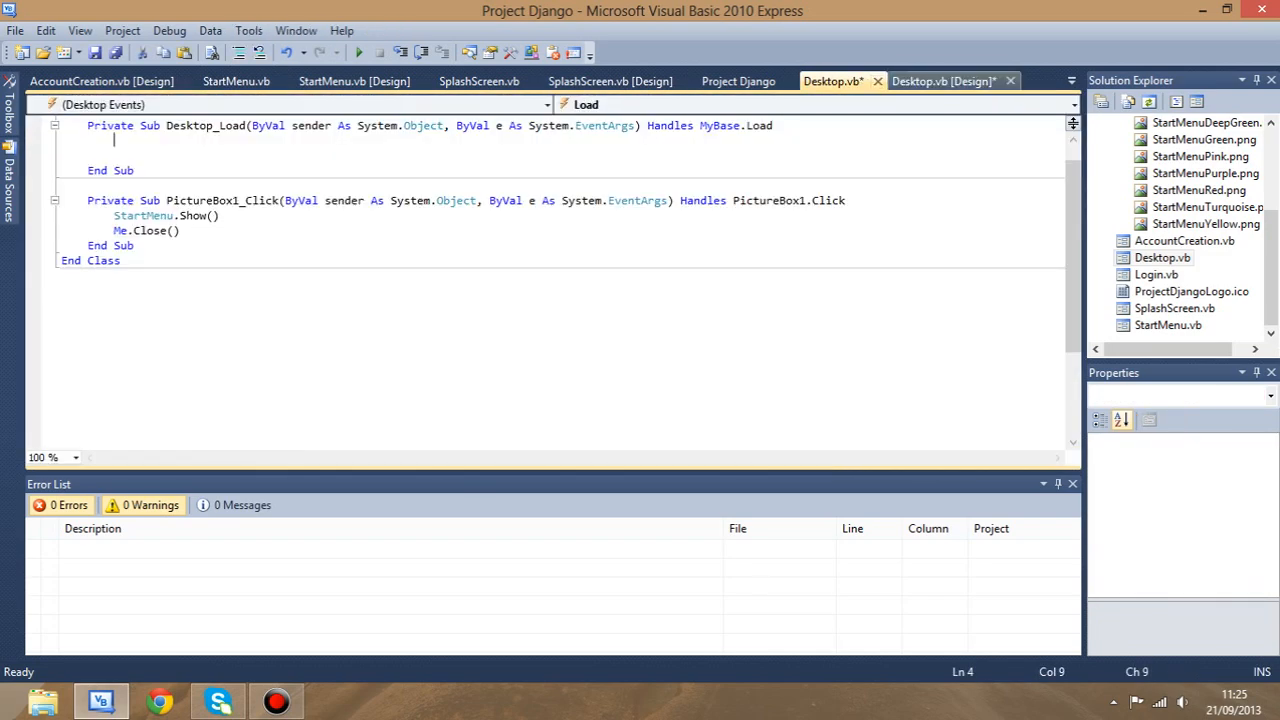
- Give the StartMenu form the StartMenu image resource as background, then start a test run
left_click(940, 81)
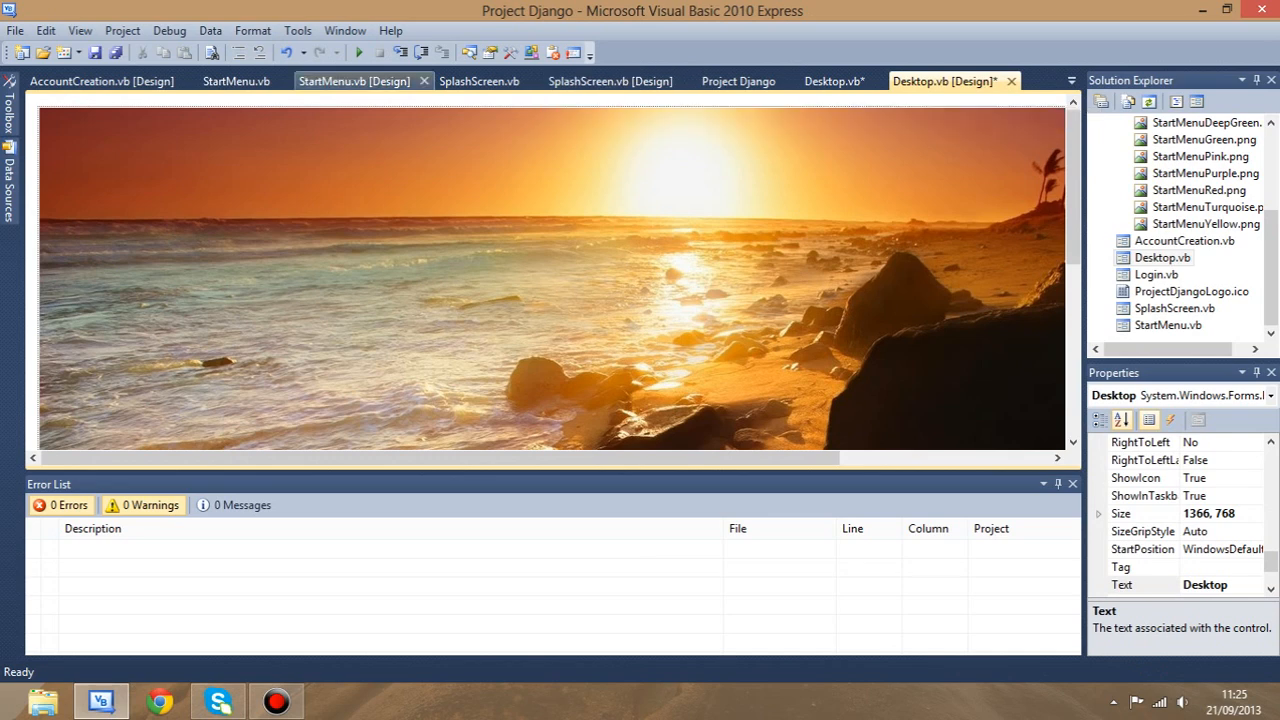
left_click(354, 81)
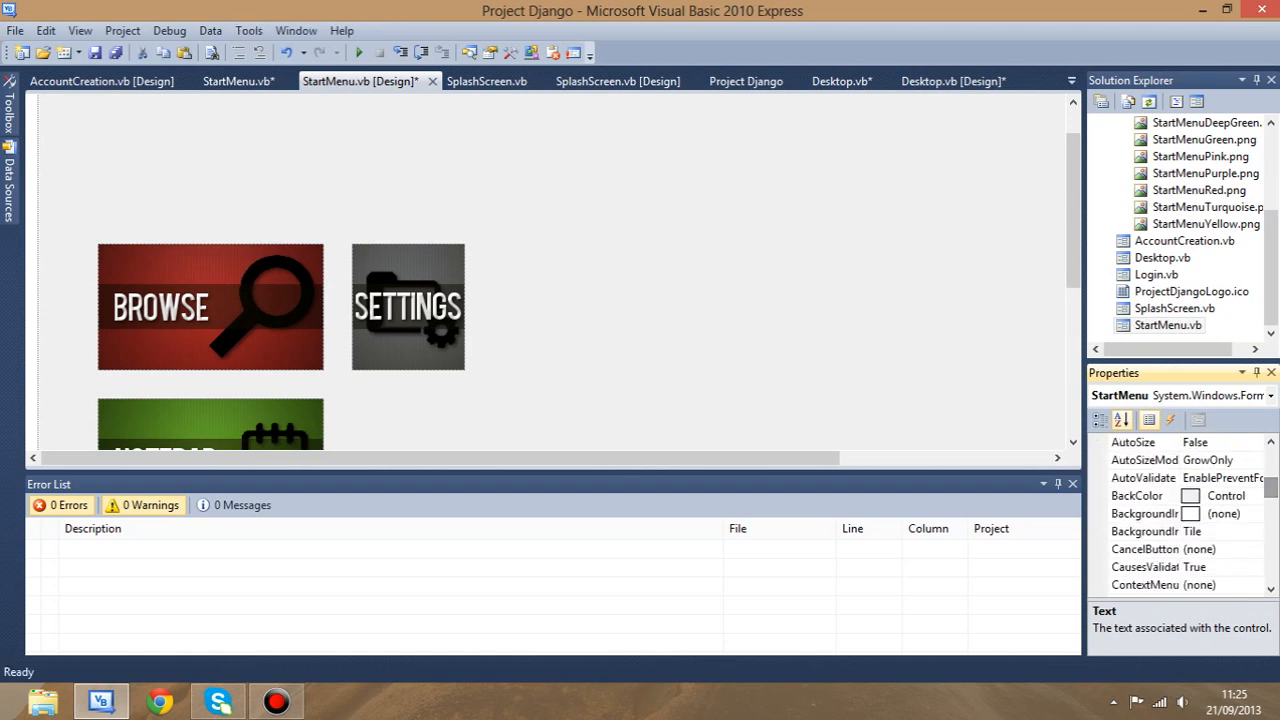
left_click(1225, 514)
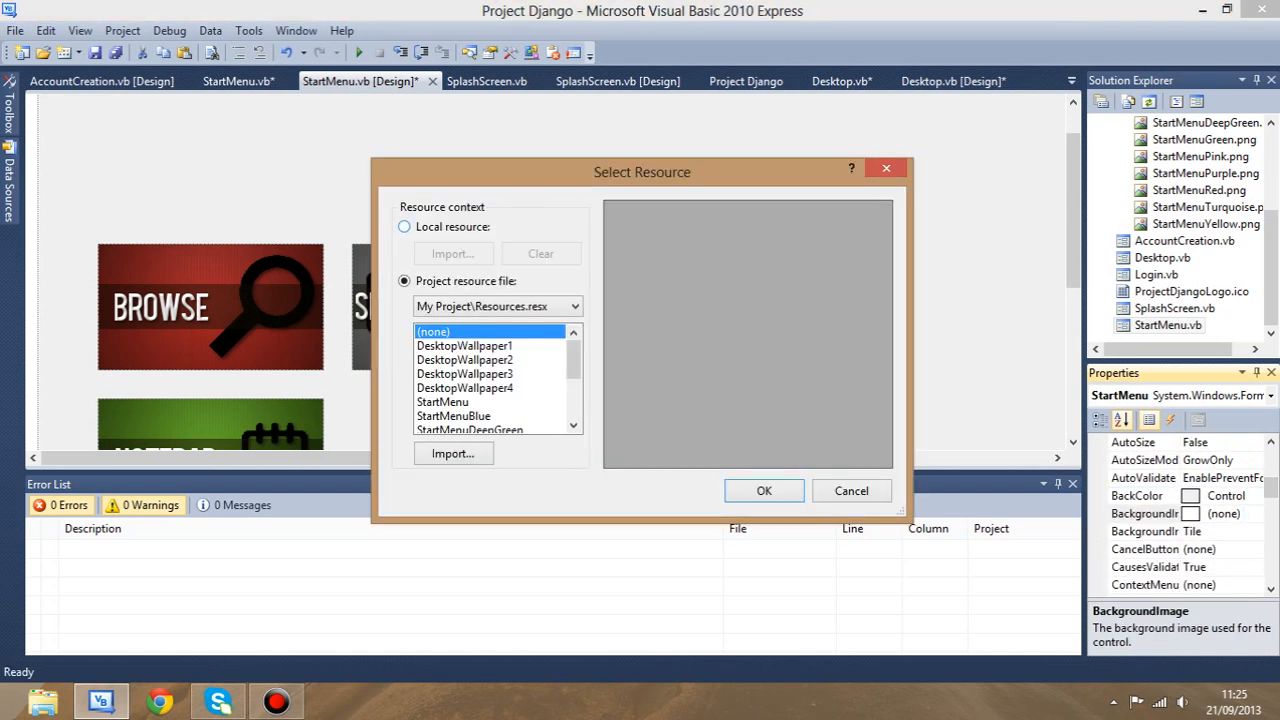
left_click(443, 401)
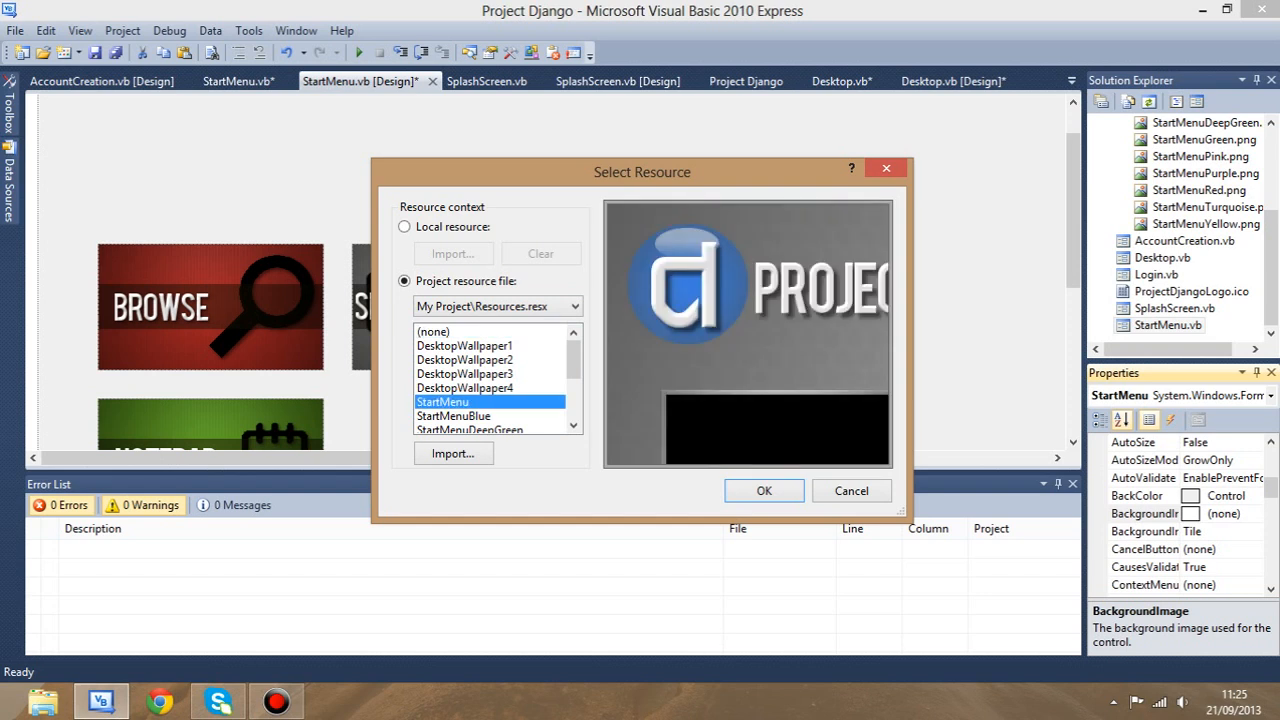
left_click(763, 490)
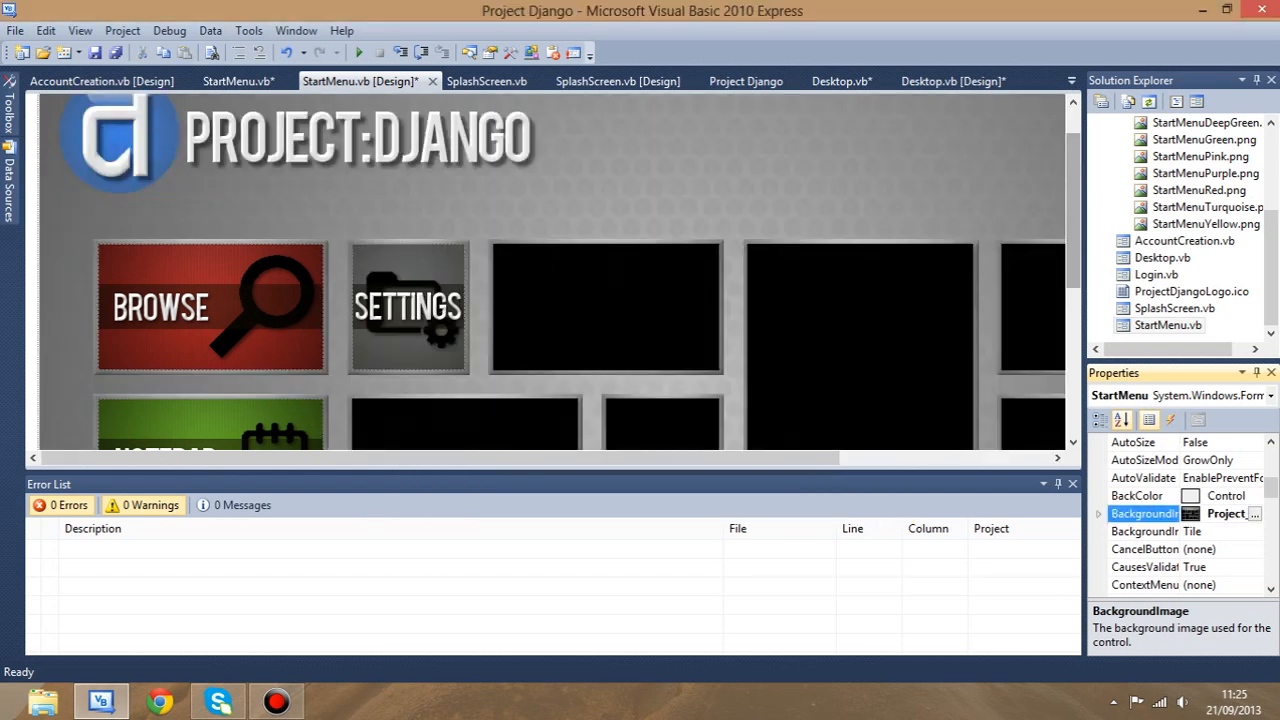
scroll("down", 3)
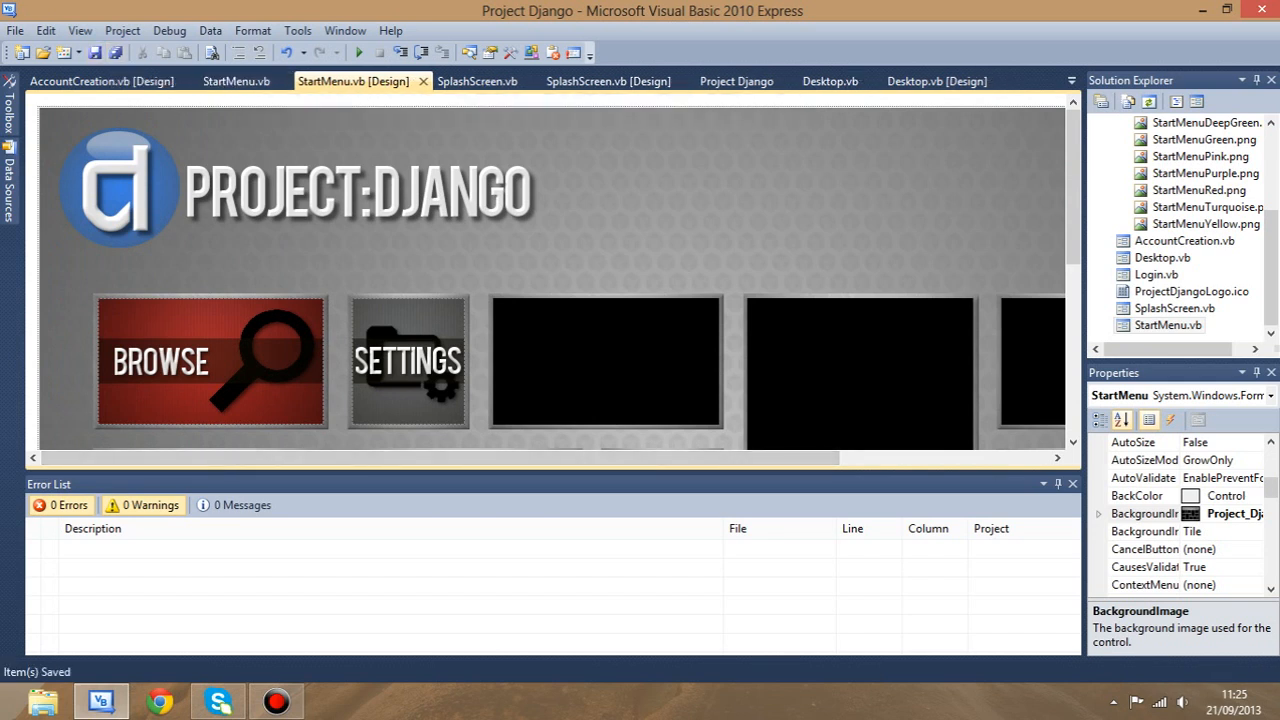
mouse_move(353, 81)
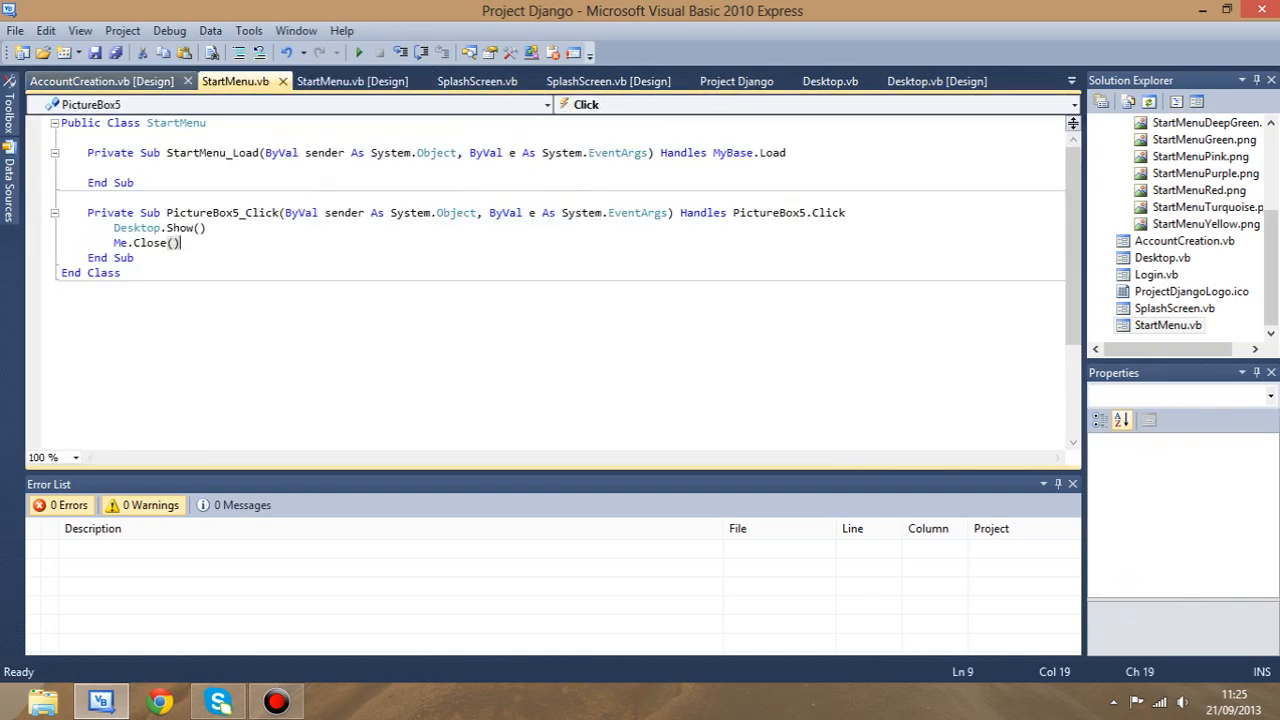
left_click(100, 81)
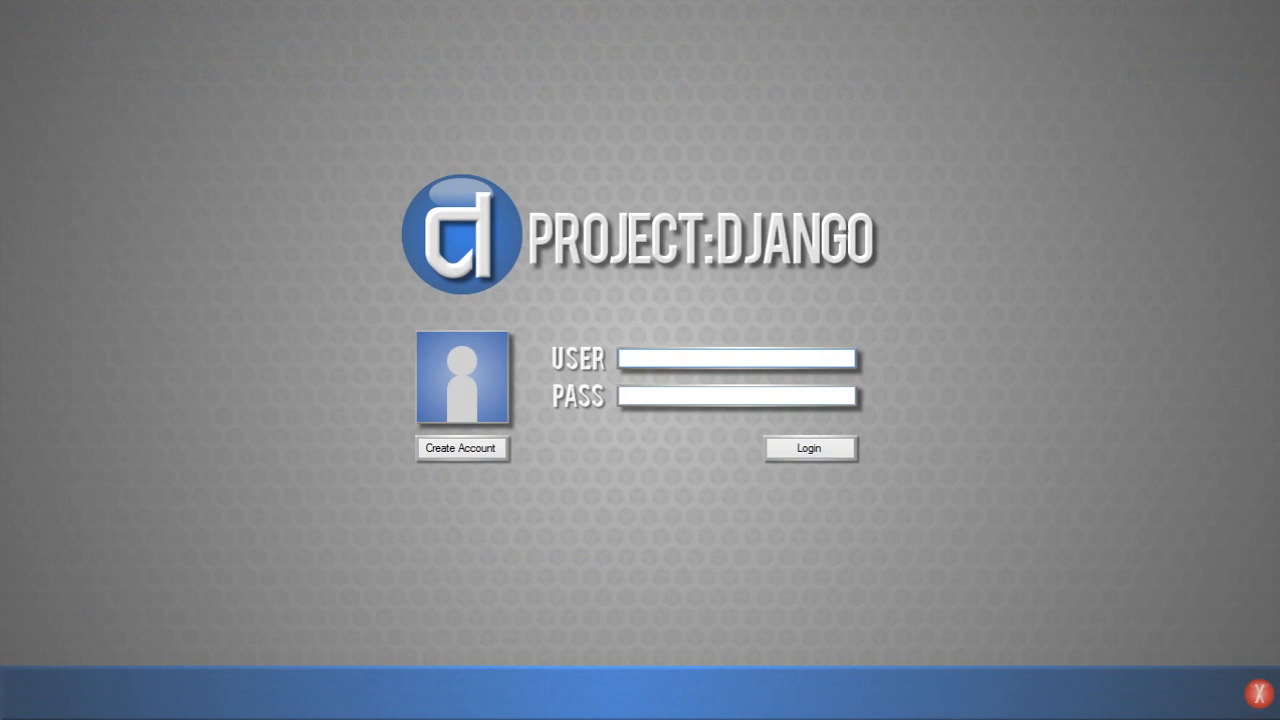
- Log in to the running app with user name 'Miniroo9'
type("Miniroo92")
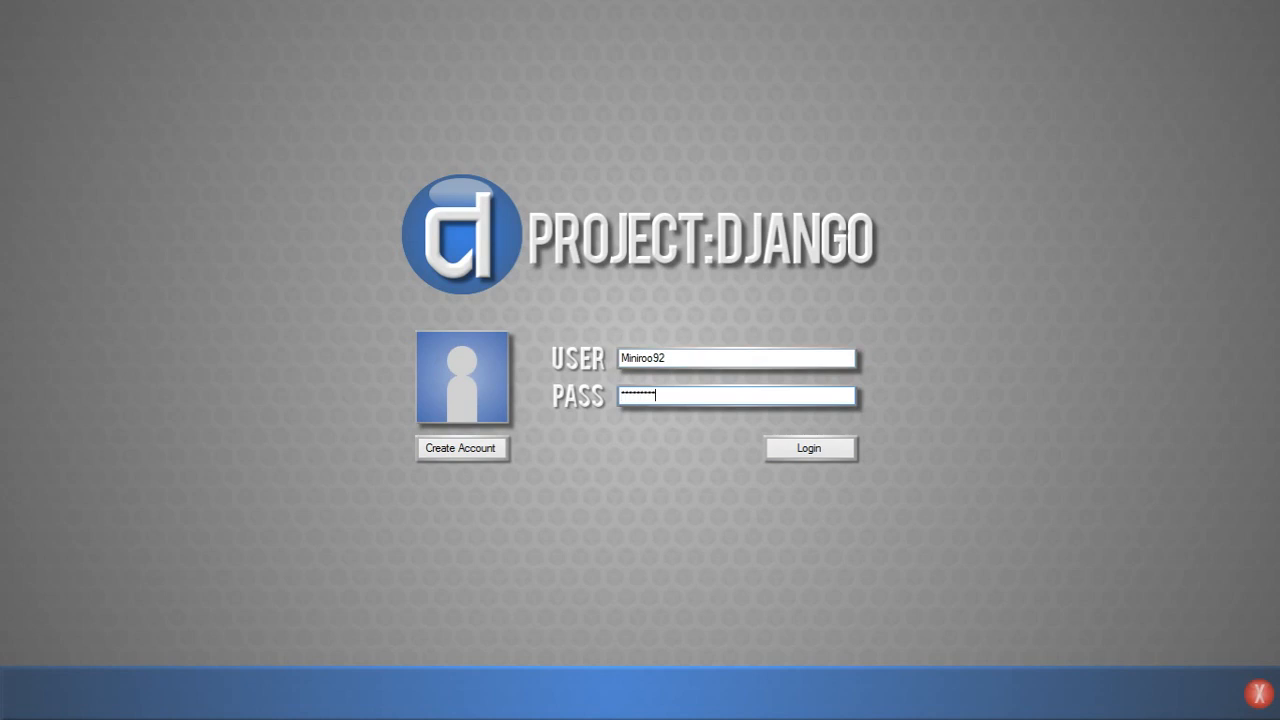
left_click(809, 447)
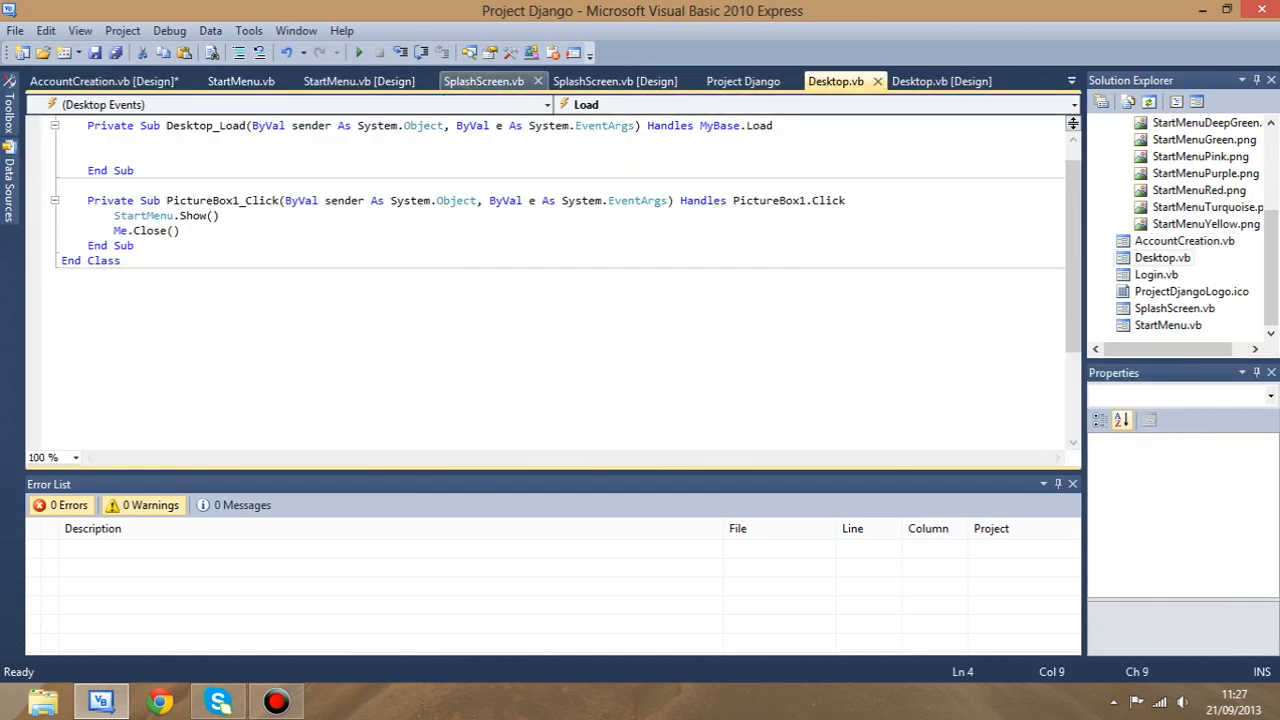
- Switch to the Desktop.vb [Design] tab to view the wallpapered form
left_click(940, 81)
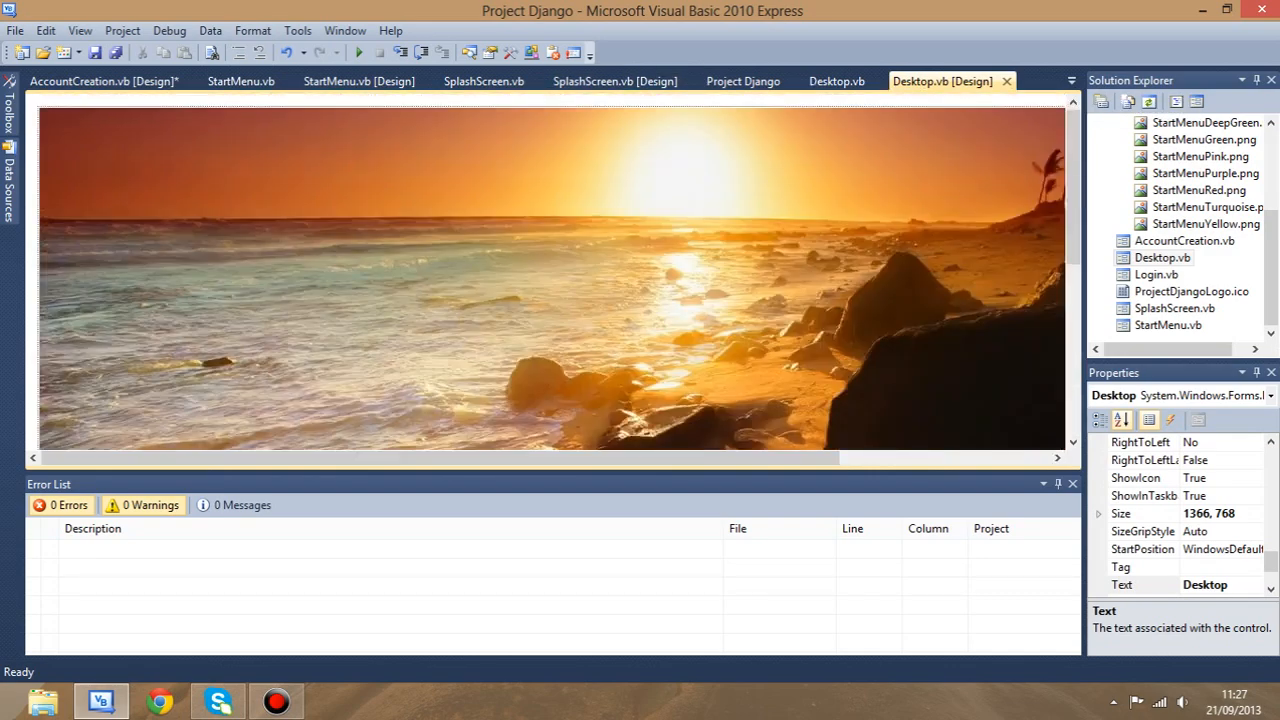
- Add a Windows Form named 'Browser' through Project > Add Windows Form
left_click(122, 30)
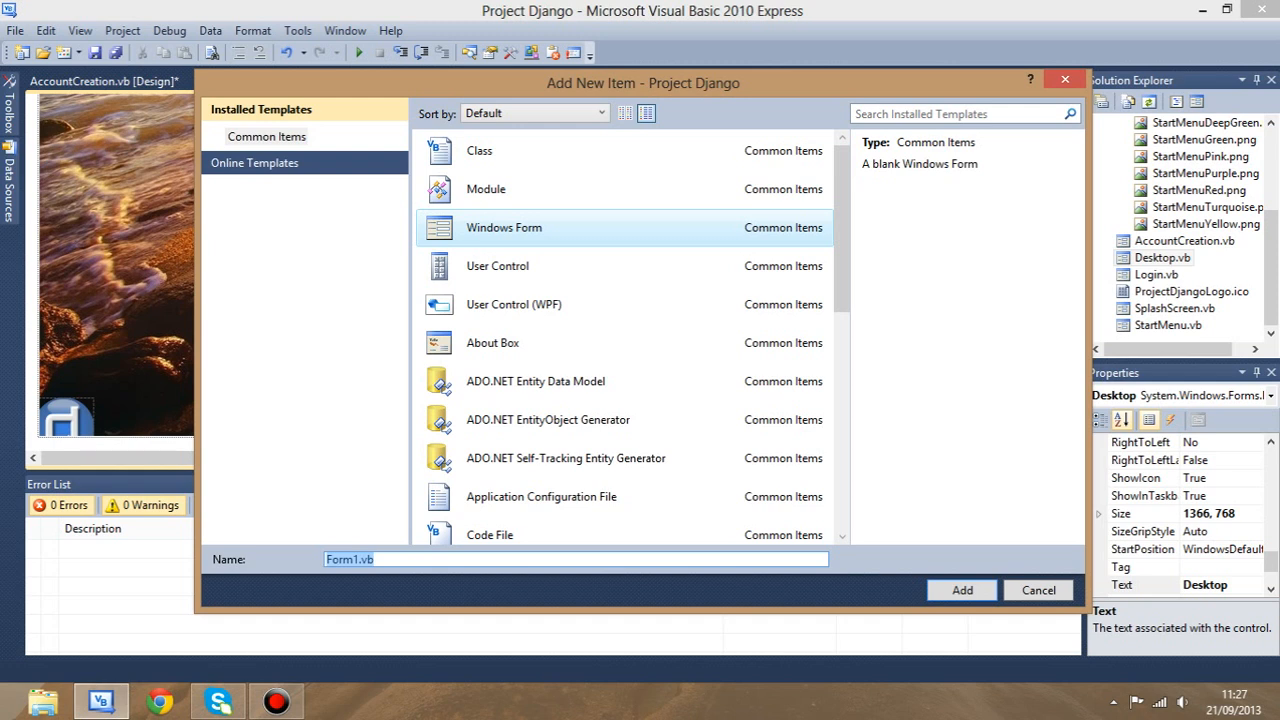
type("Browser")
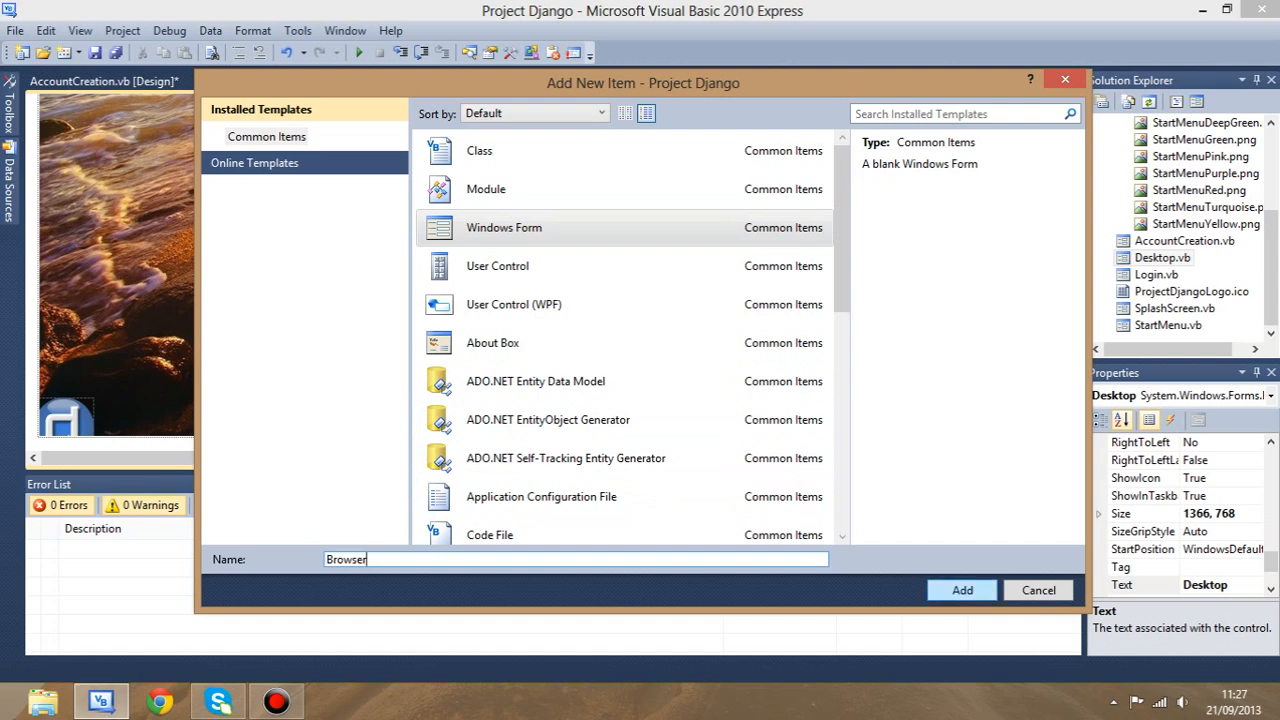
left_click(961, 590)
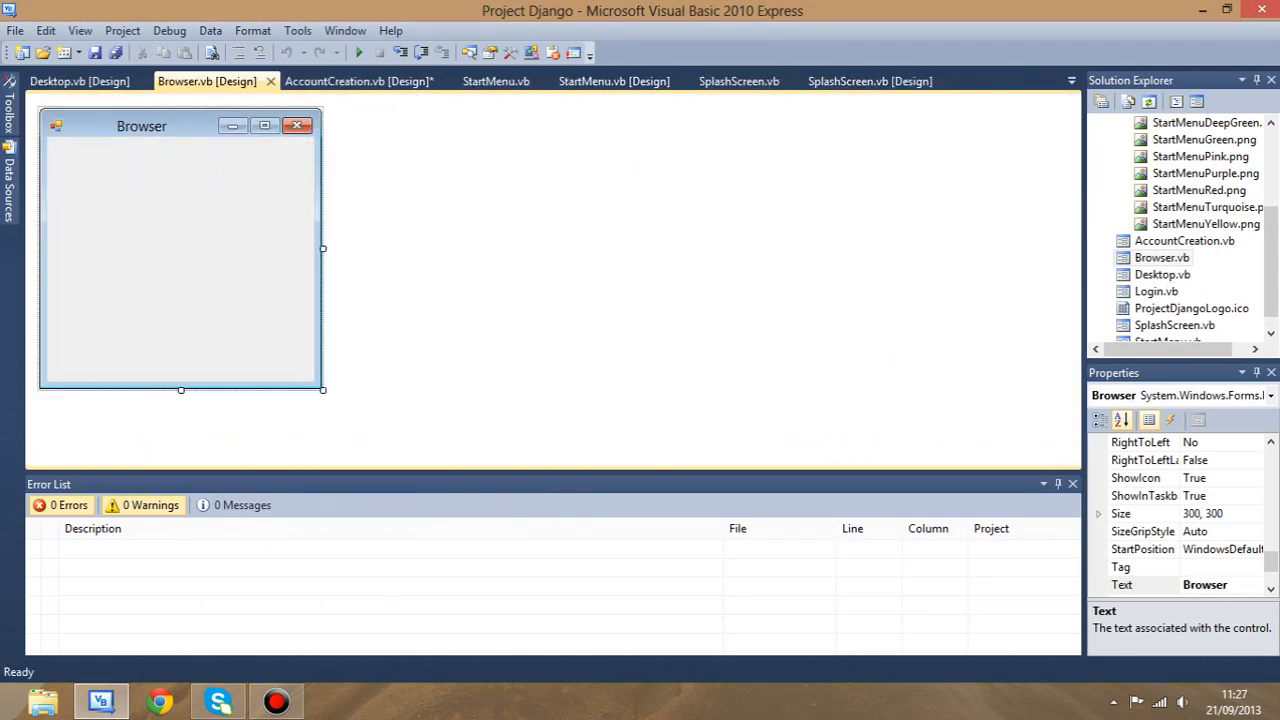
- Enlarge the Browser form to 1366×768 and set FormBorderStyle to None
left_click_drag(323, 390, 658, 419)
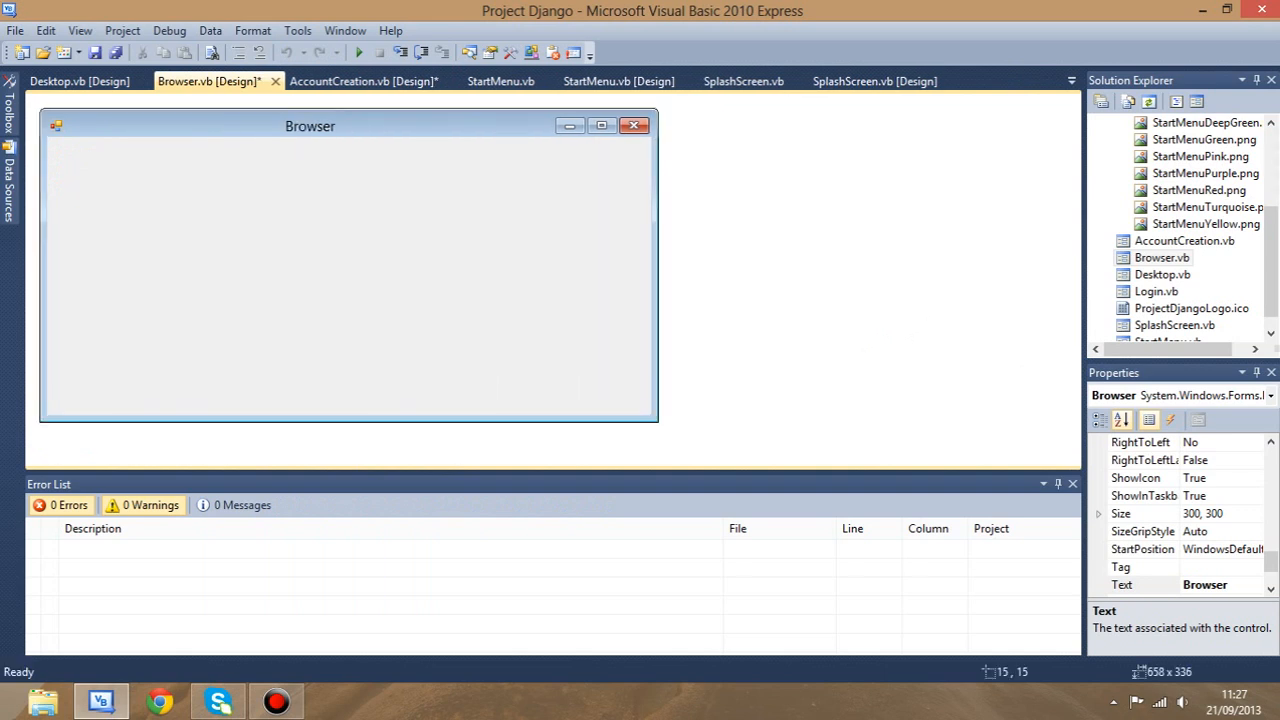
left_click_drag(658, 425, 645, 387)
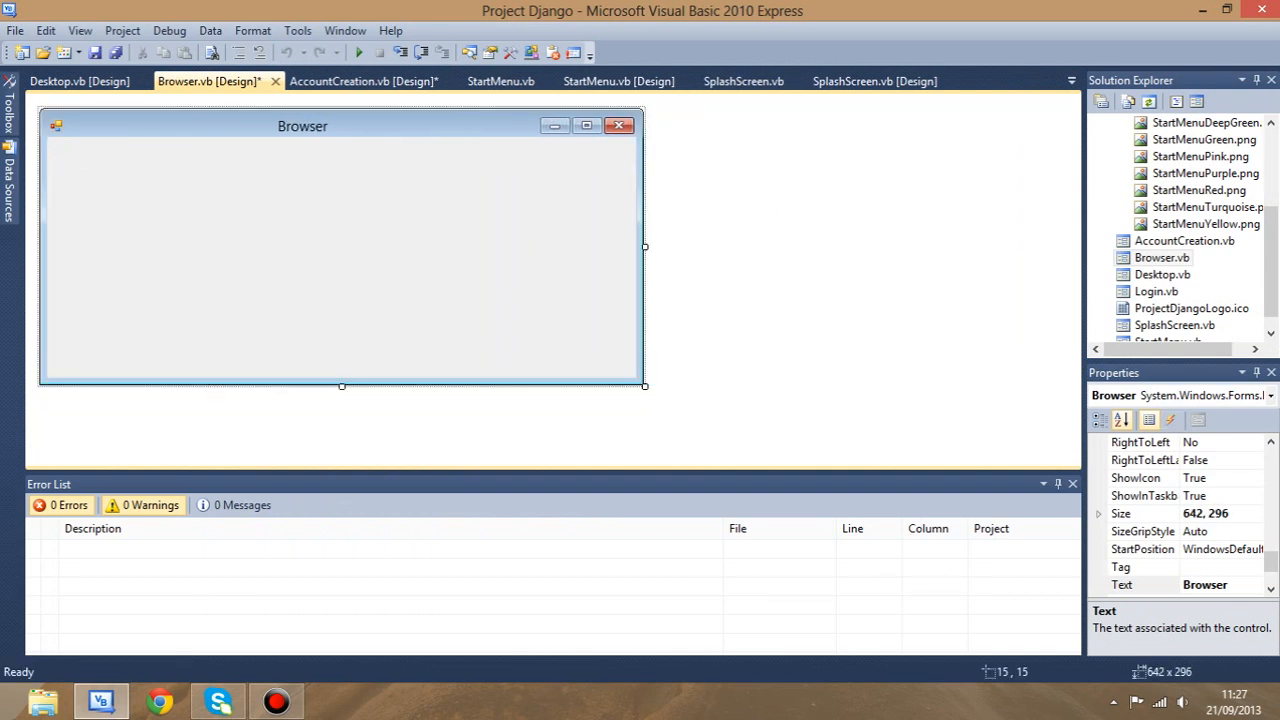
left_click(1135, 513)
type("1366")
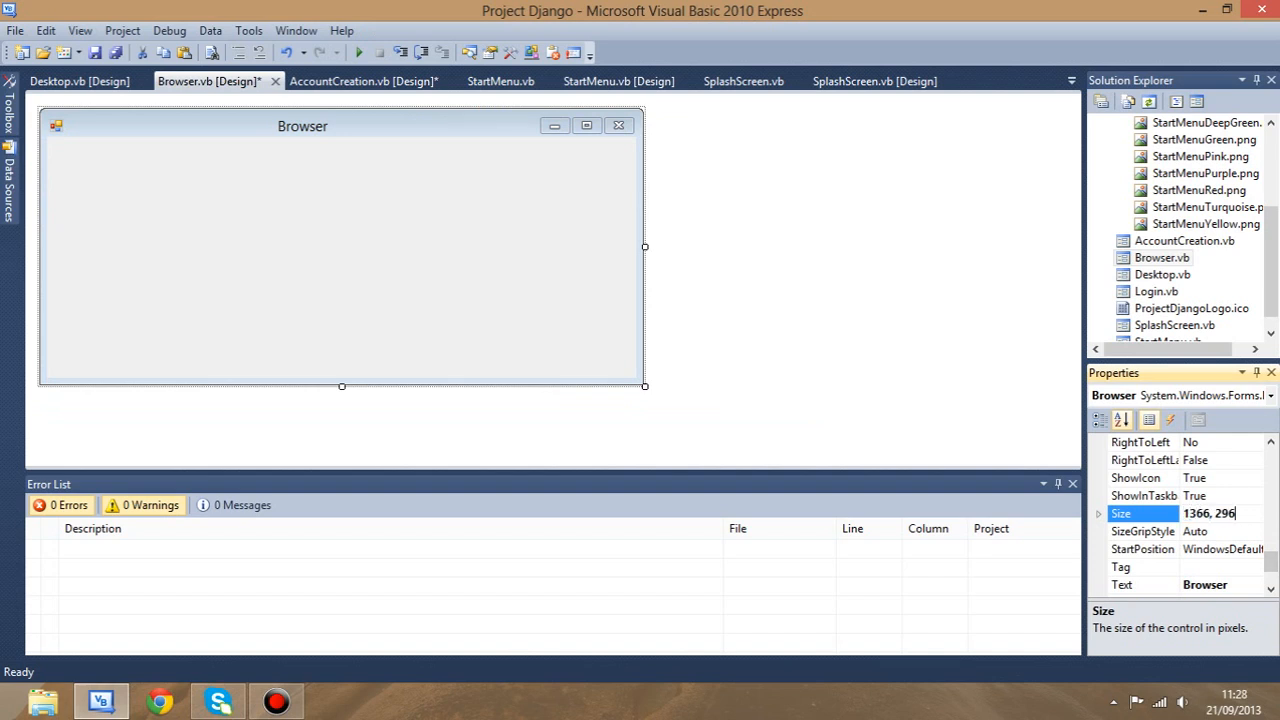
type("768")
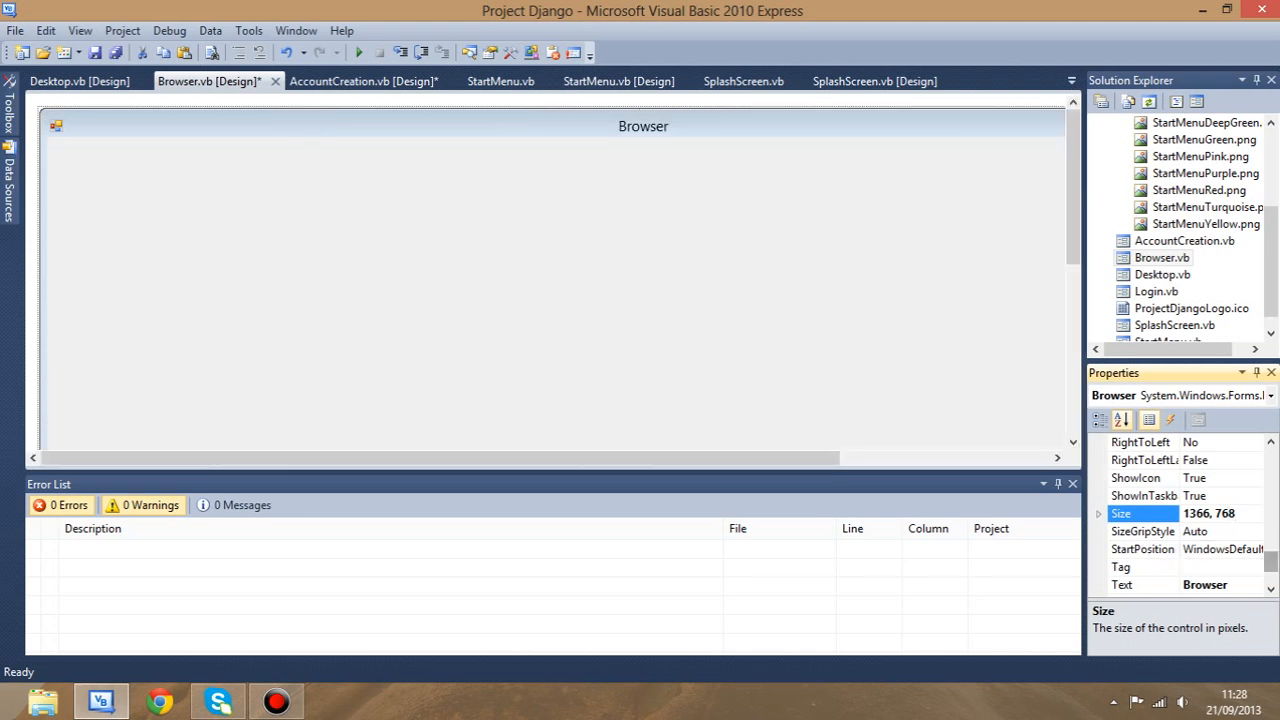
scroll("down", 3)
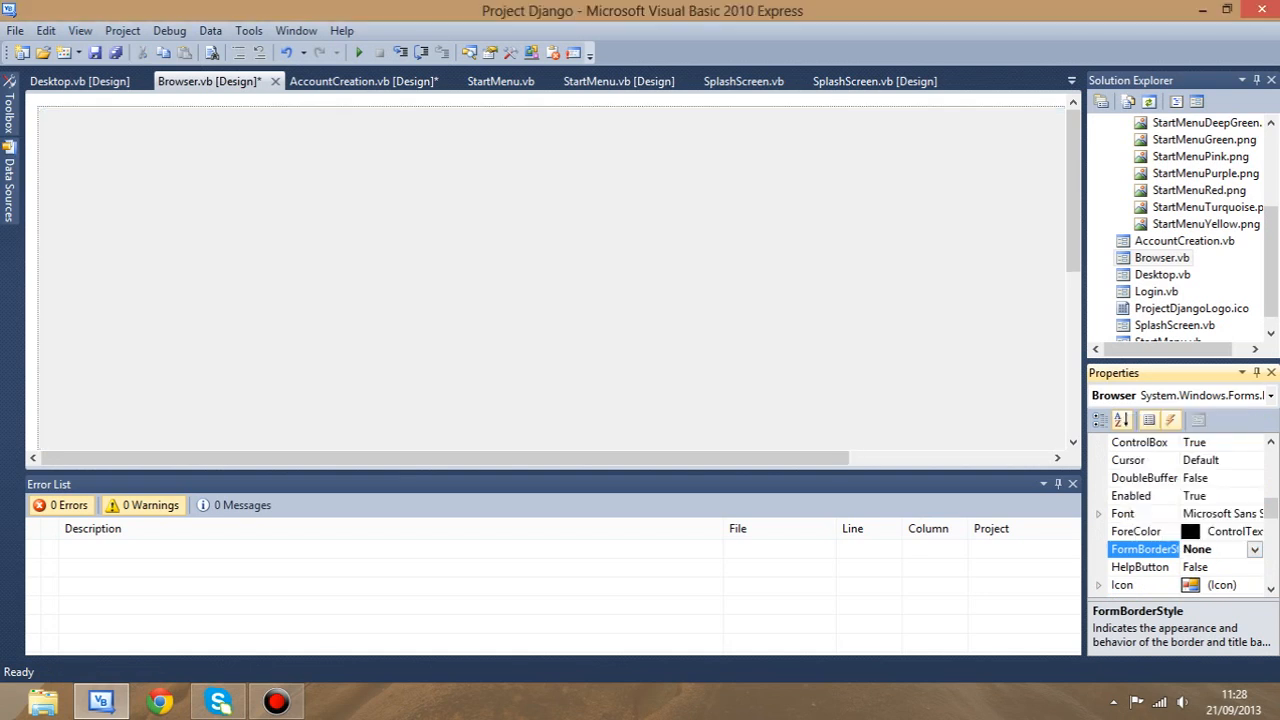
scroll("down", 3)
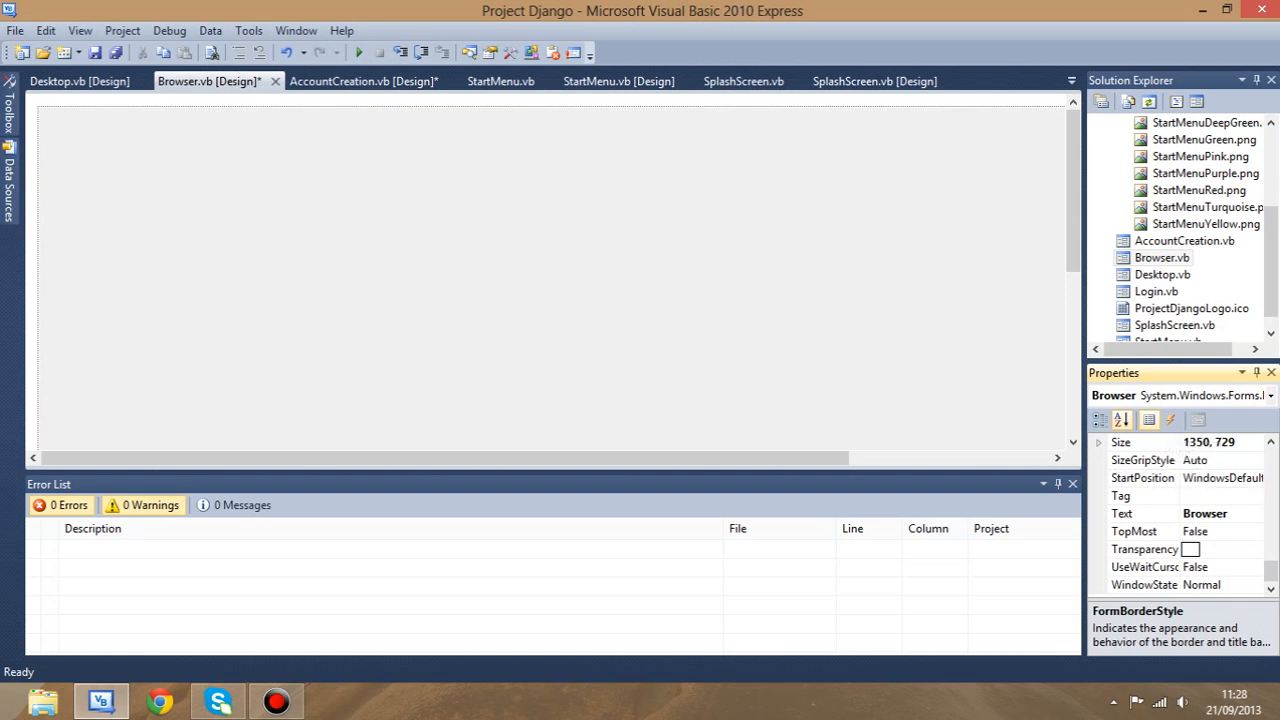
scroll("down", 3)
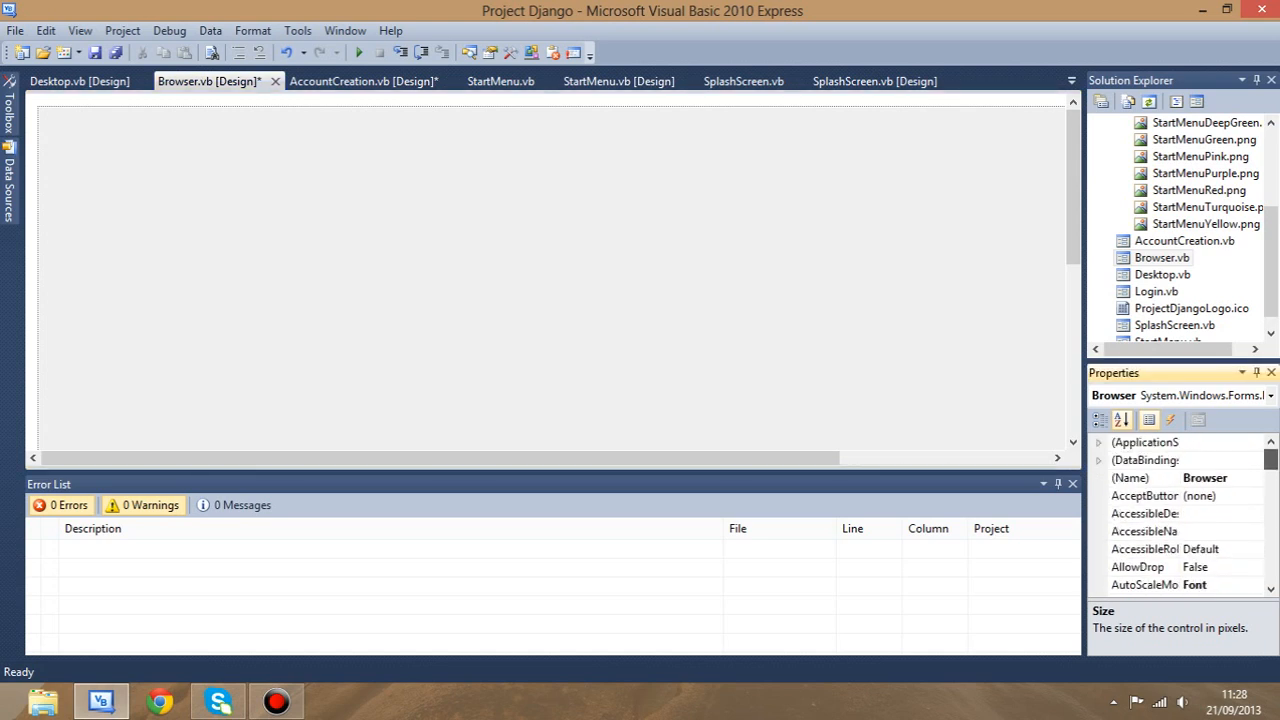
- Give the form the blue tiled BackgroundImage, then dismiss the invalid Transparent BackColor error
scroll("down", 3)
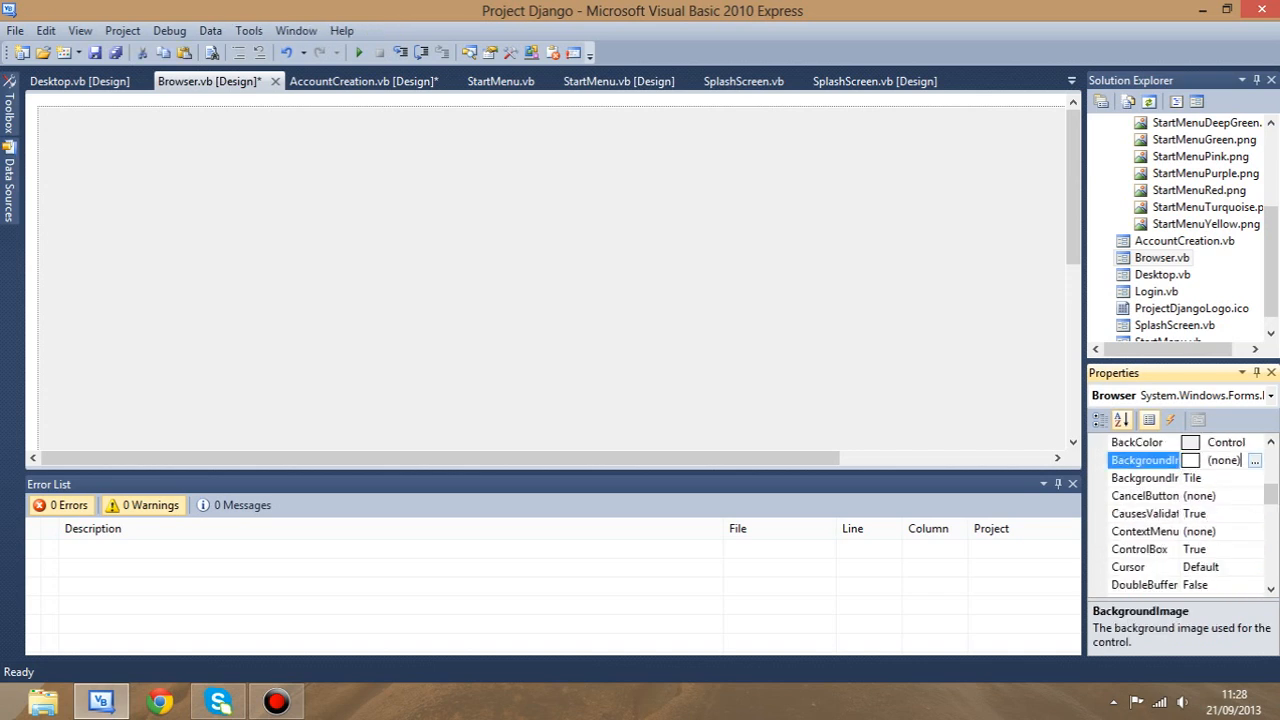
left_click(1257, 460)
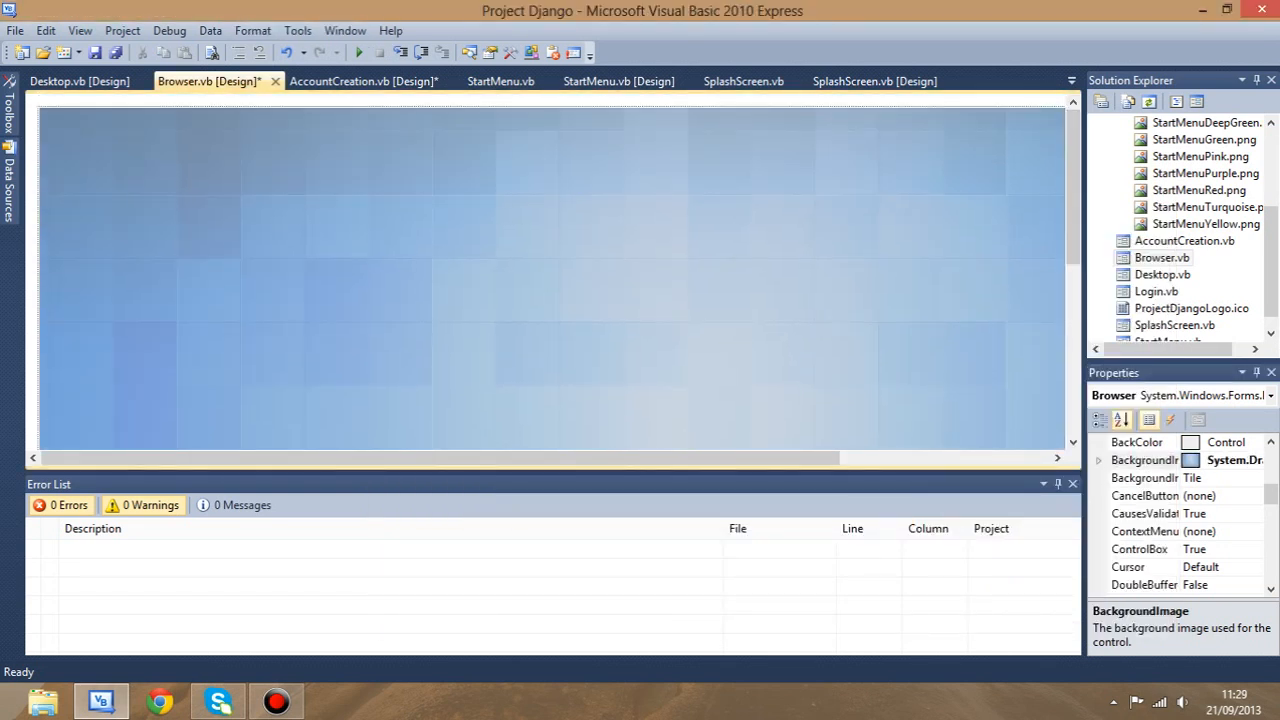
left_click(1255, 442)
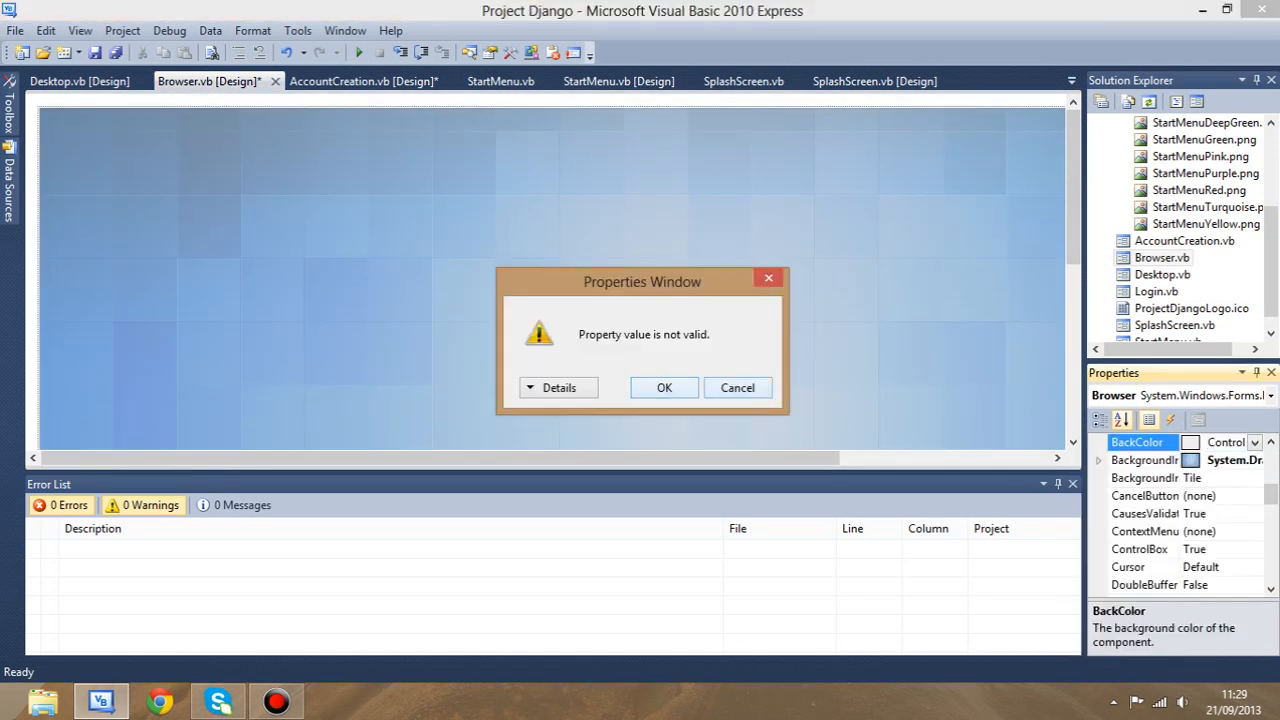
left_click(558, 387)
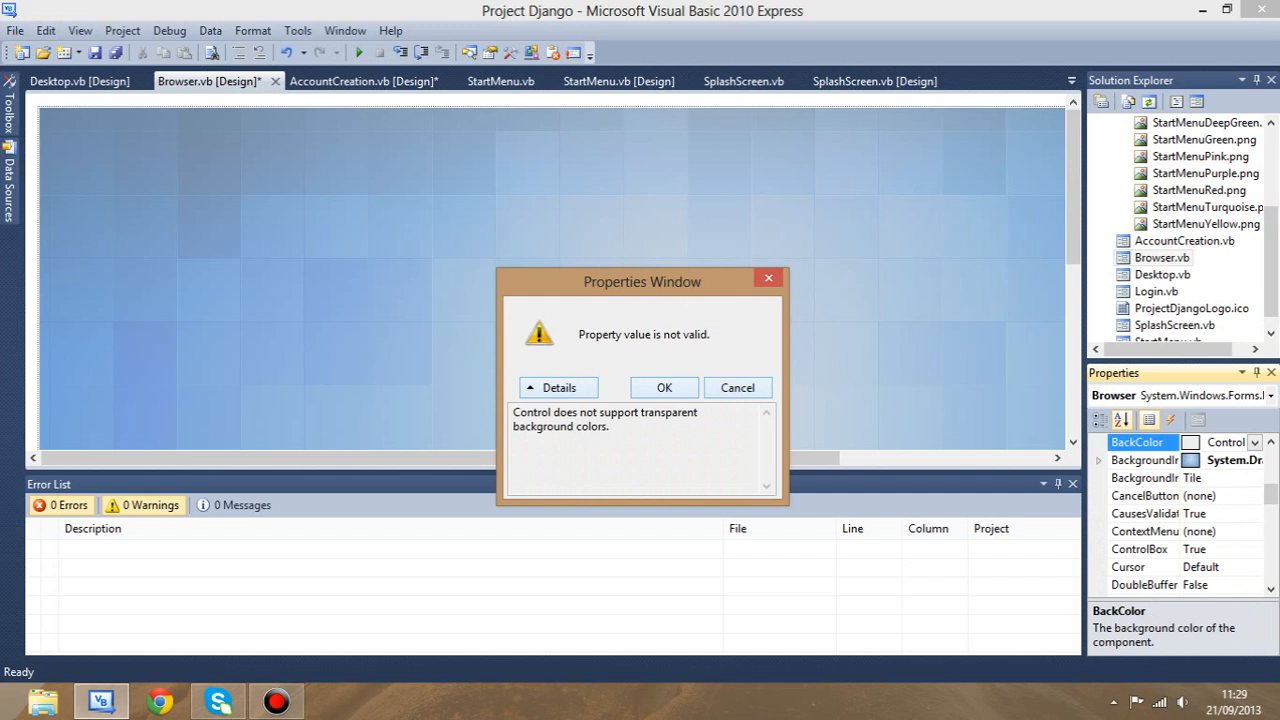
left_click(558, 387)
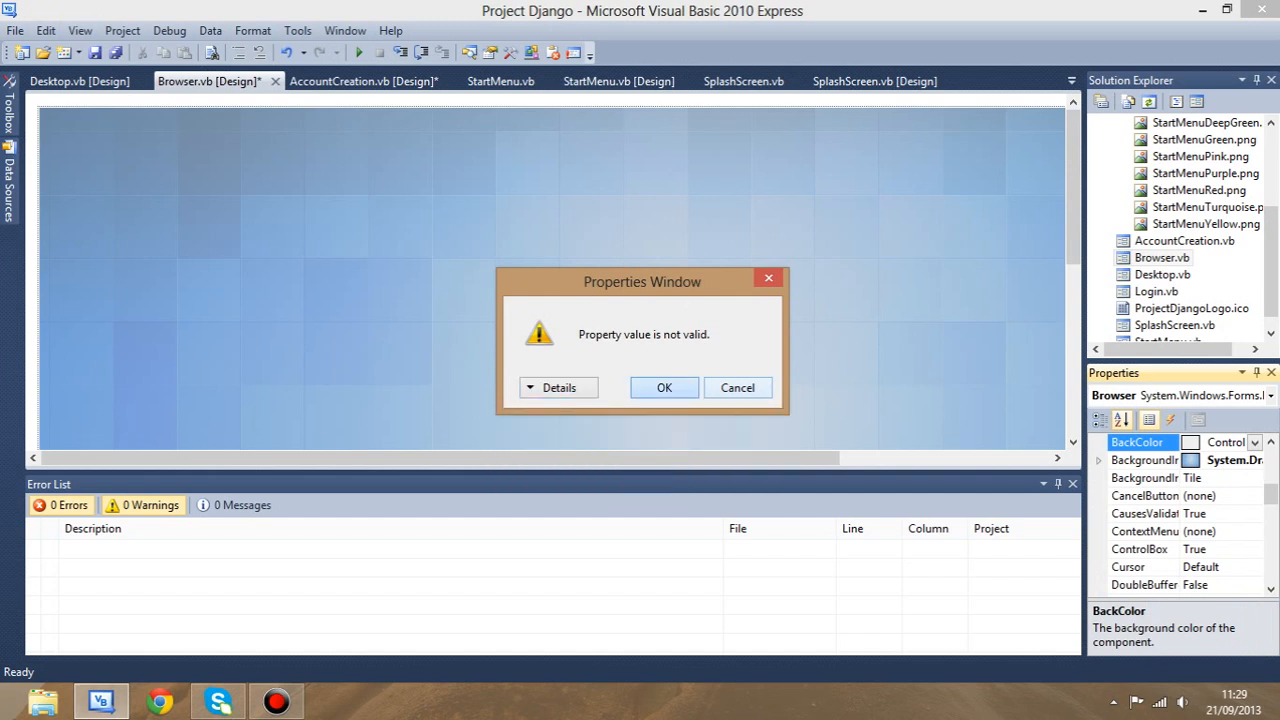
left_click(663, 387)
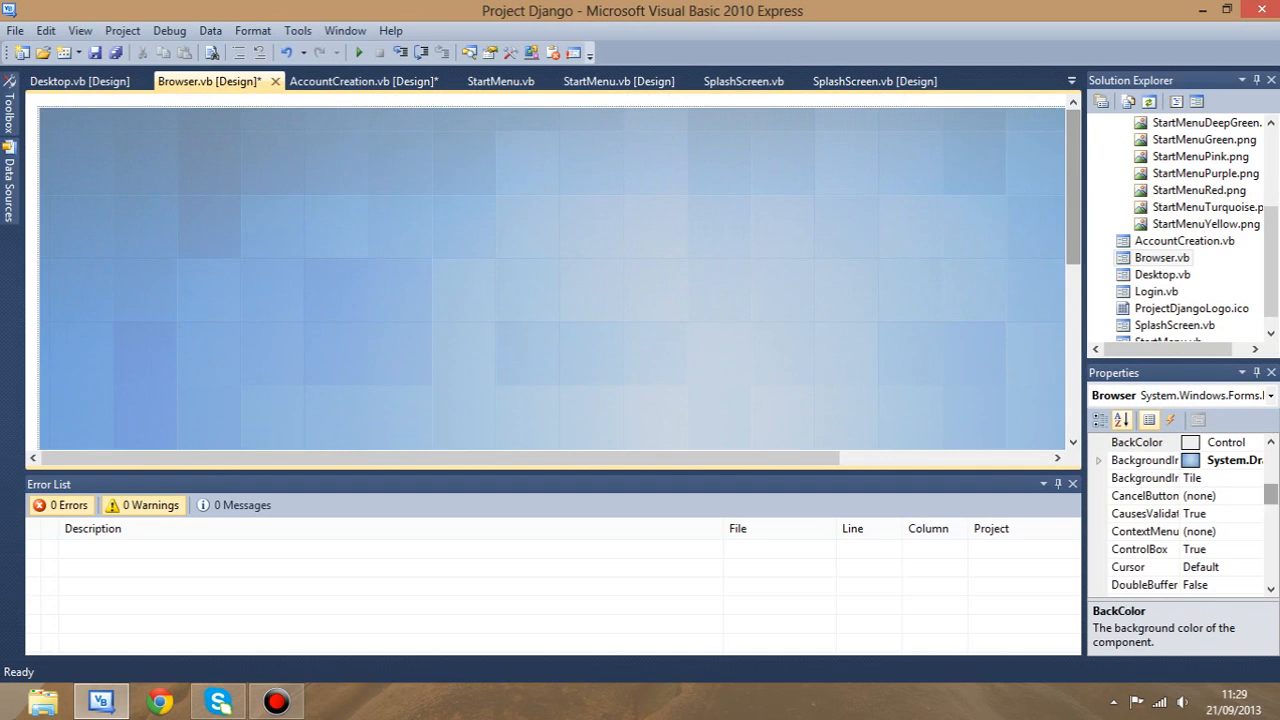
- Restore the Browser form's Opacity to 100% after briefly 50%, and open the Toolbox
scroll("down", 3)
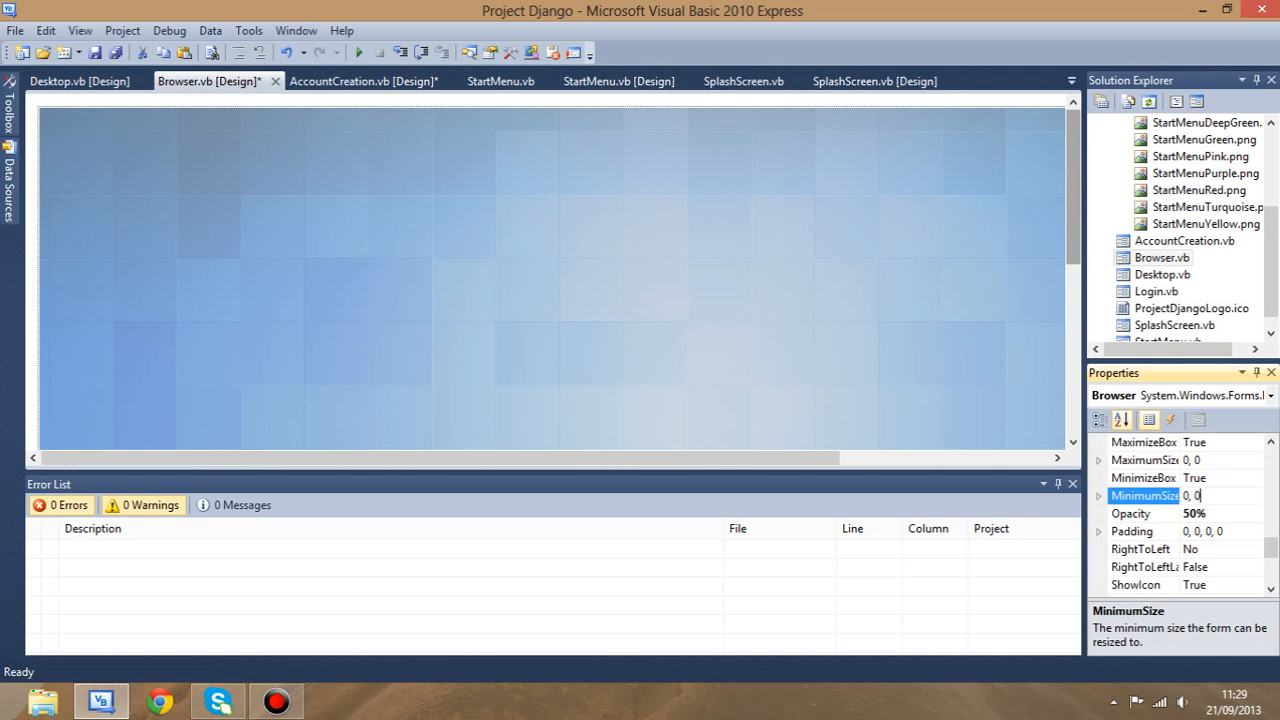
left_click(1143, 513)
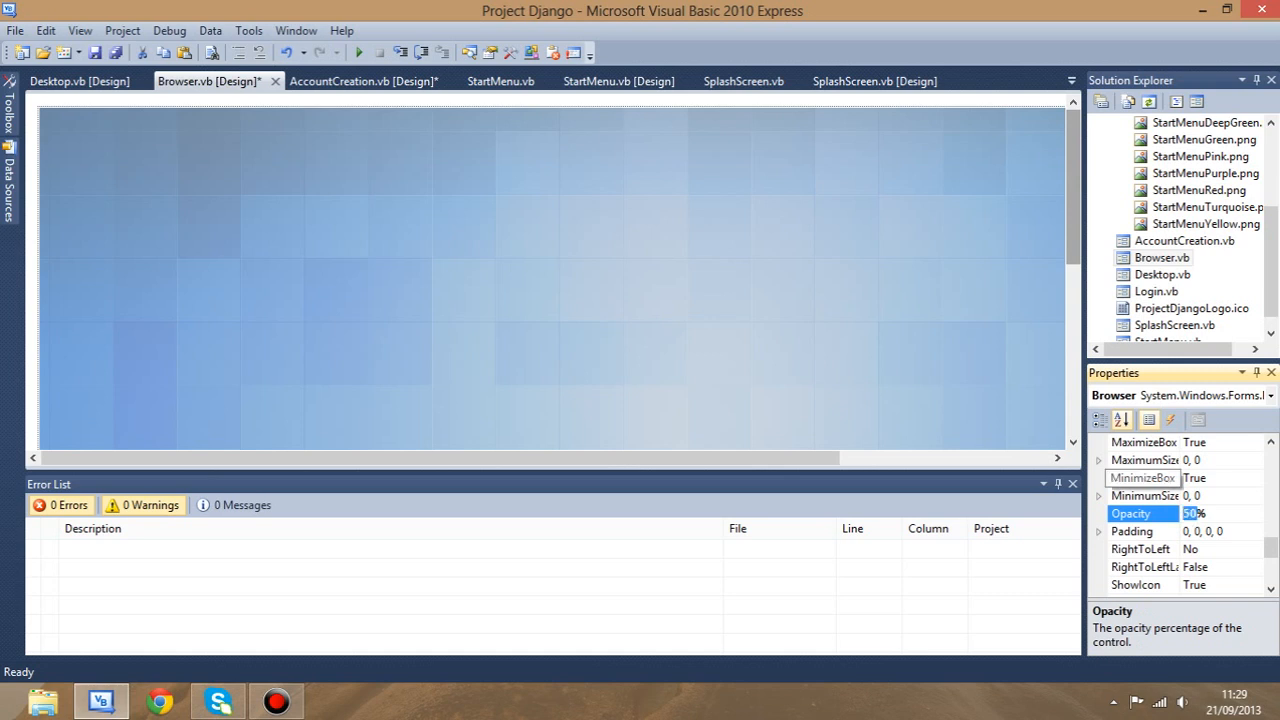
left_click(1143, 477)
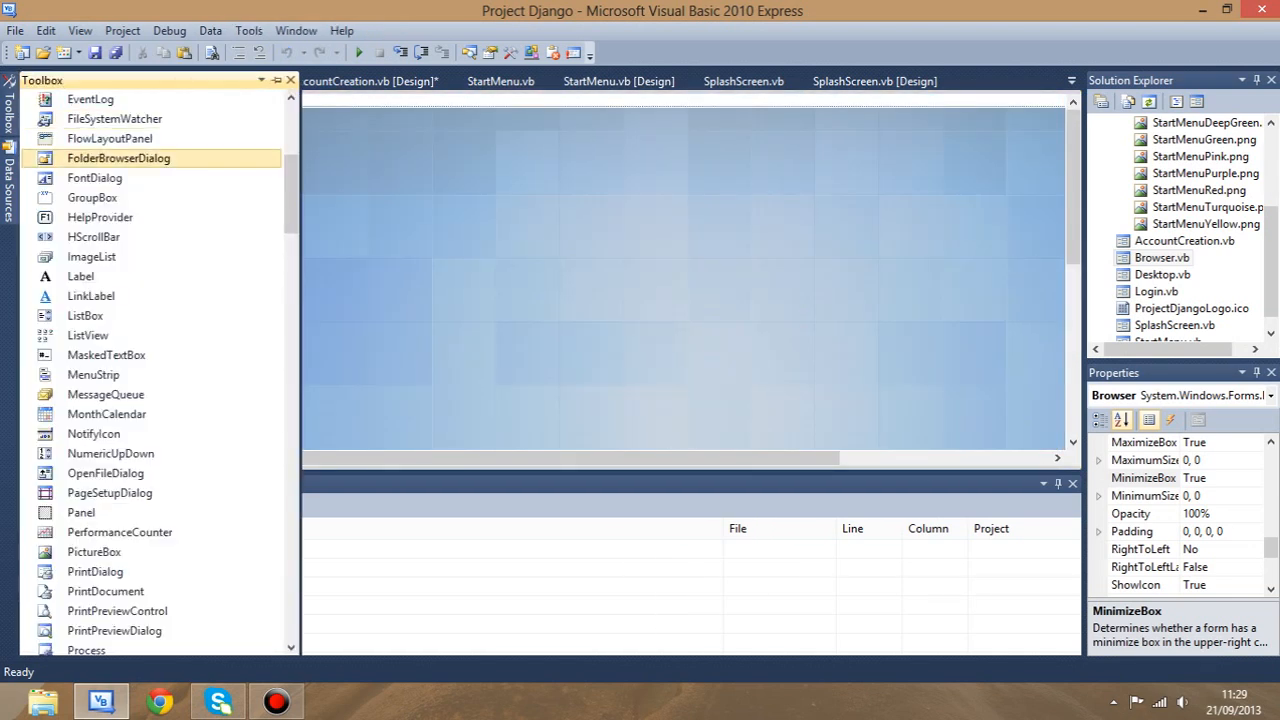
- Scroll the Toolbox to Containers and place a TabControl at the form's top-left
scroll("down", 3)
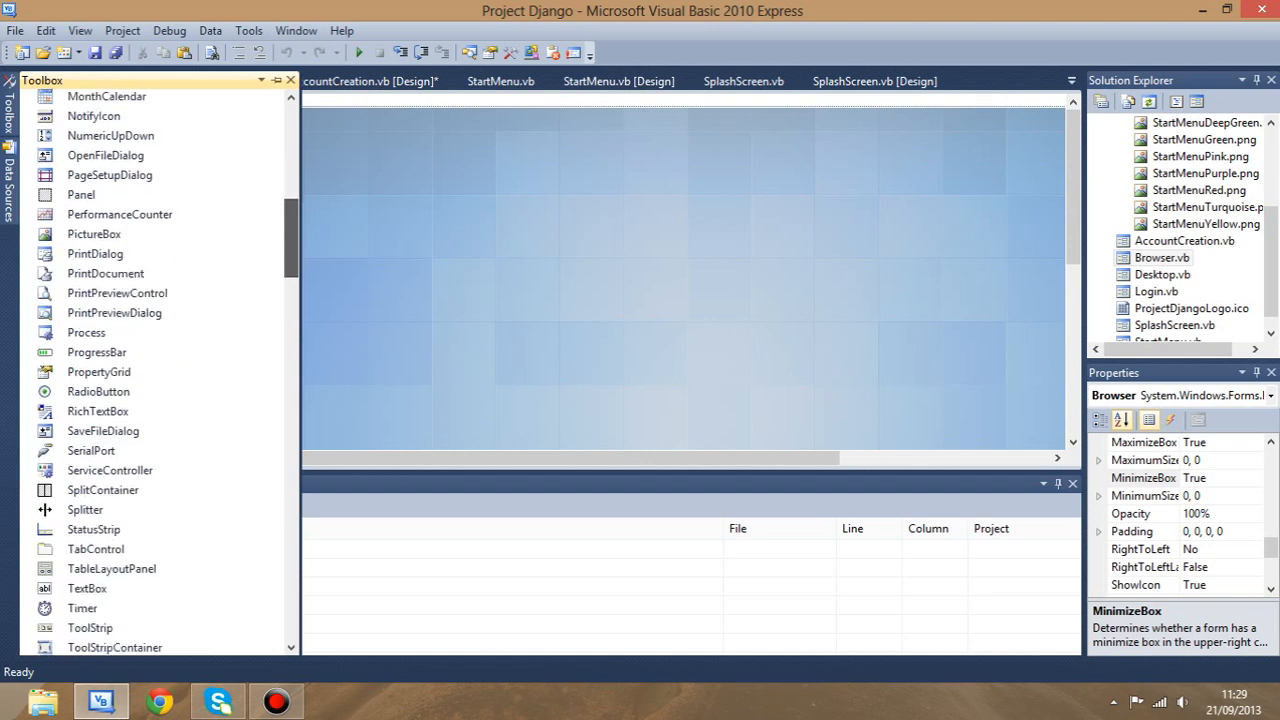
scroll("down", 3)
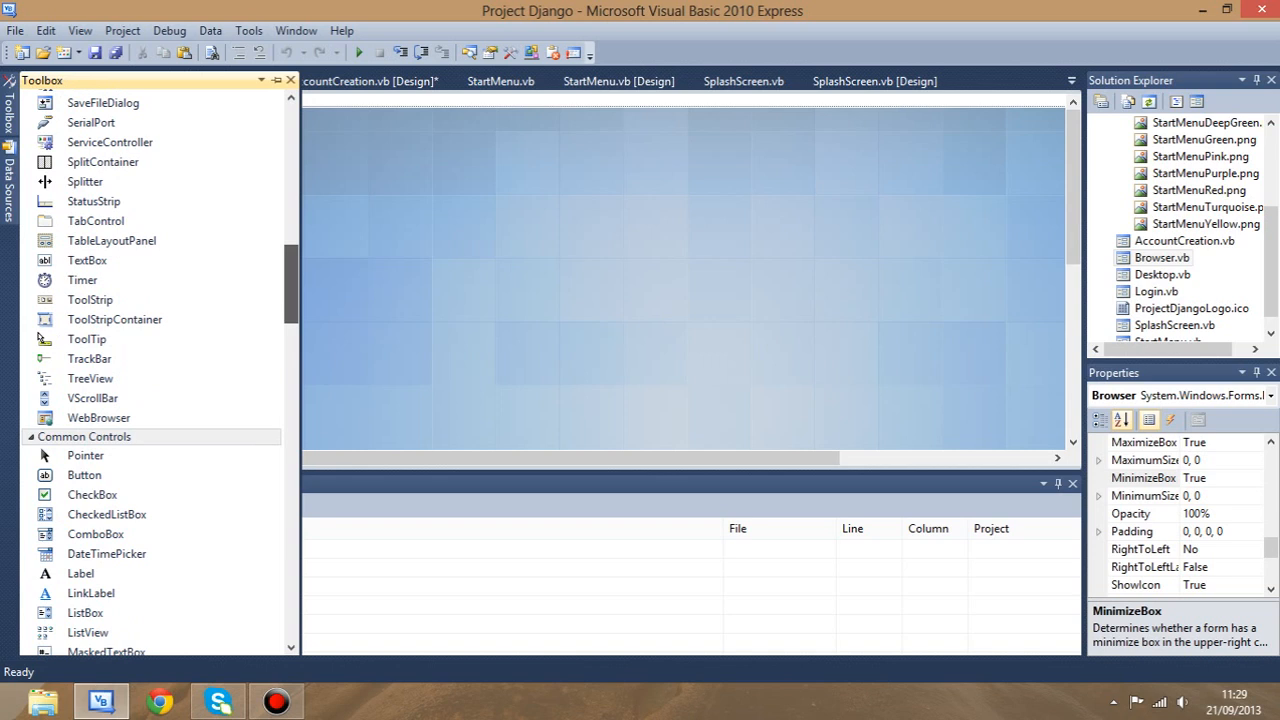
scroll("down", 3)
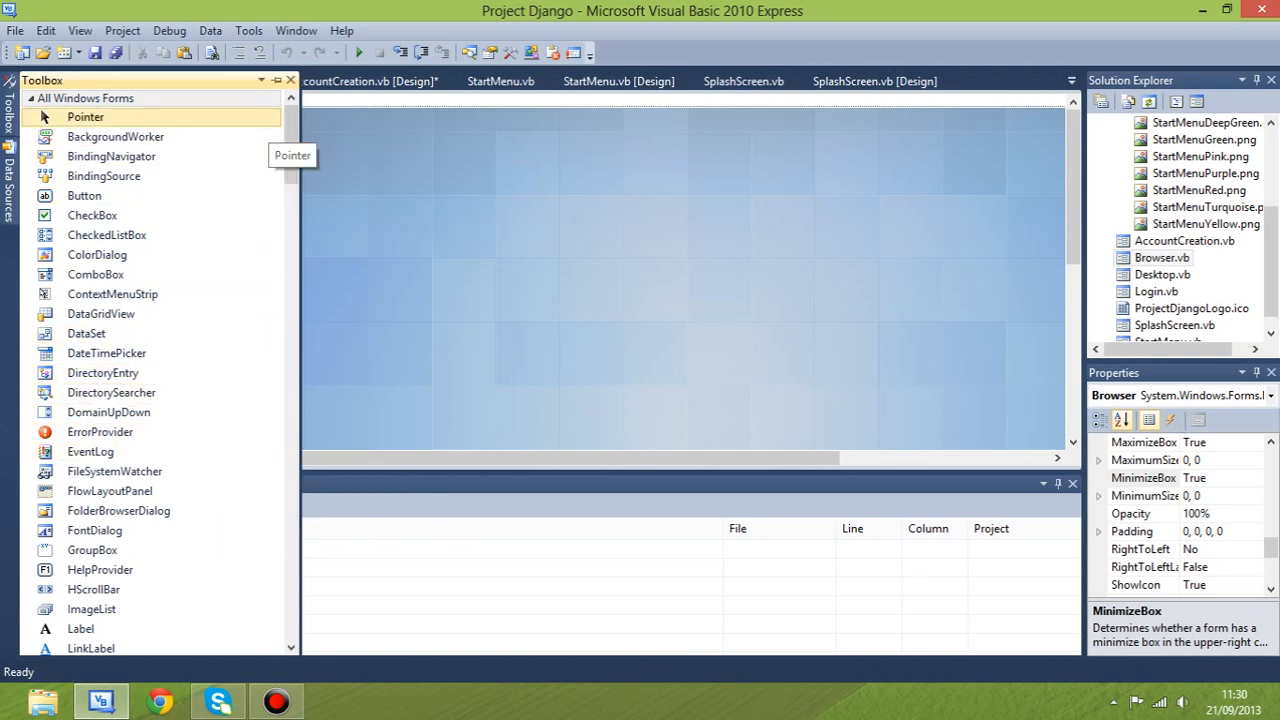
scroll("down", 3)
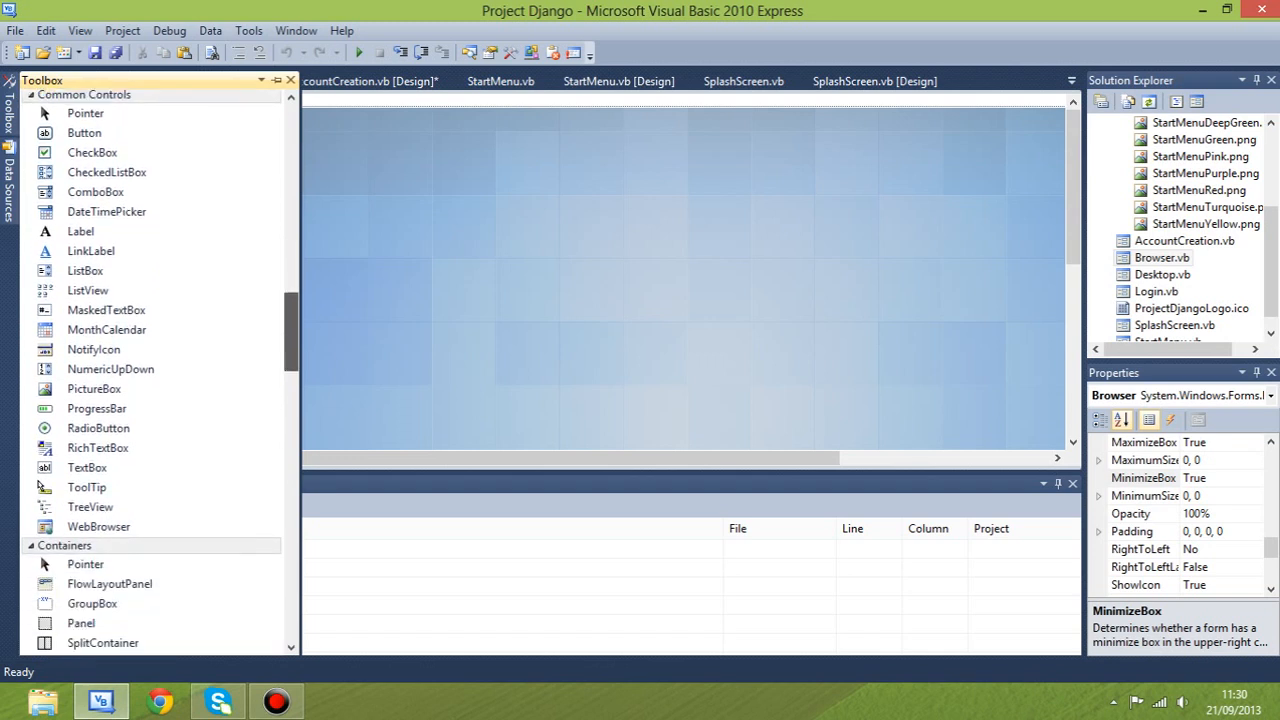
scroll("down", 3)
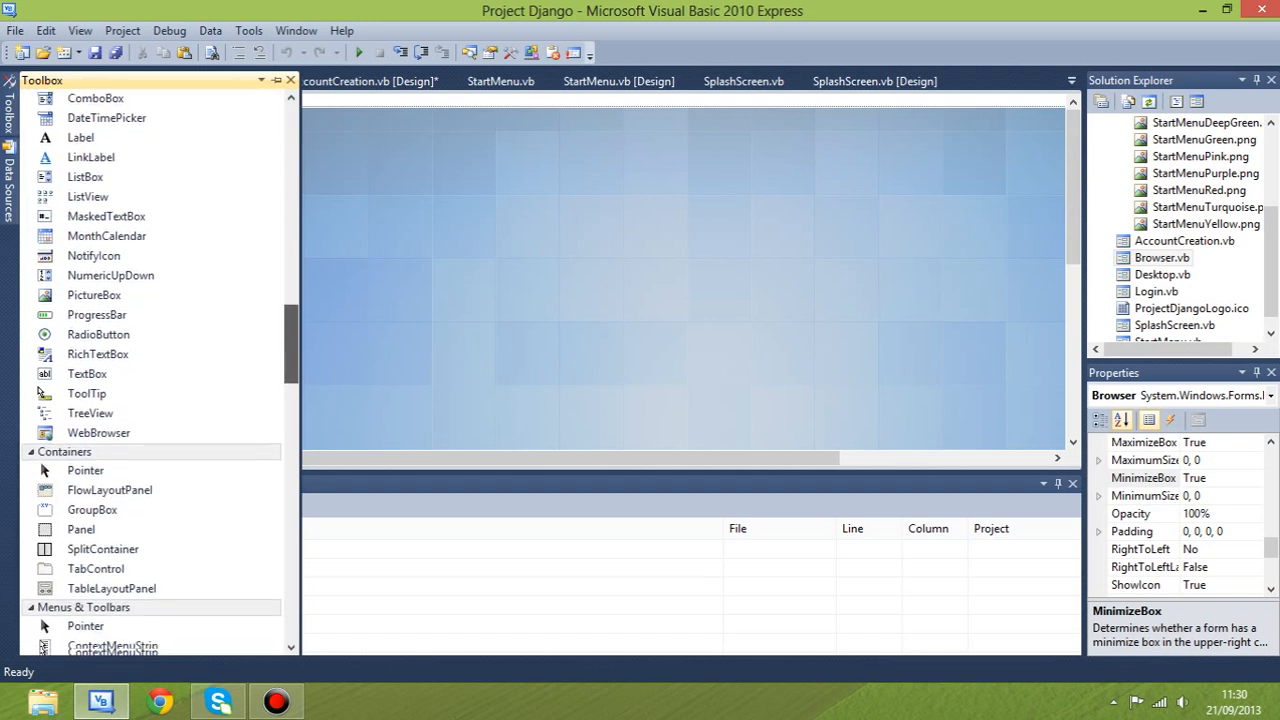
scroll("down", 3)
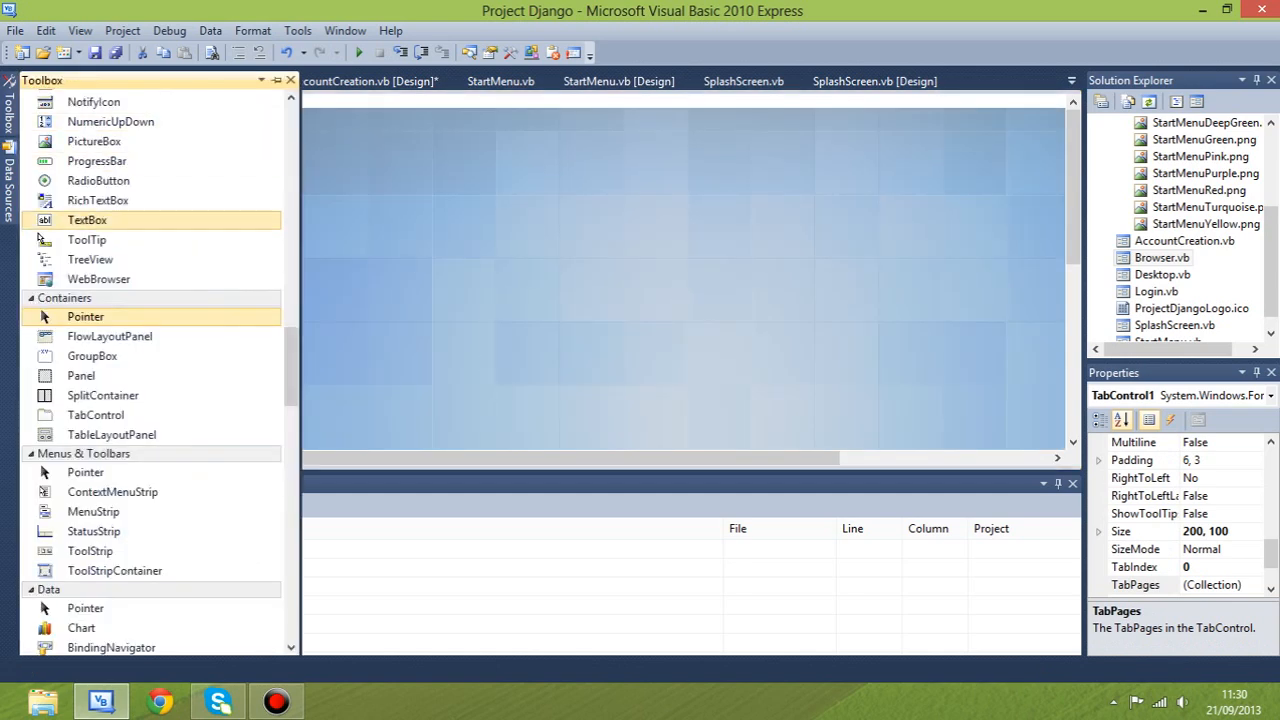
scroll("down", 3)
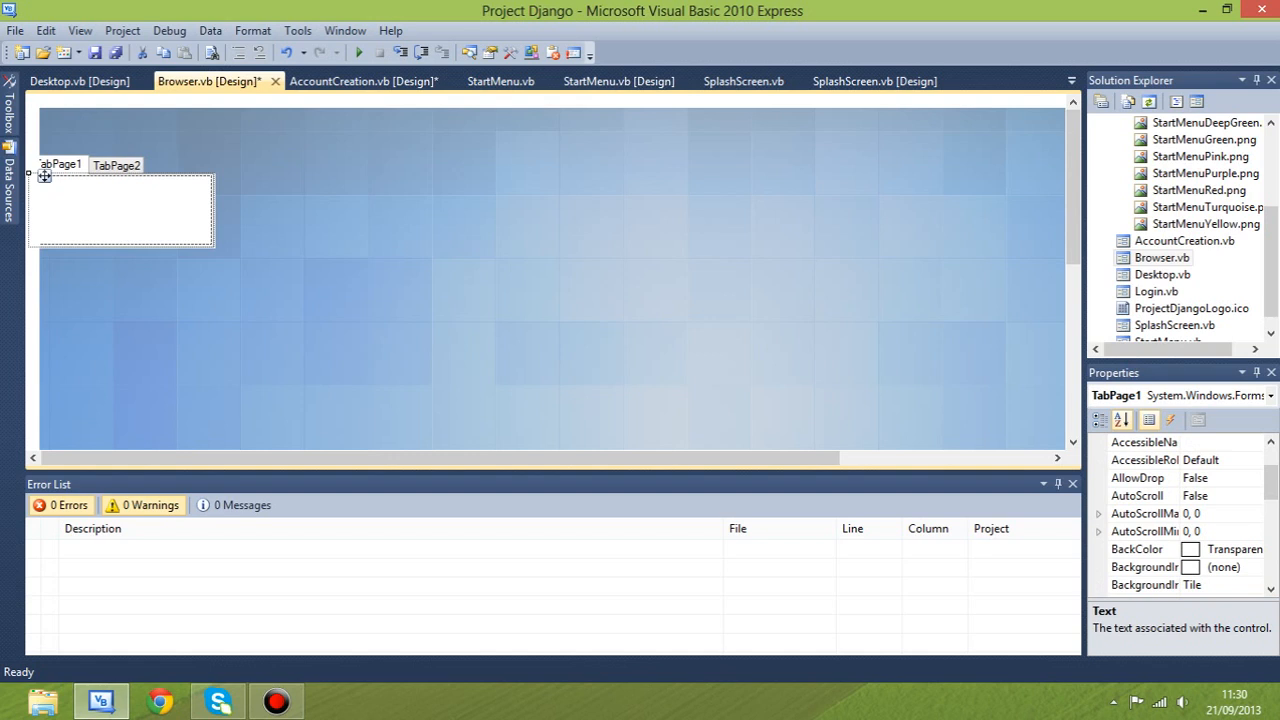
- Set TabPage1's UseVisualStyleBackColor to False, then reposition and enlarge the tab control
scroll("down", 3)
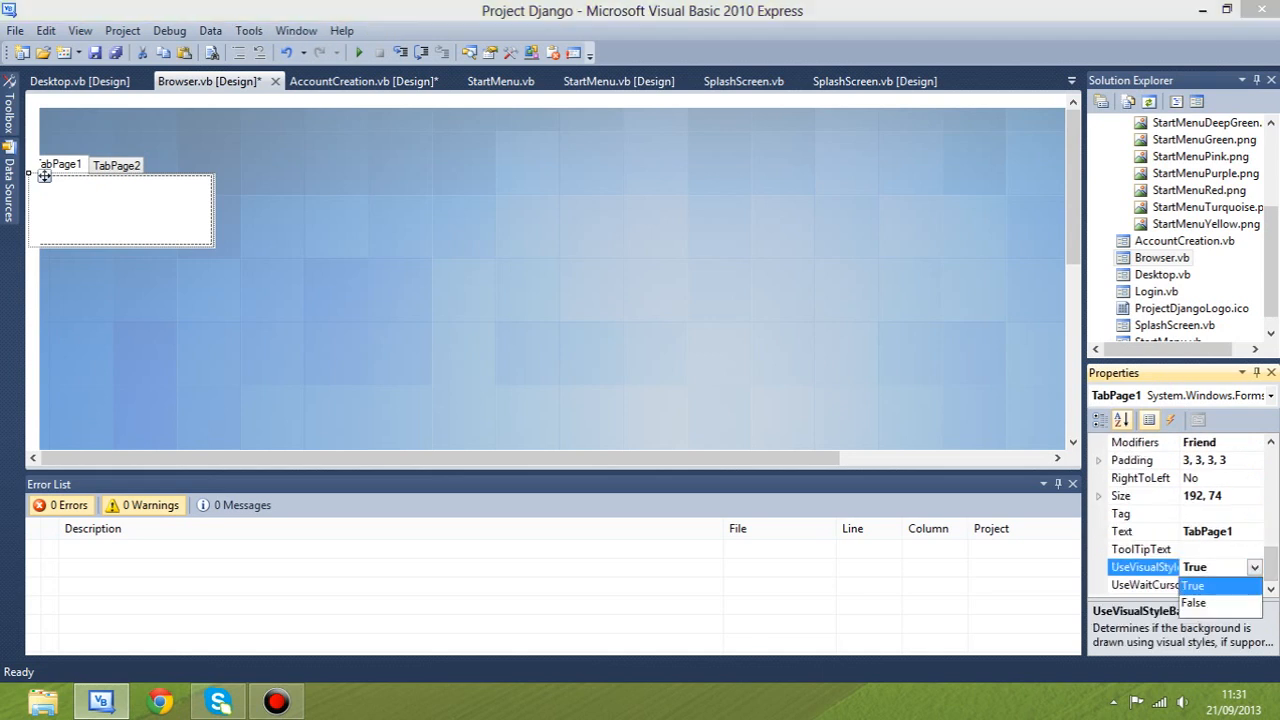
left_click(1194, 602)
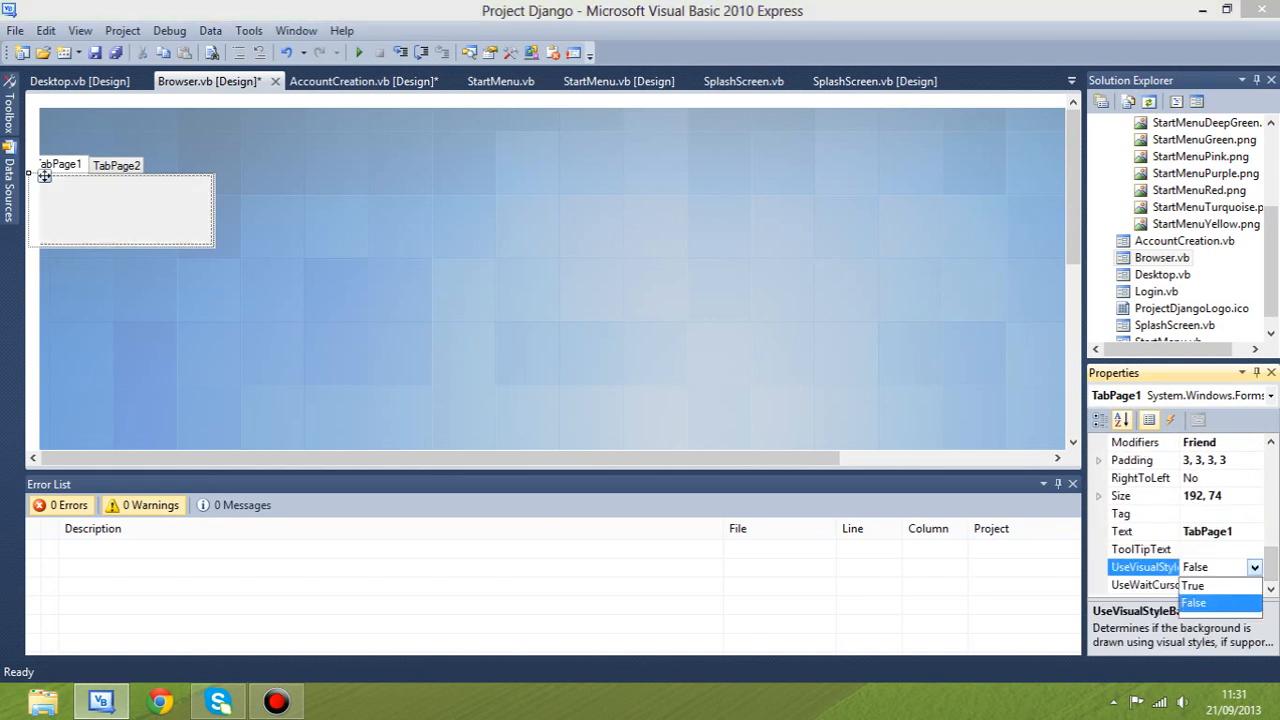
left_click(1191, 585)
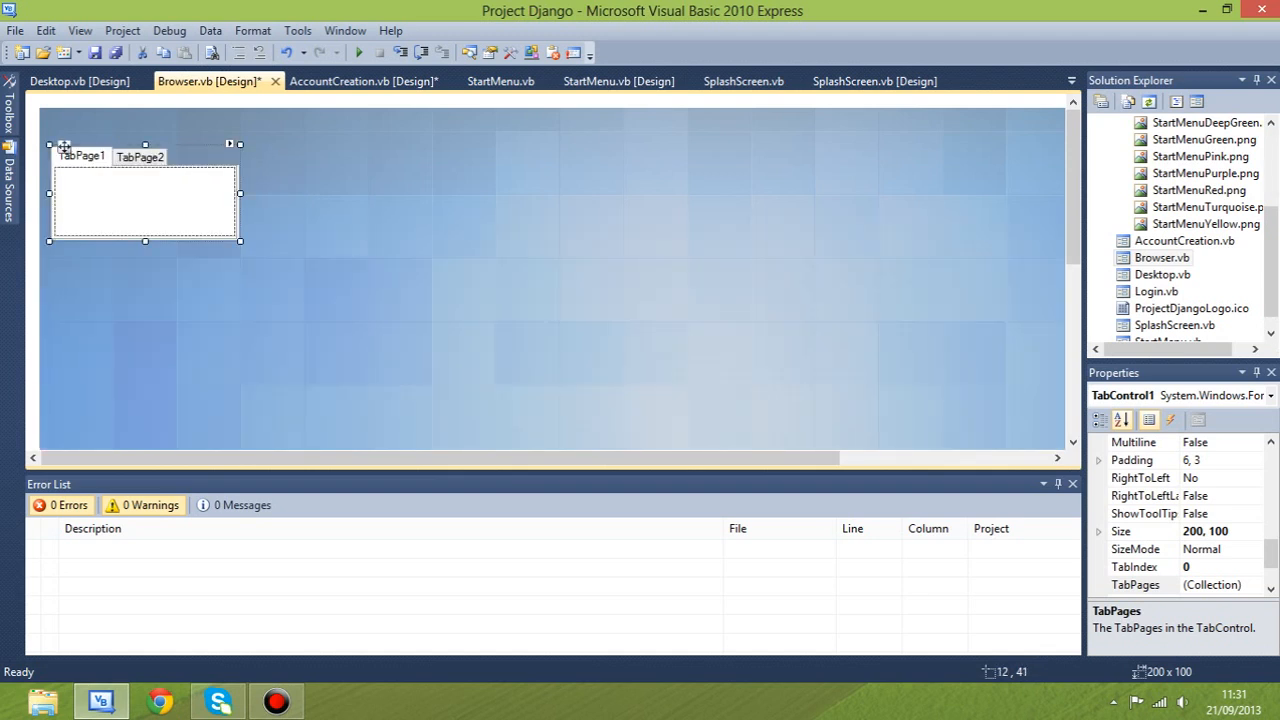
left_click_drag(240, 241, 836, 393)
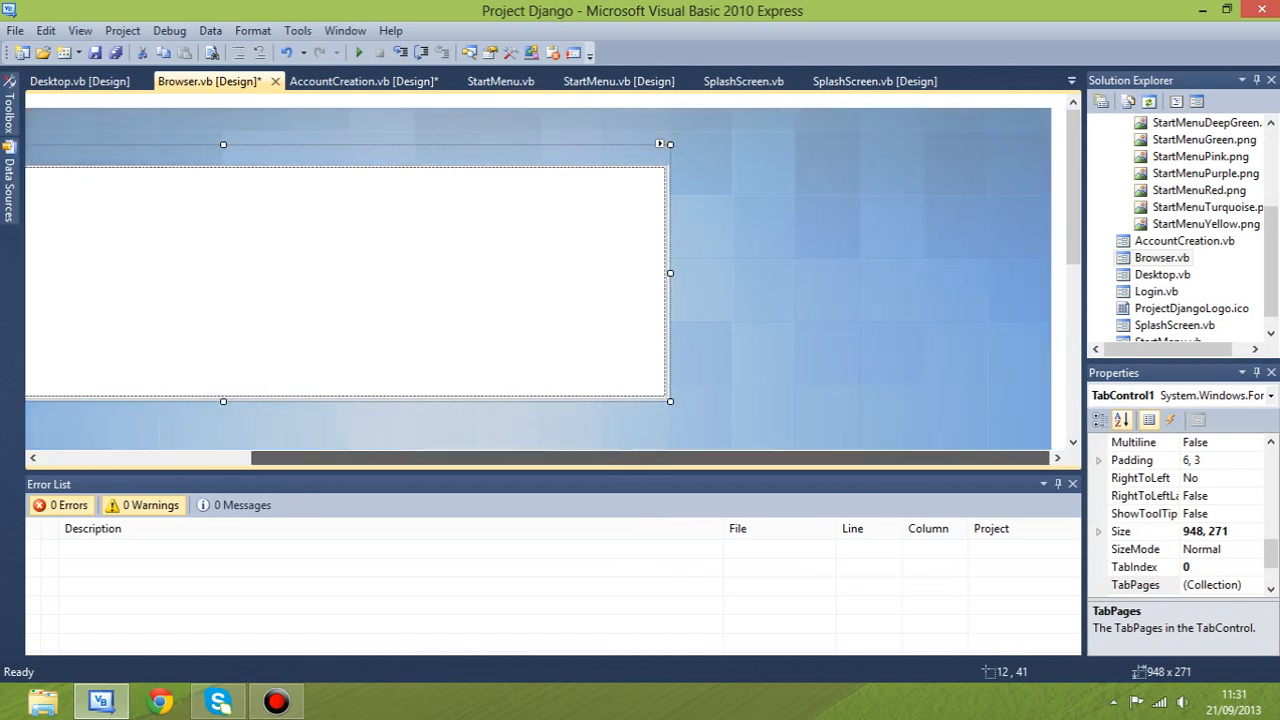
left_click_drag(669, 273, 965, 273)
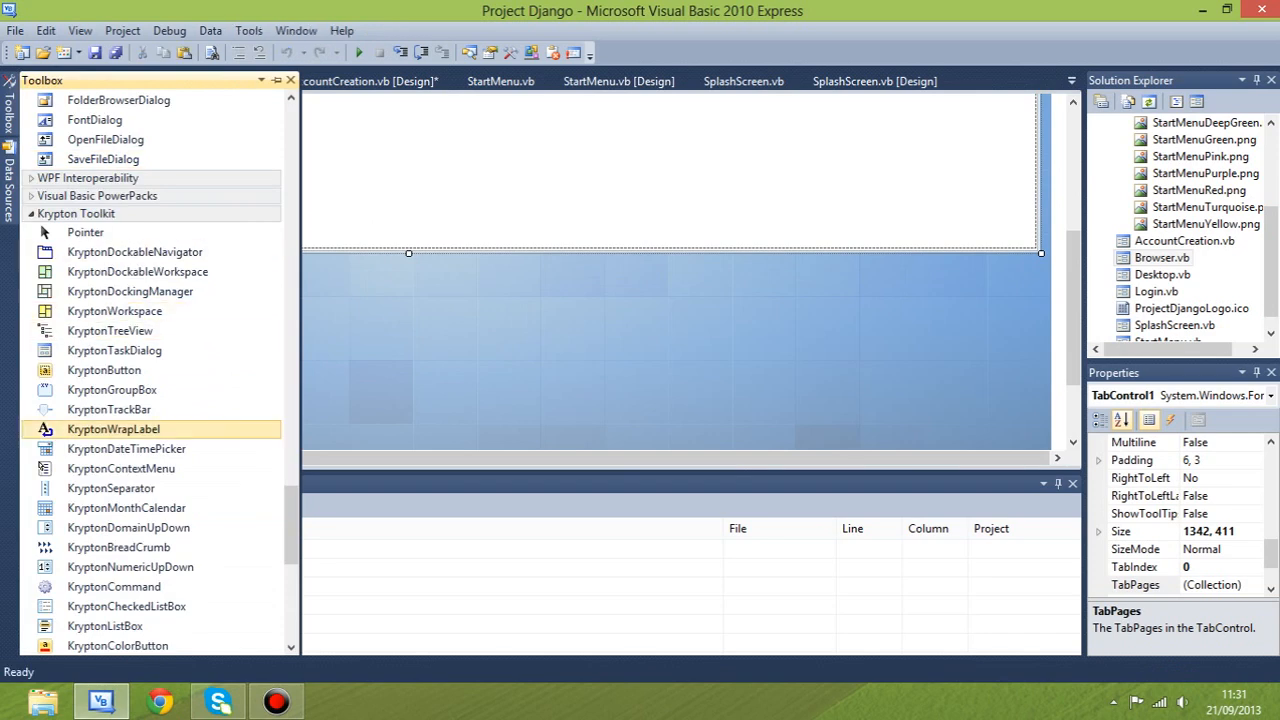
scroll("down", 3)
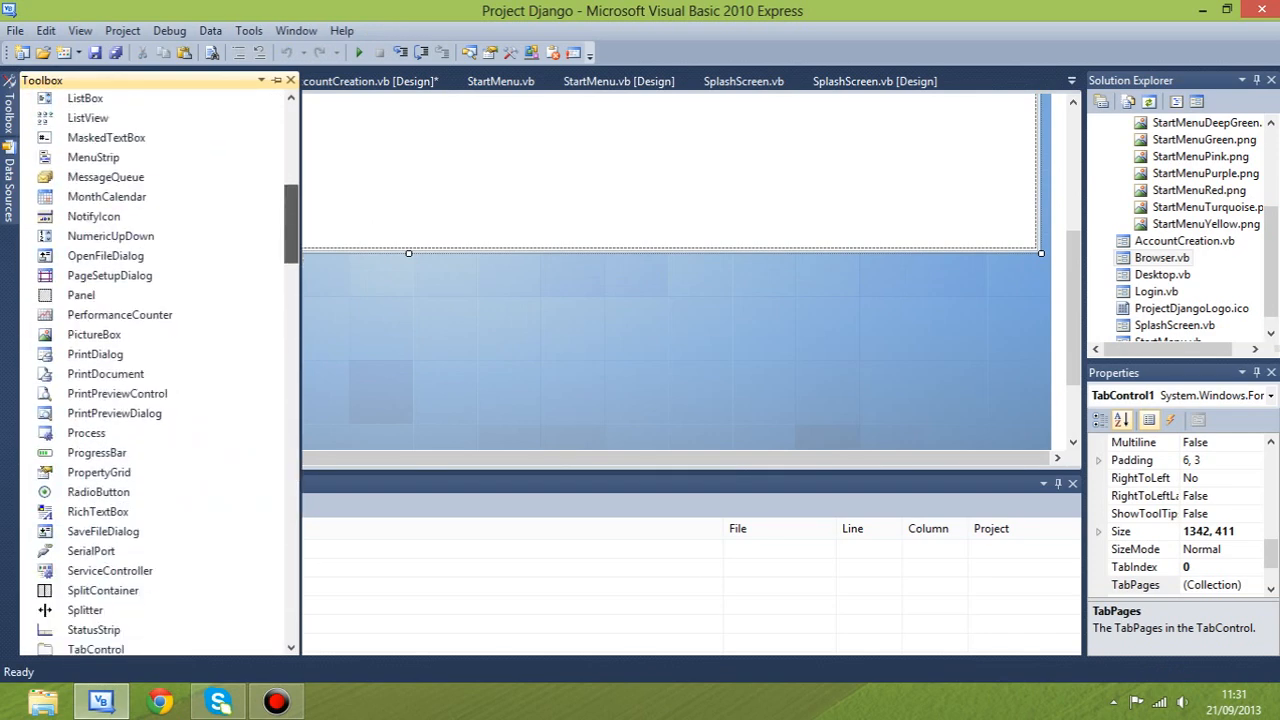
scroll("down", 3)
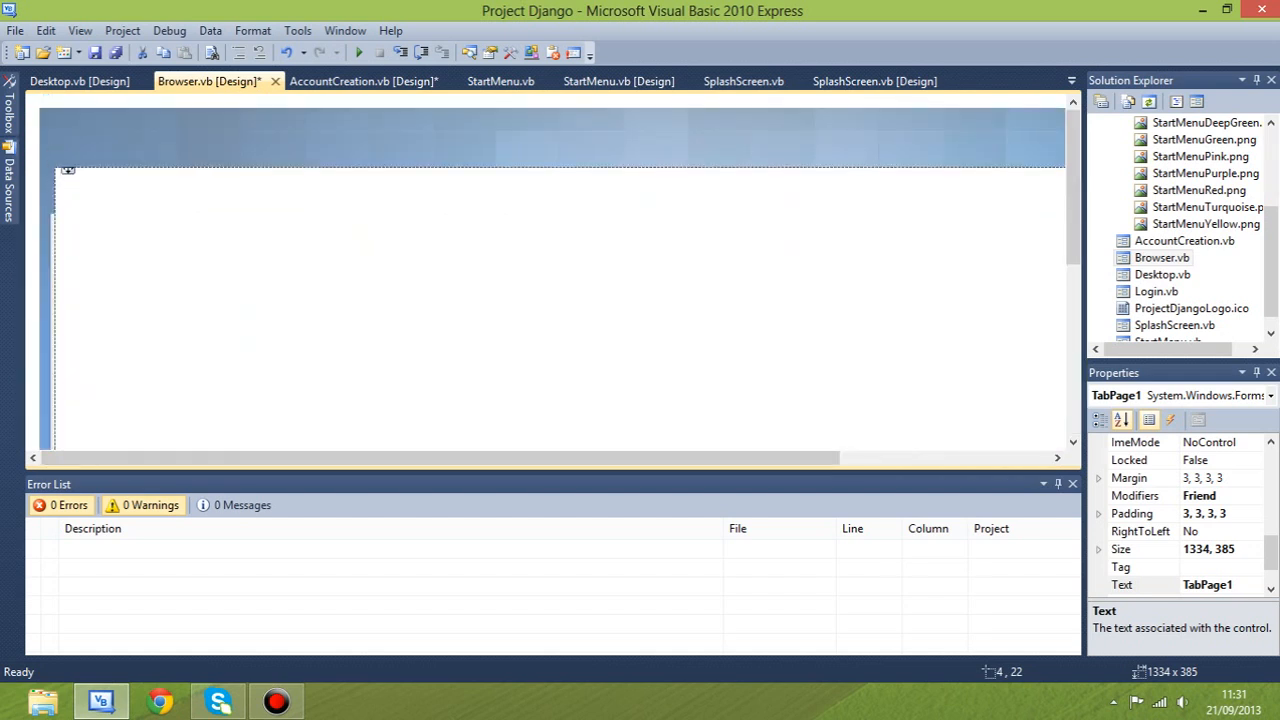
scroll("down", 3)
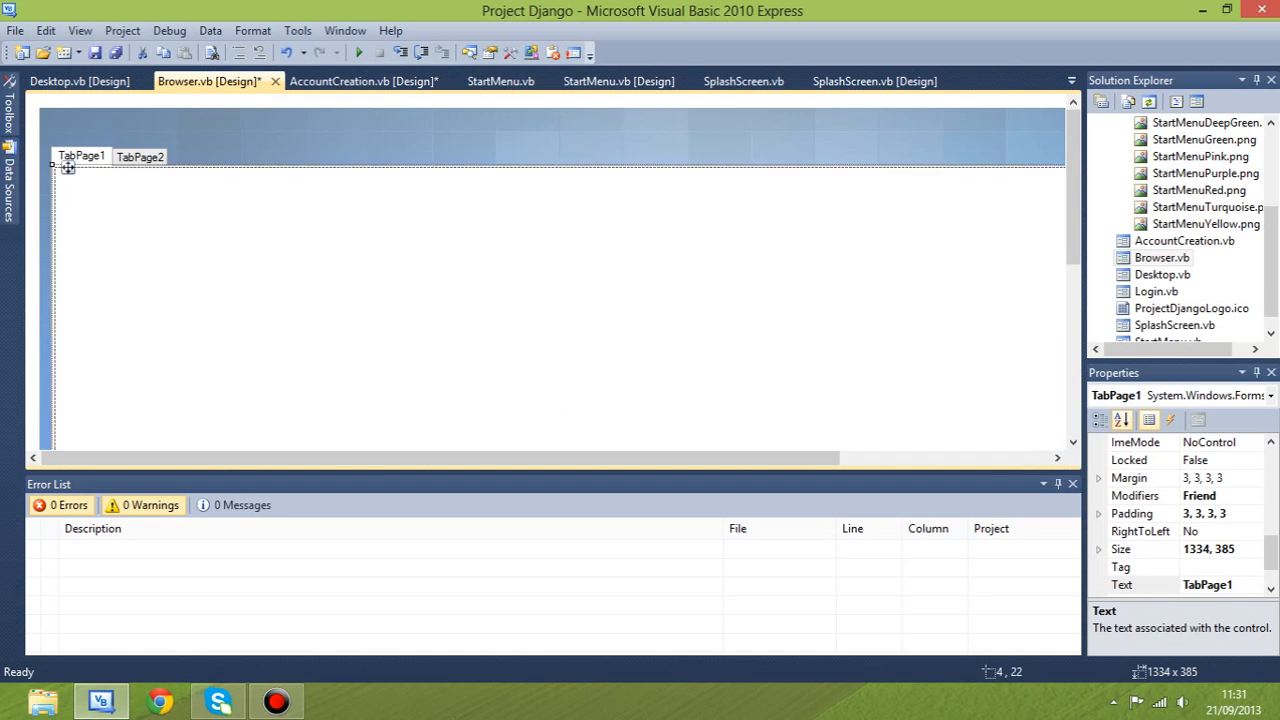
- Remove TabPage2, size the TabControl to 1342×744, and add PictureBox1 below it
right_click(70, 170)
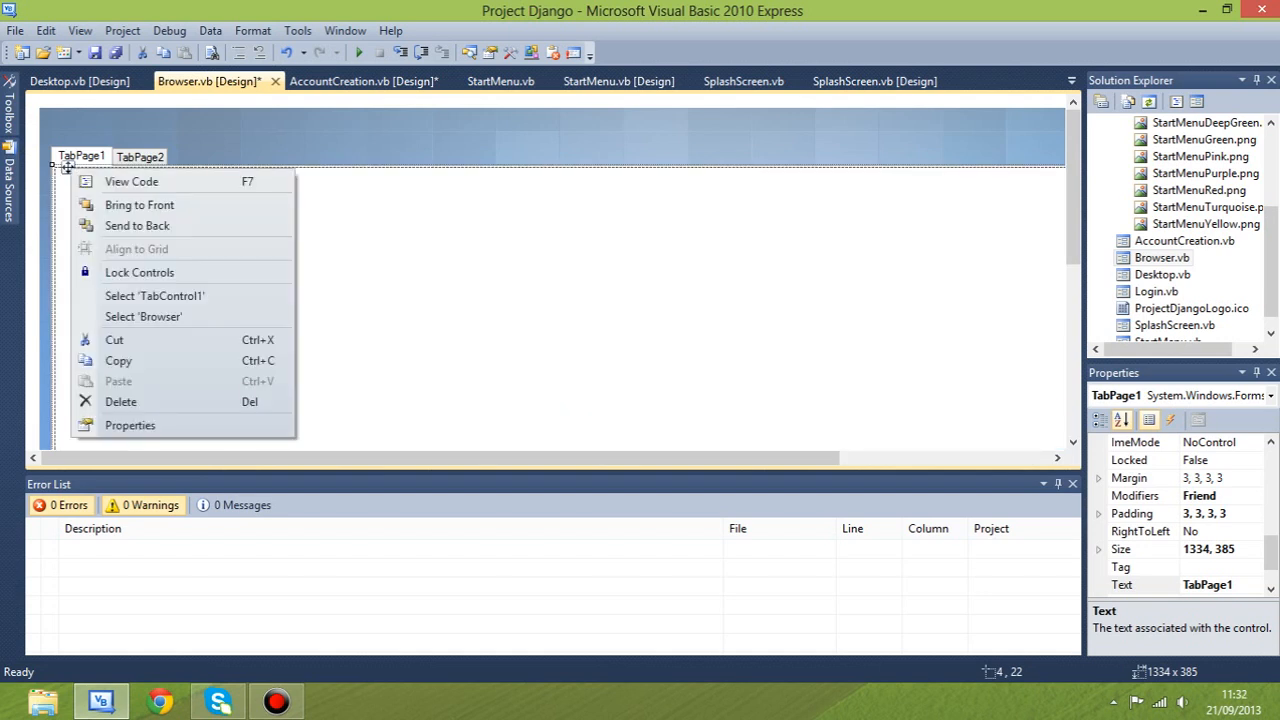
mouse_move(143, 316)
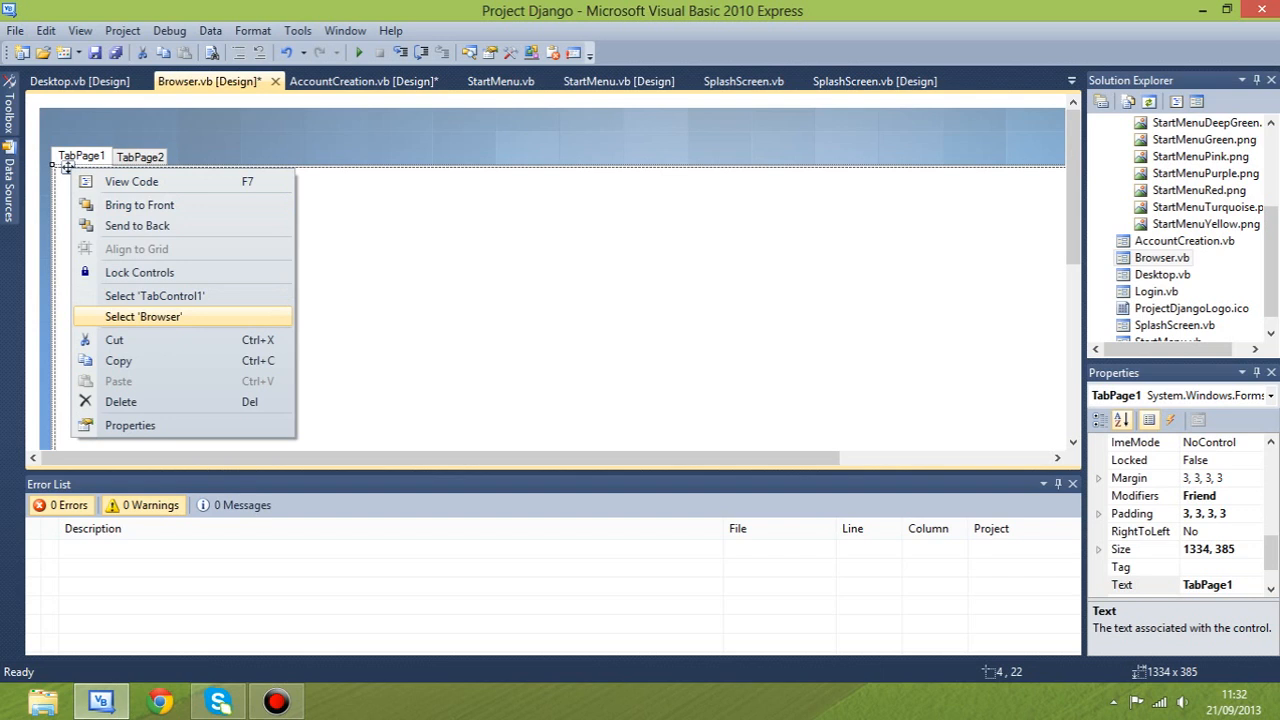
left_click(154, 295)
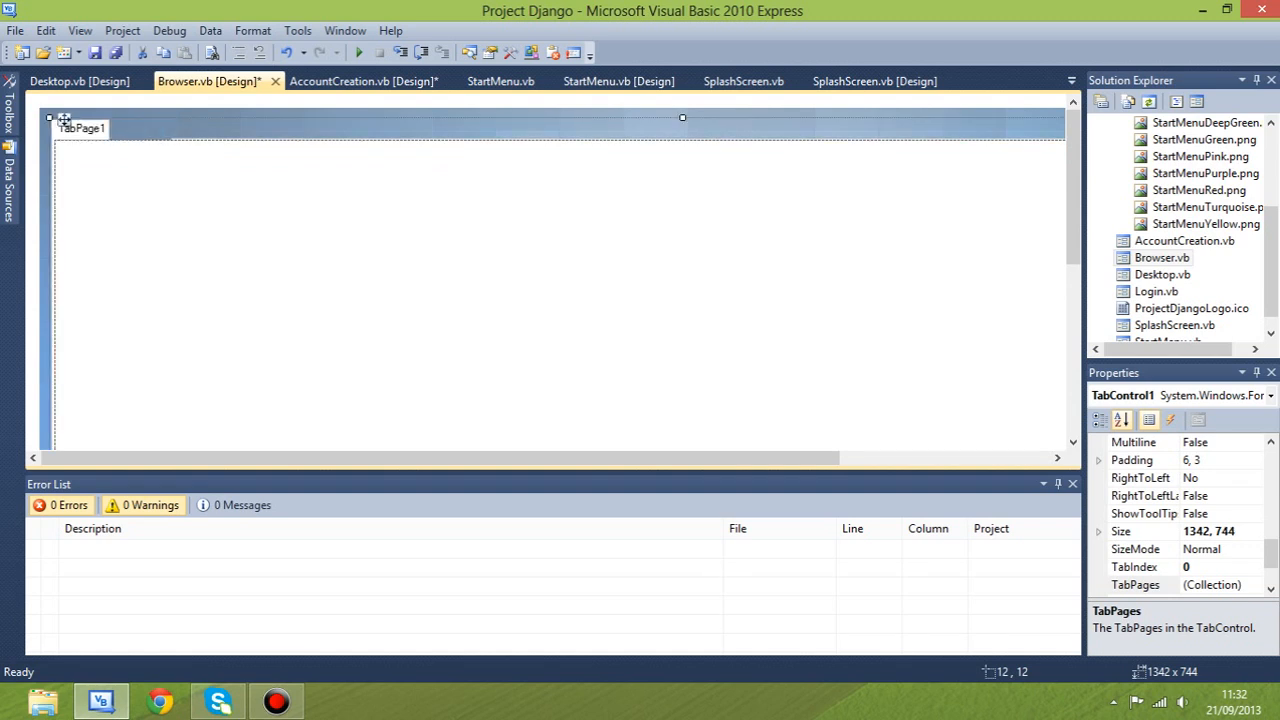
left_click(65, 118)
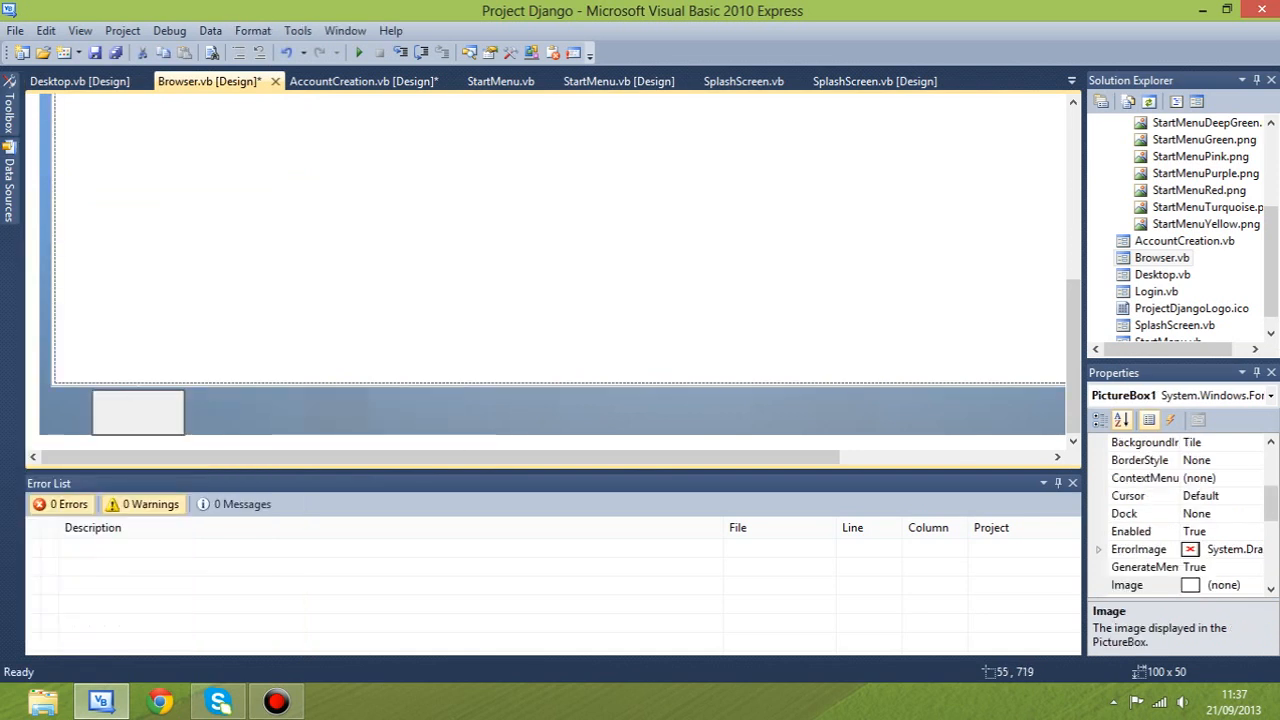
- Move PictureBox1 to the bottom-left, set its height to 58, and stretch it full width
left_click_drag(137, 412, 96, 412)
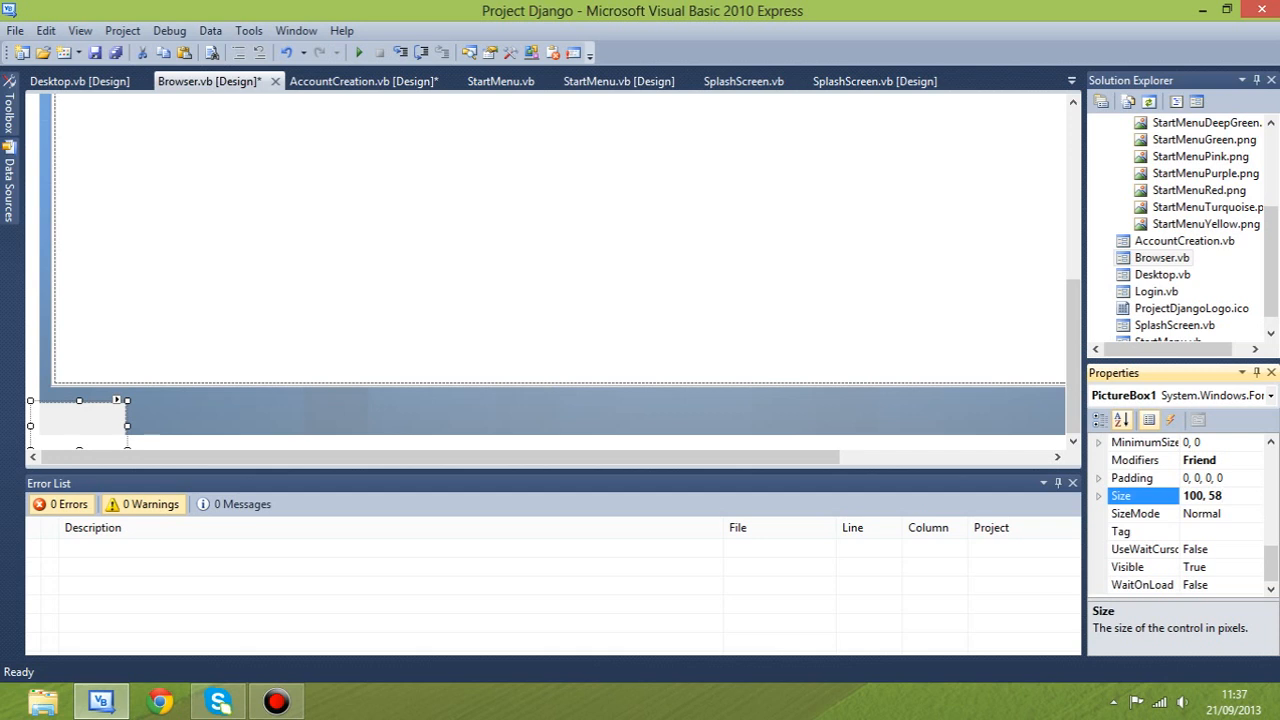
type("13")
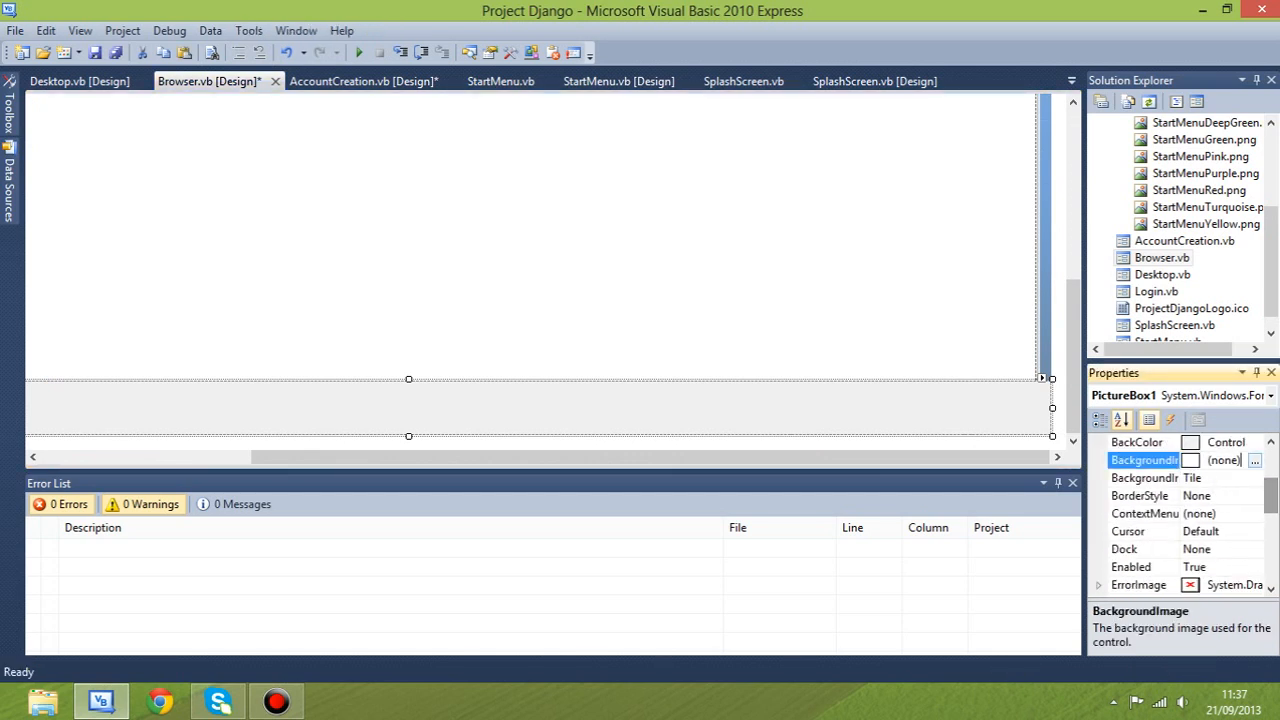
- Set PictureBox1's BackgroundImage to the dark gradient resource
left_click(1255, 460)
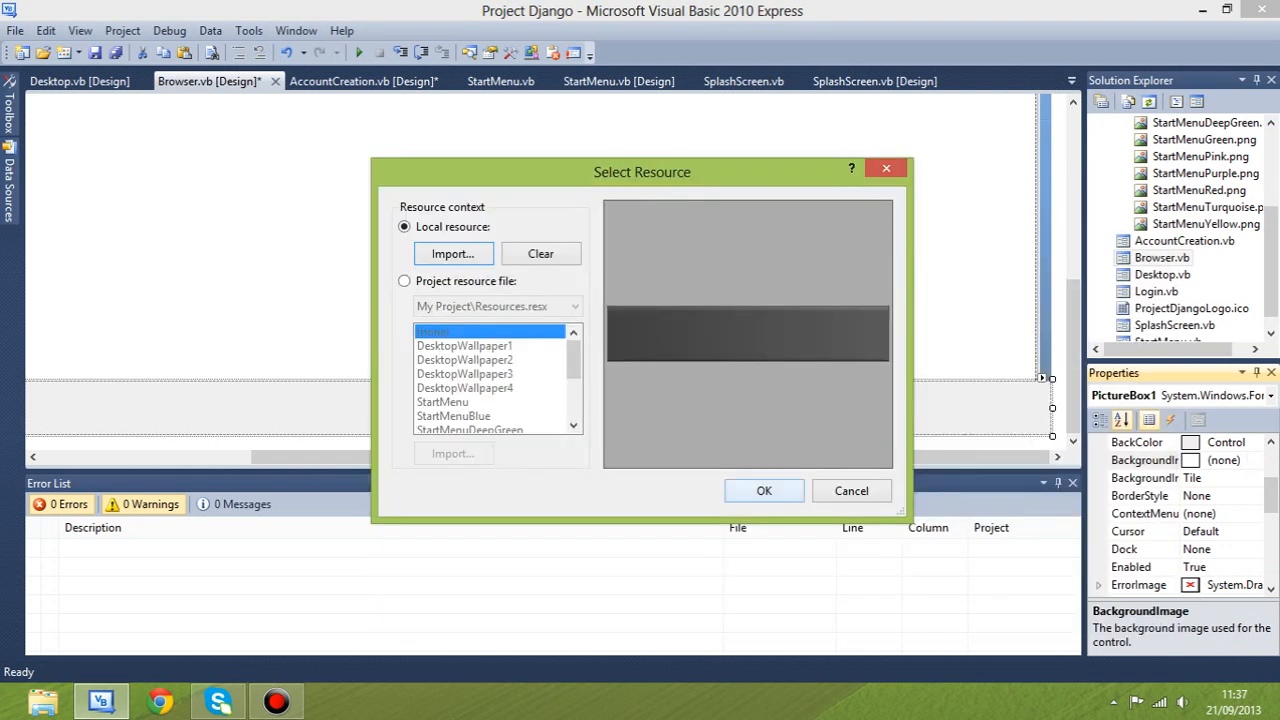
left_click(763, 490)
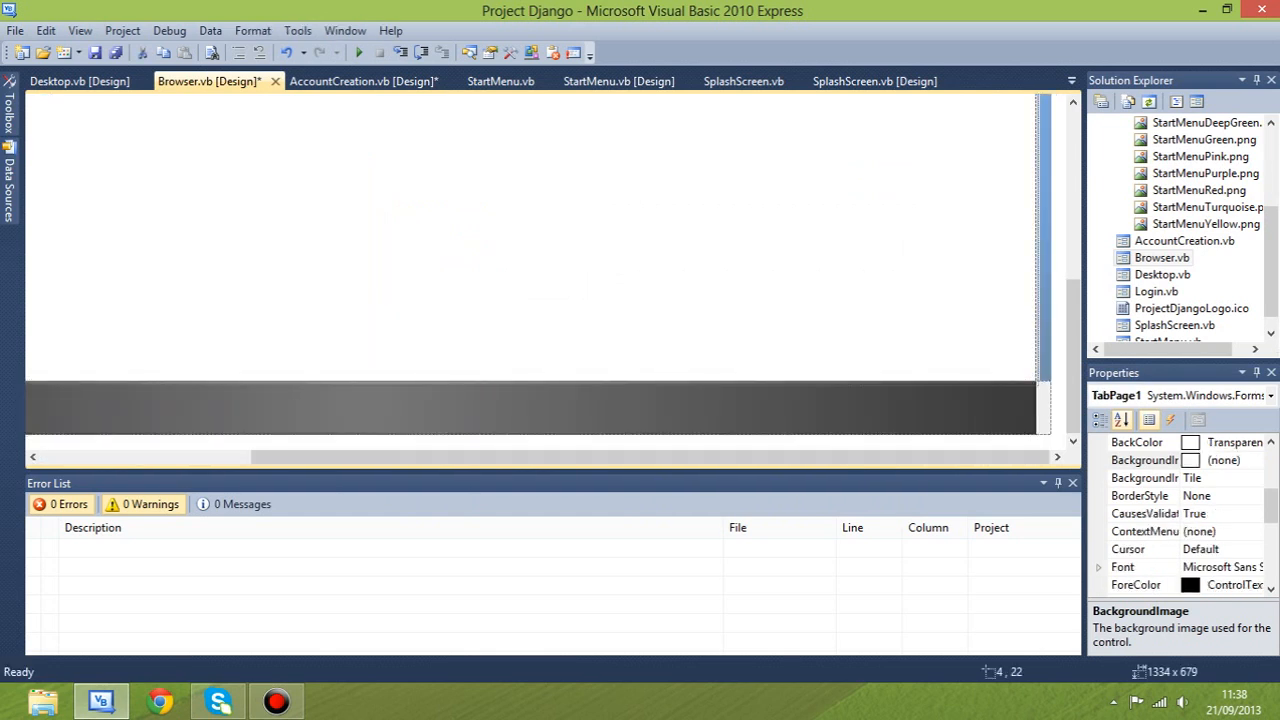
left_click(530, 406)
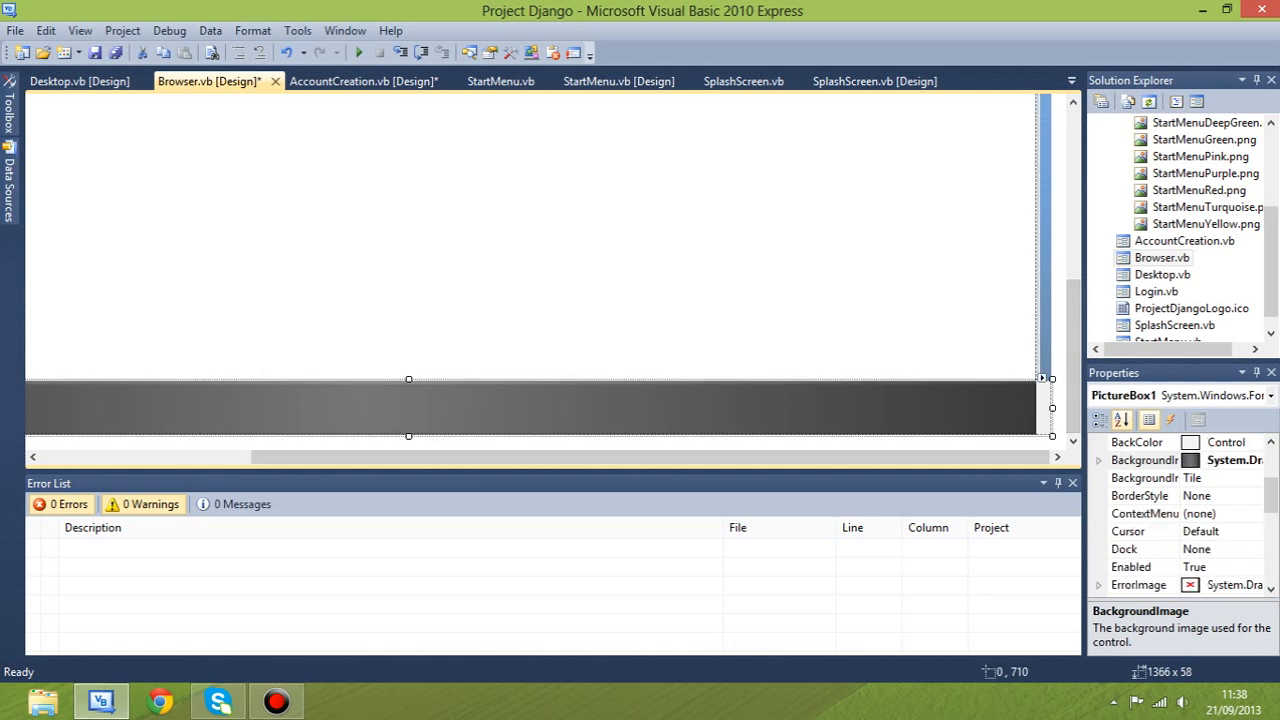
- Make the bar's BackColor Transparent, anchor it Bottom, Left, Right, and keep BorderStyle None
left_click(1137, 442)
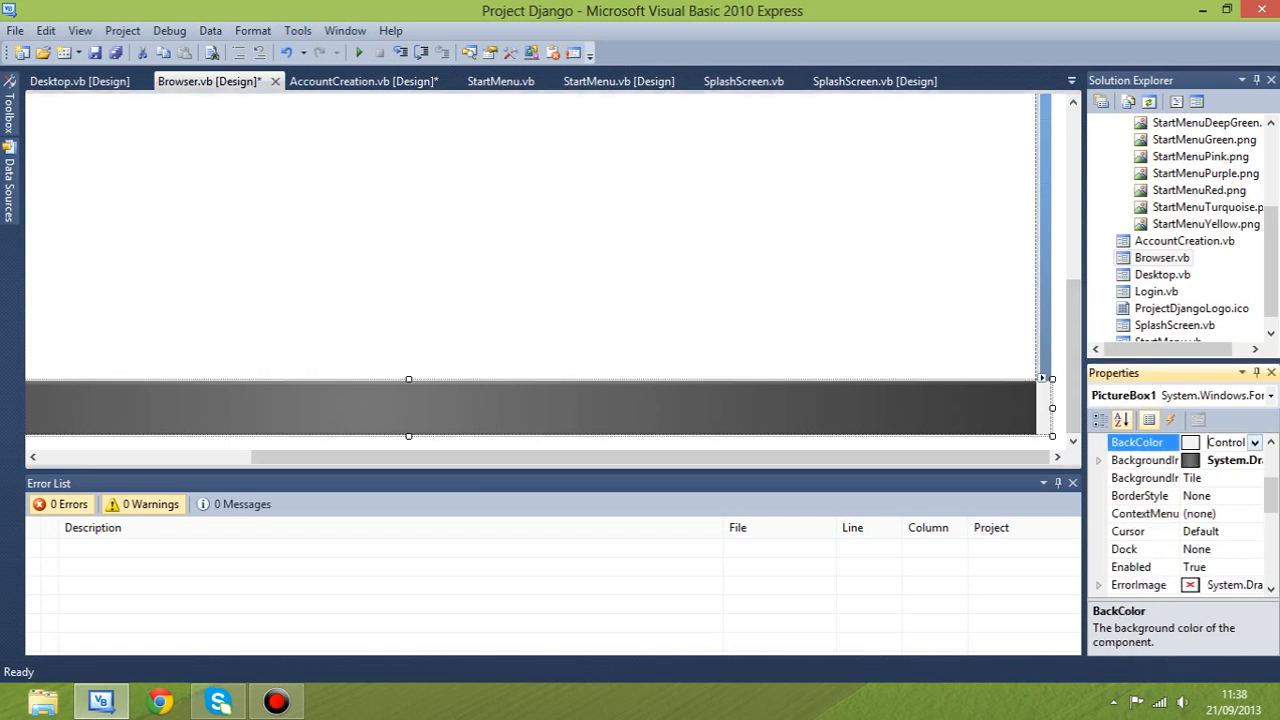
left_click(1227, 442)
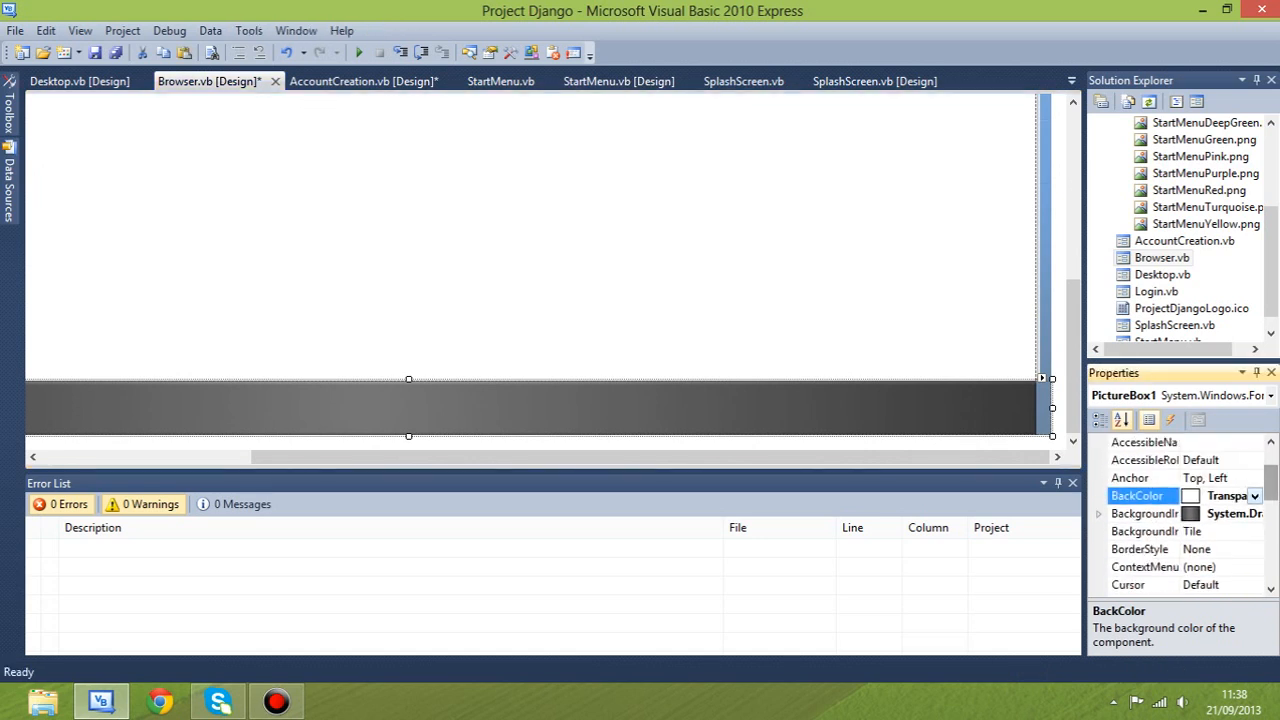
left_click(1140, 477)
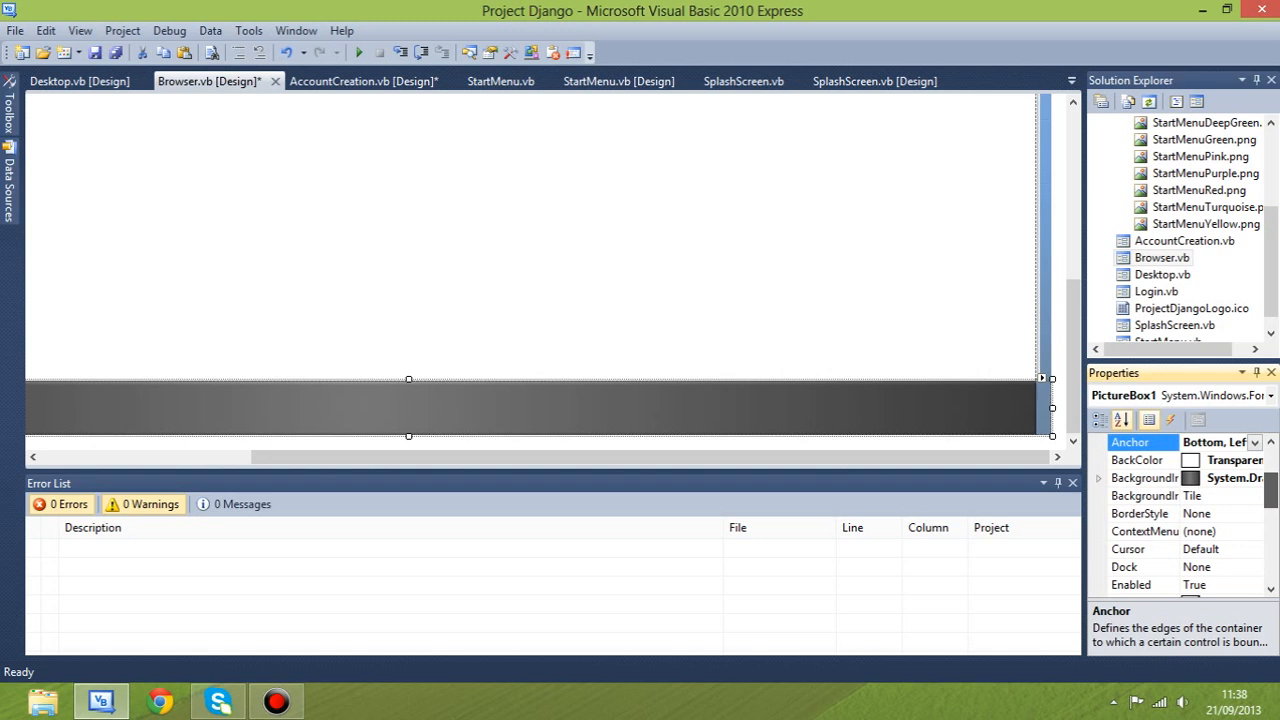
left_click(1254, 513)
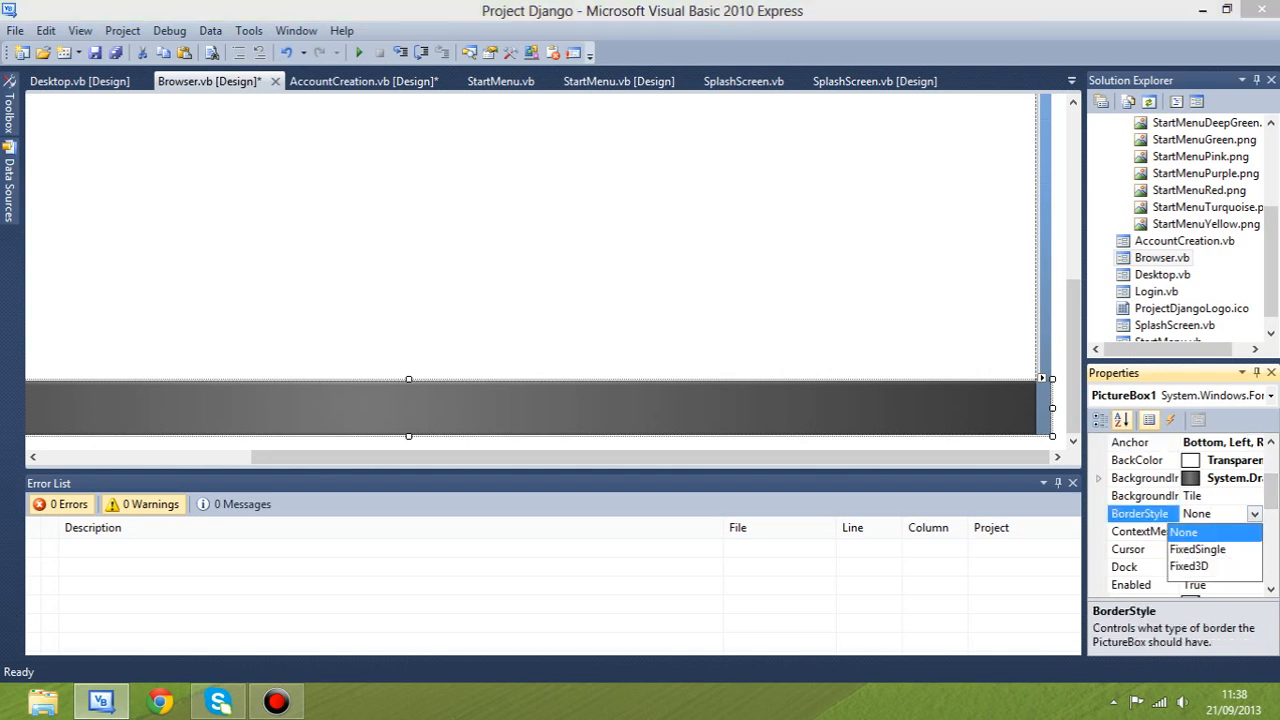
left_click(1210, 549)
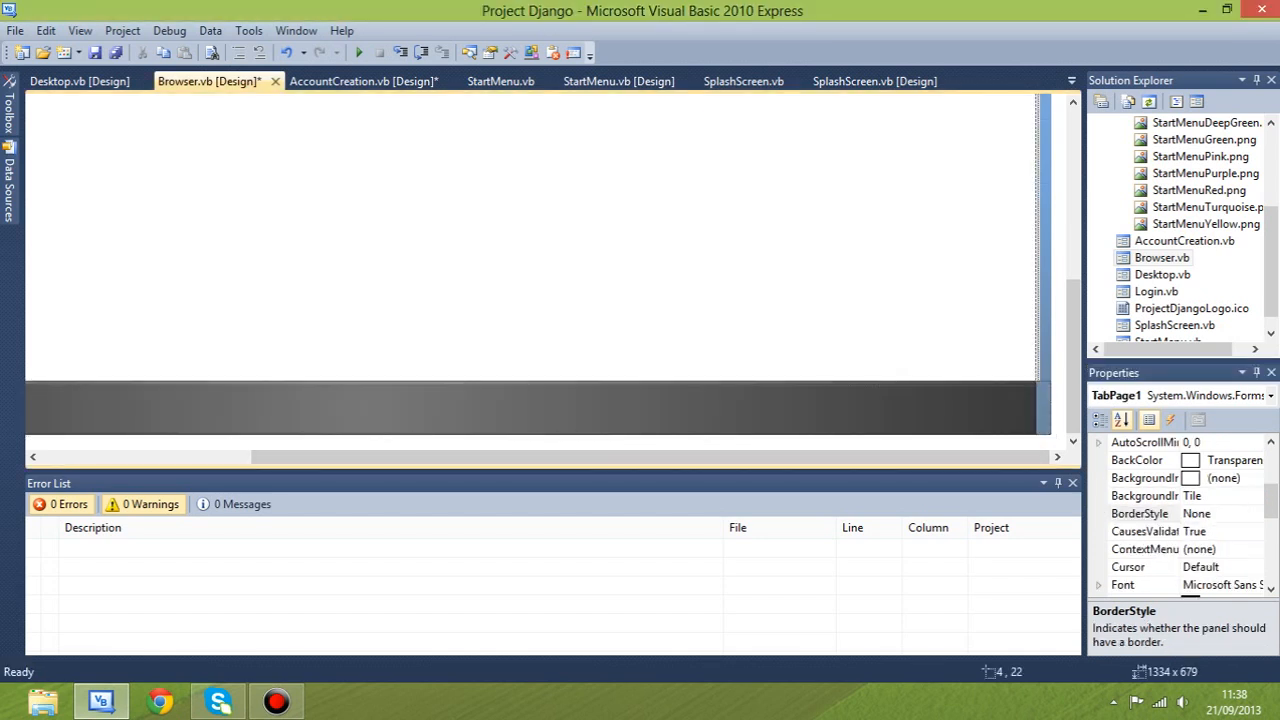
left_click(618, 81)
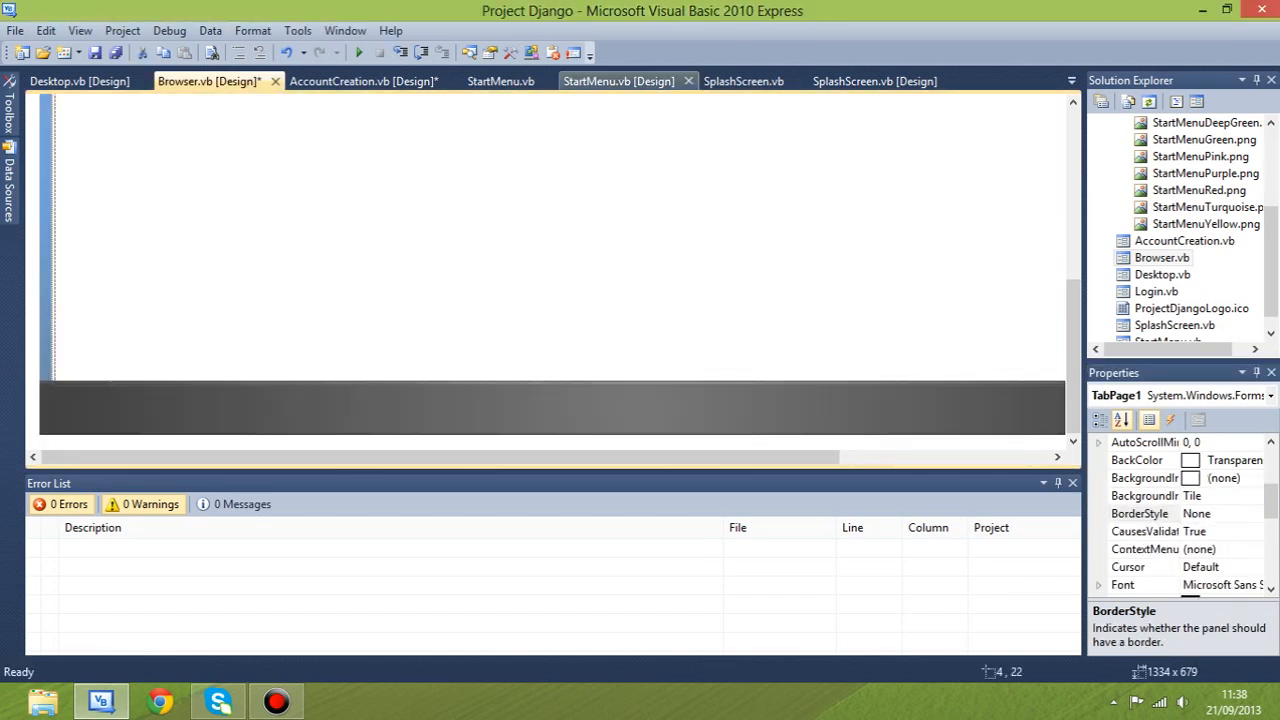
- Write Browser.Show() and Me.Close() in StartMenu's PictureBox2_Click handler and start debugging
left_click(618, 81)
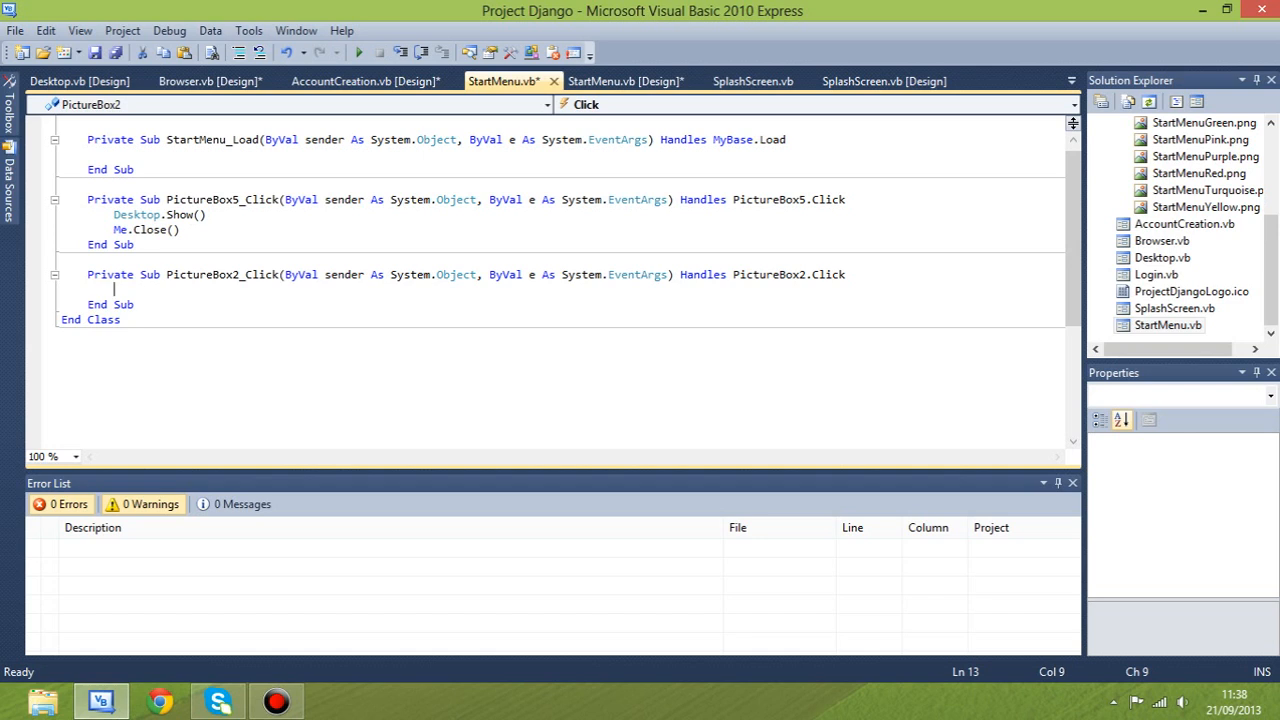
type("Browser")
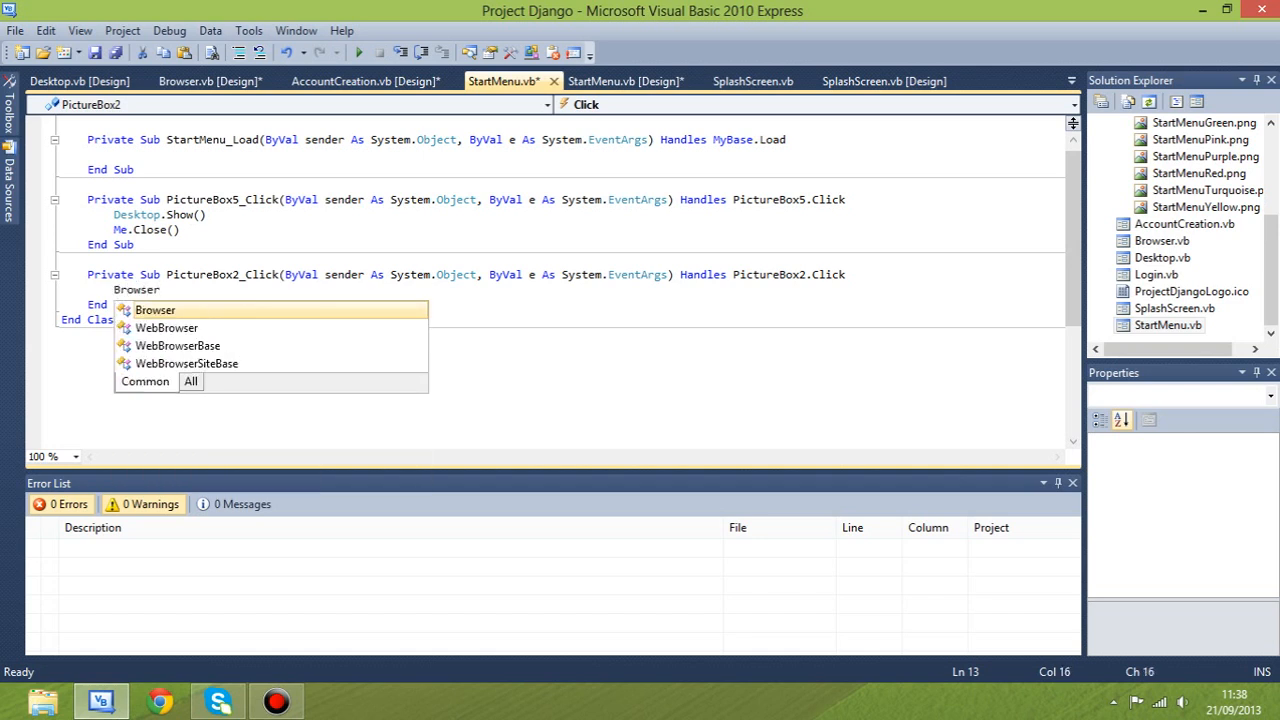
type(".Sk")
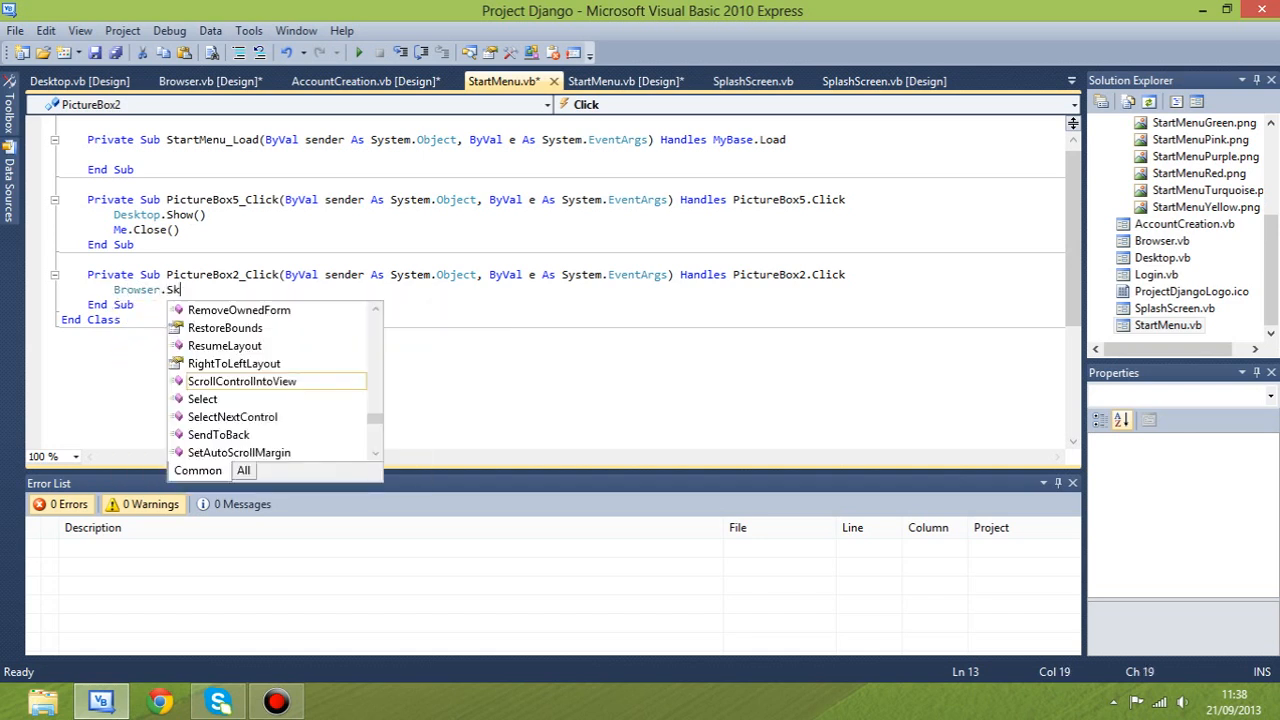
type("how()")
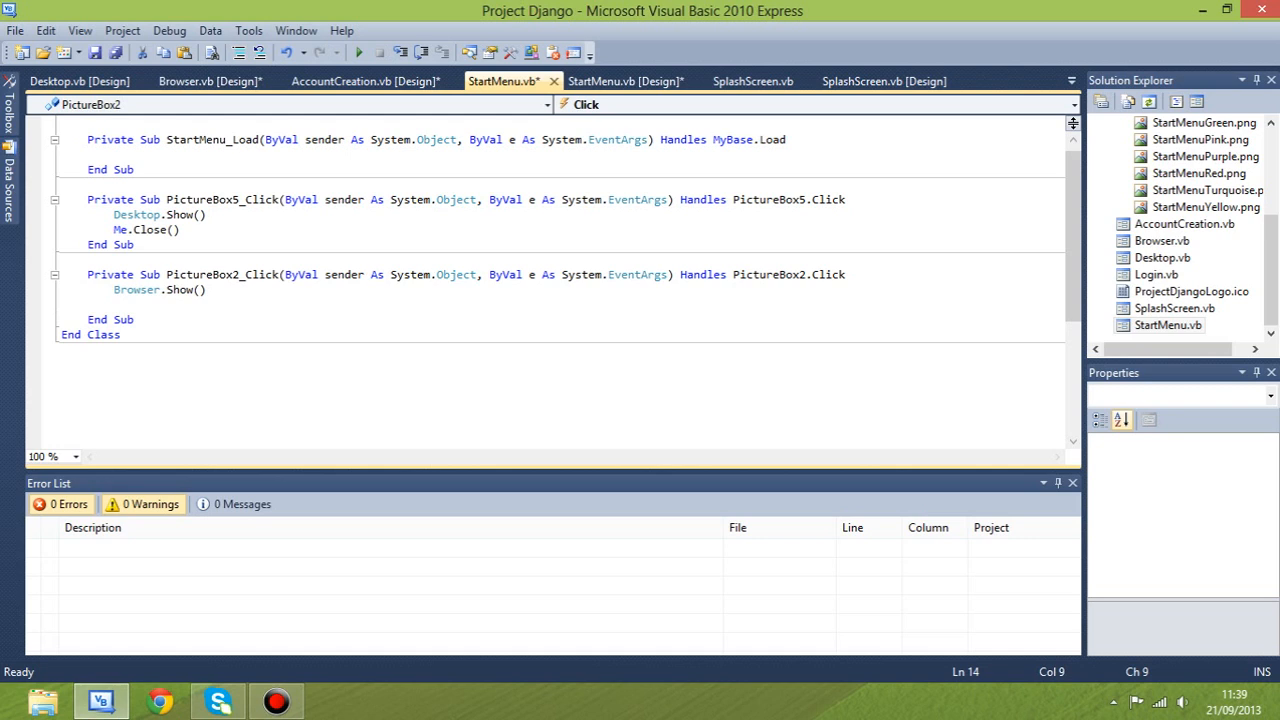
type("Me.Close(")
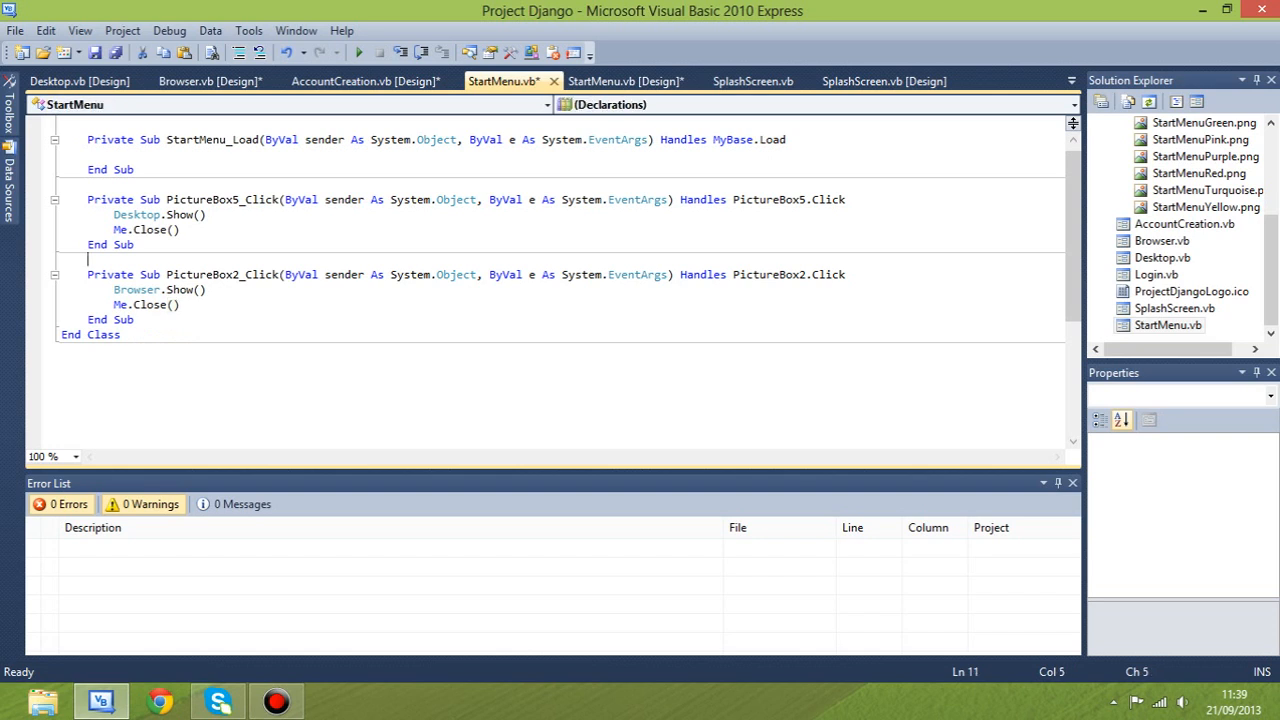
left_click(358, 51)
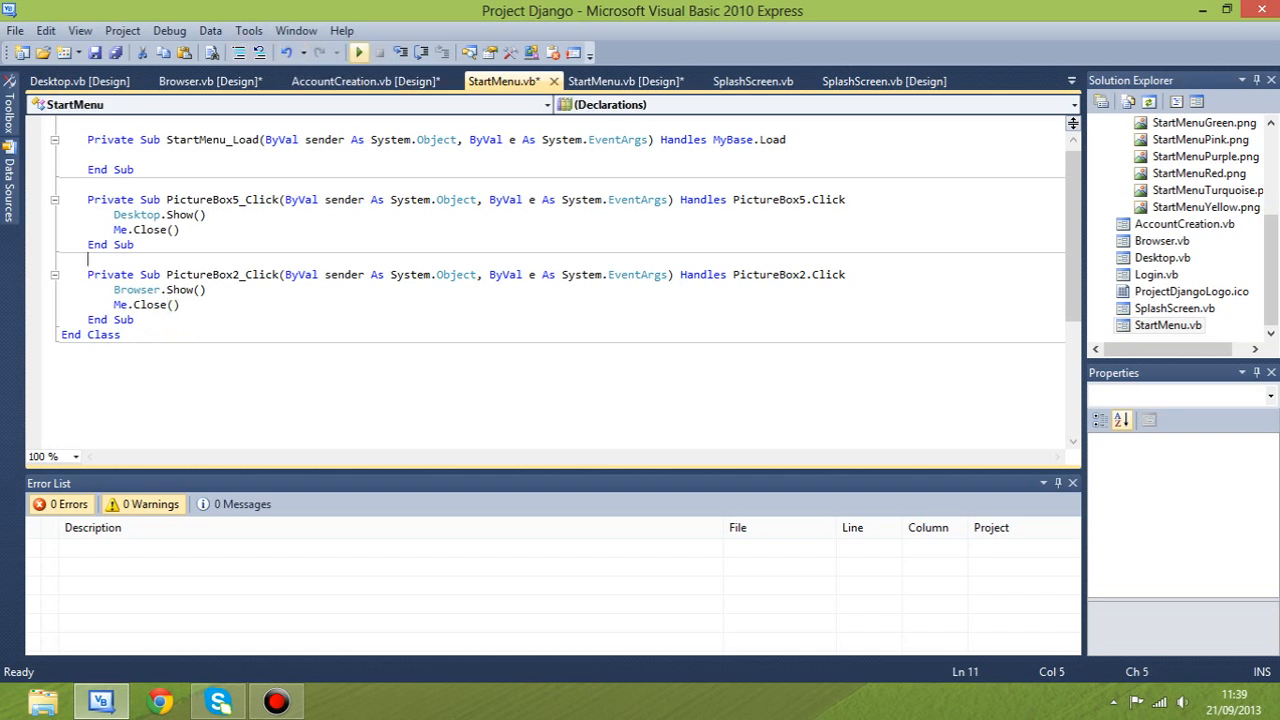
left_click(358, 52)
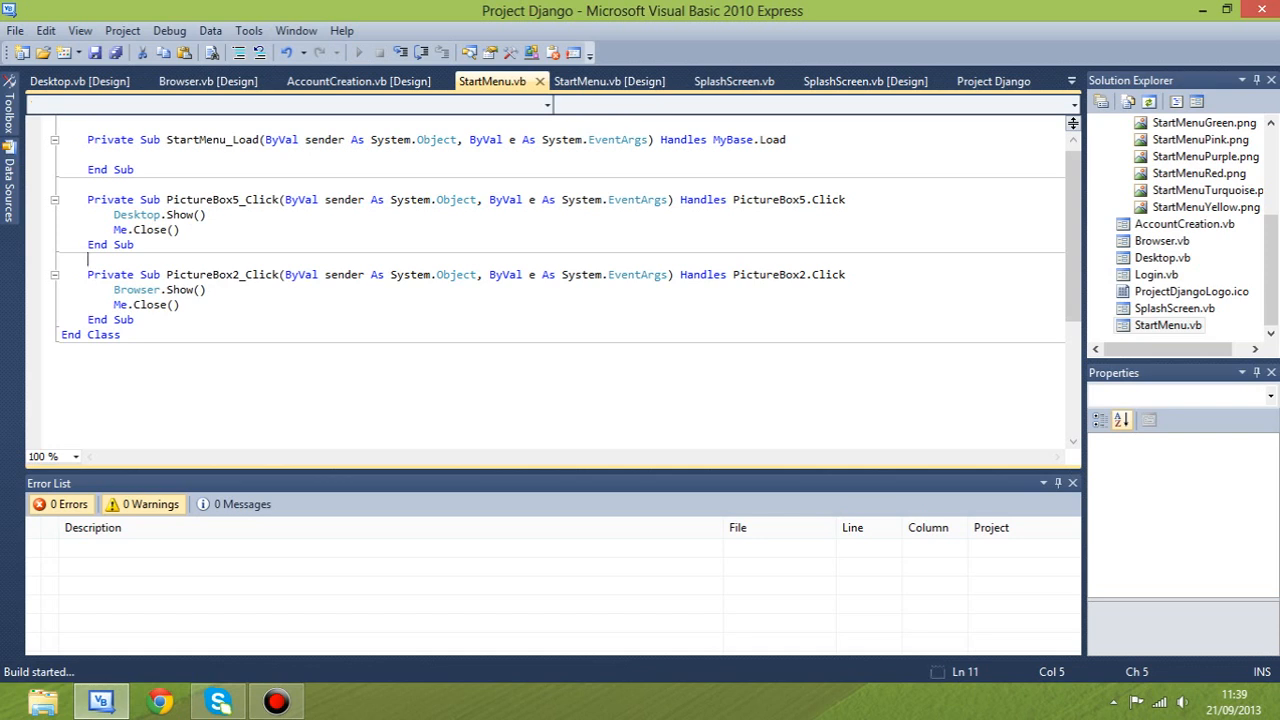
- Log in as 'Minil' on the login screen to reach the start menu
left_click(358, 52)
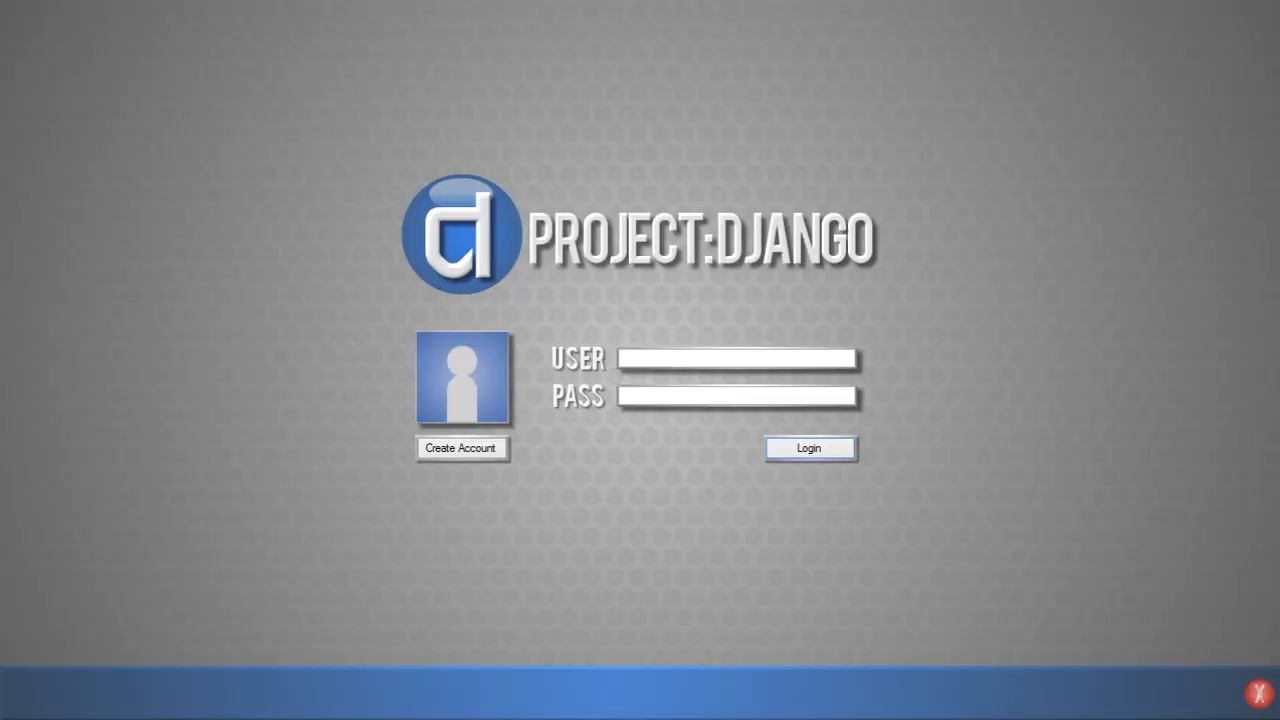
type("Minil")
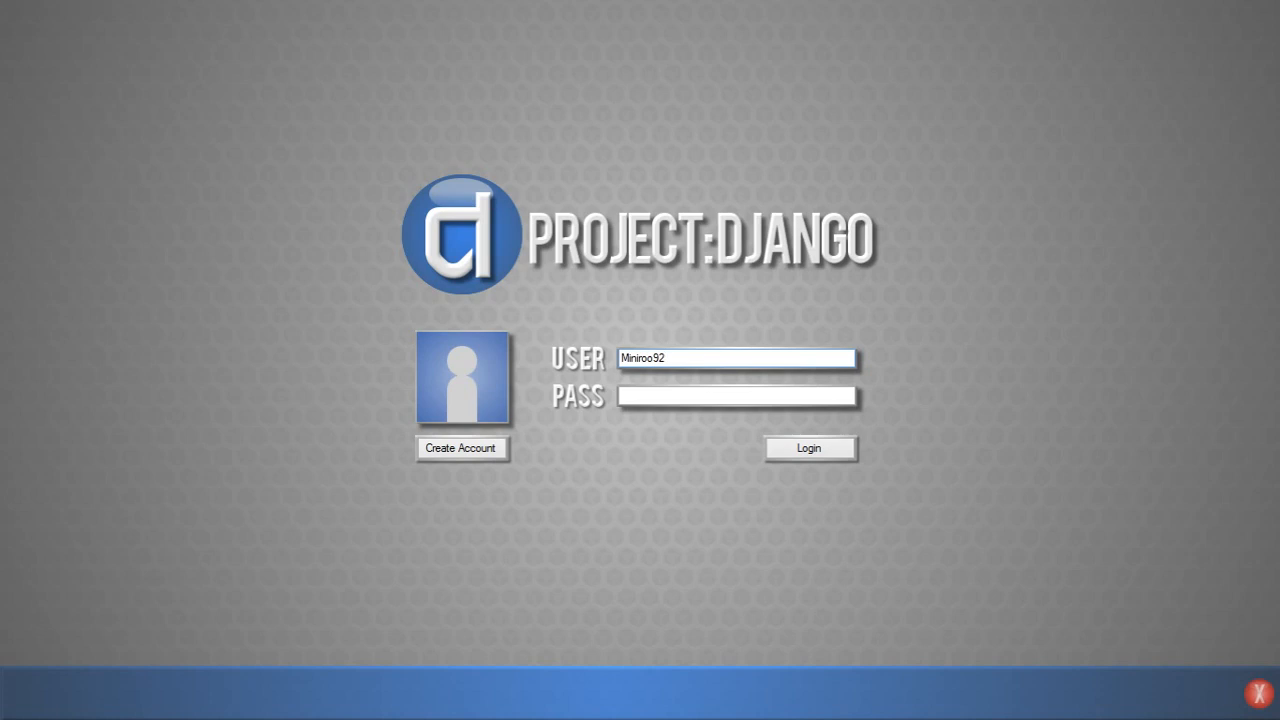
left_click(737, 396)
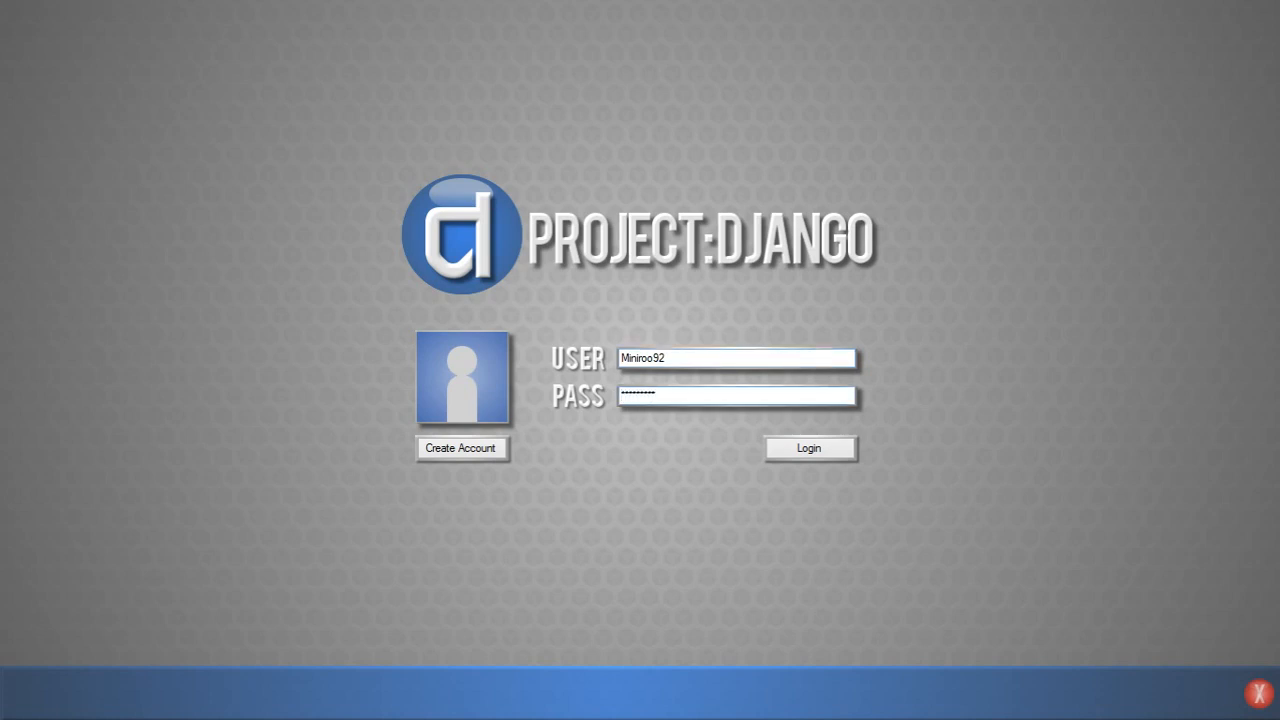
left_click(808, 448)
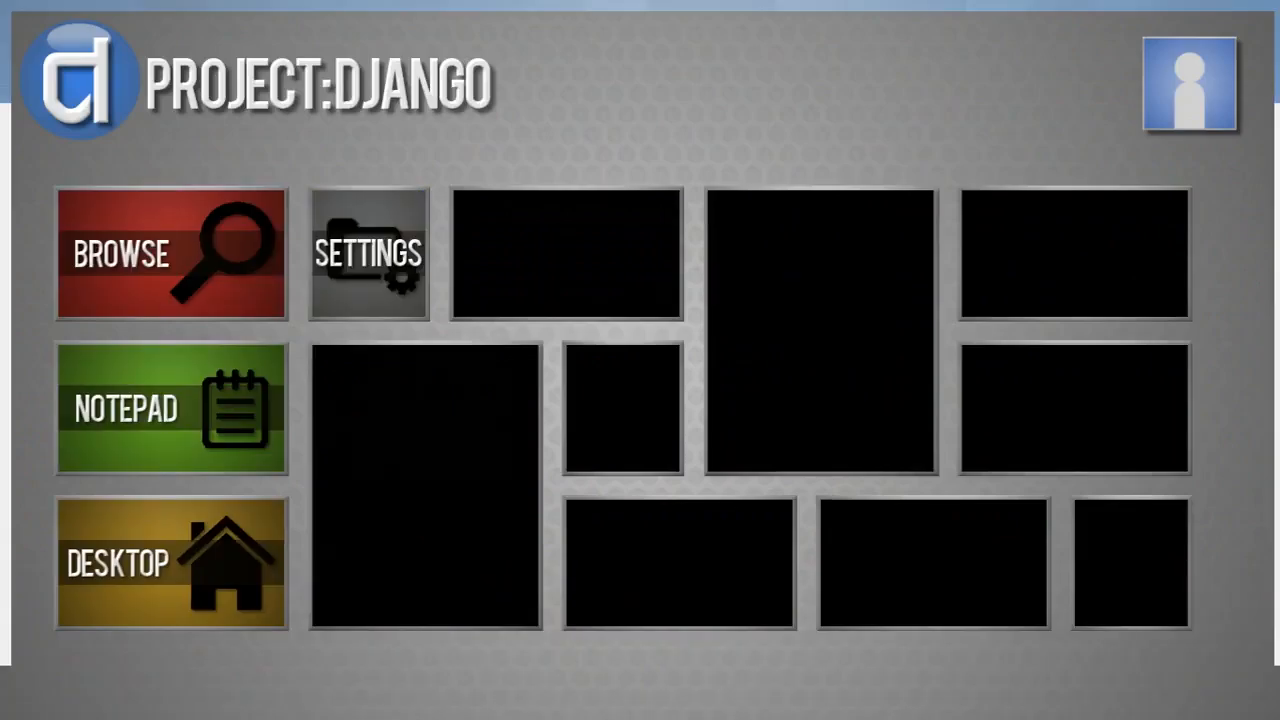